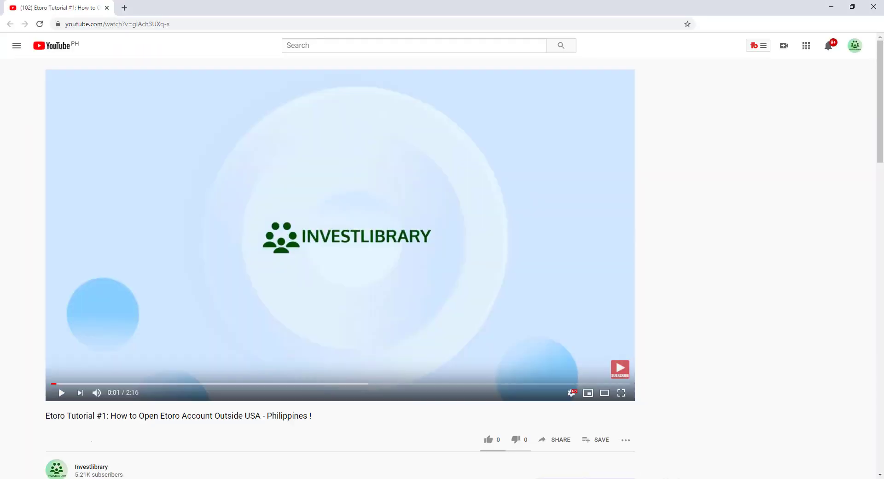
{"action": "mouse_move", "coordinate": [873, 143]}
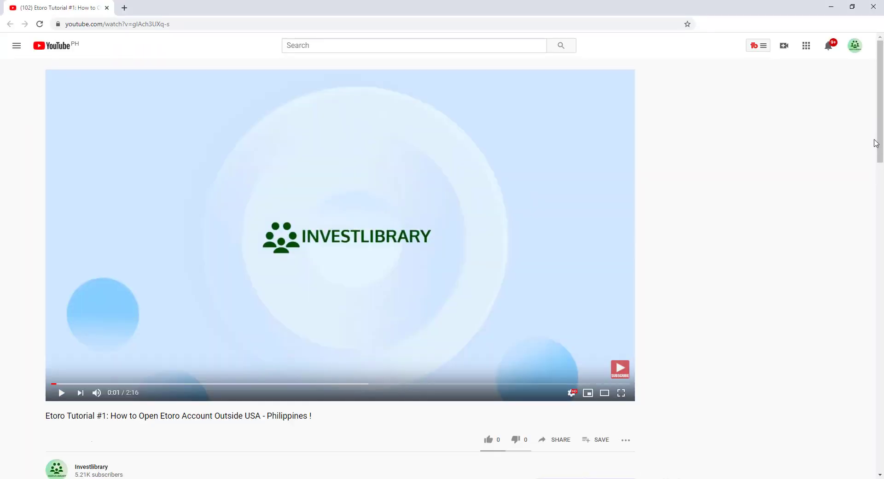
Step: Expand the video description and follow the partners.etoro.com link into a new tab
{"action": "scroll", "scroll_direction": "down", "scroll_amount": 3}
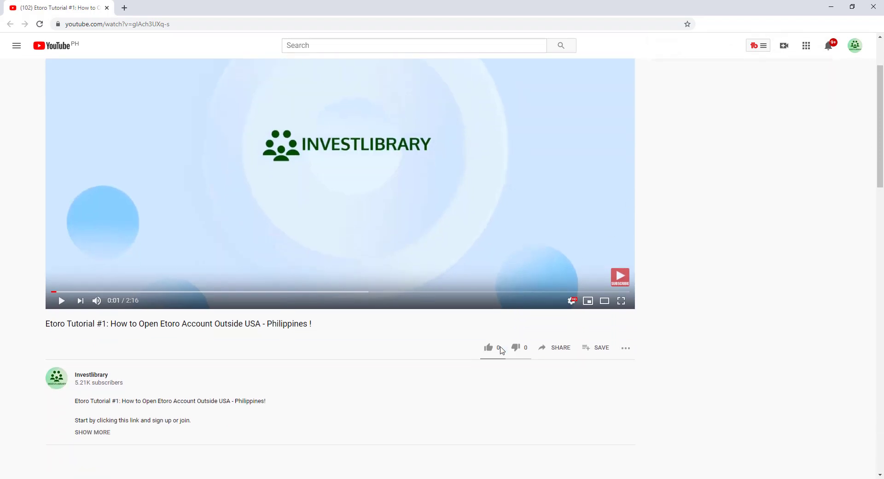
{"action": "left_click", "coordinate": [92, 432]}
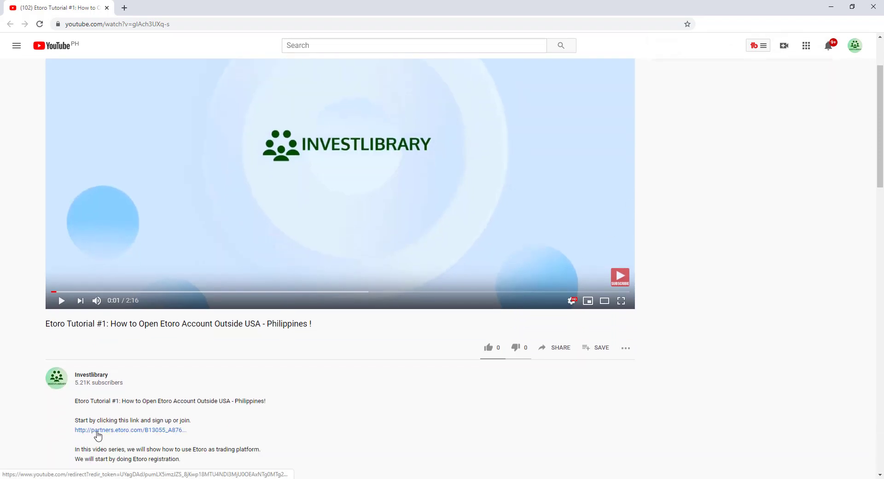
{"action": "left_click", "coordinate": [129, 429]}
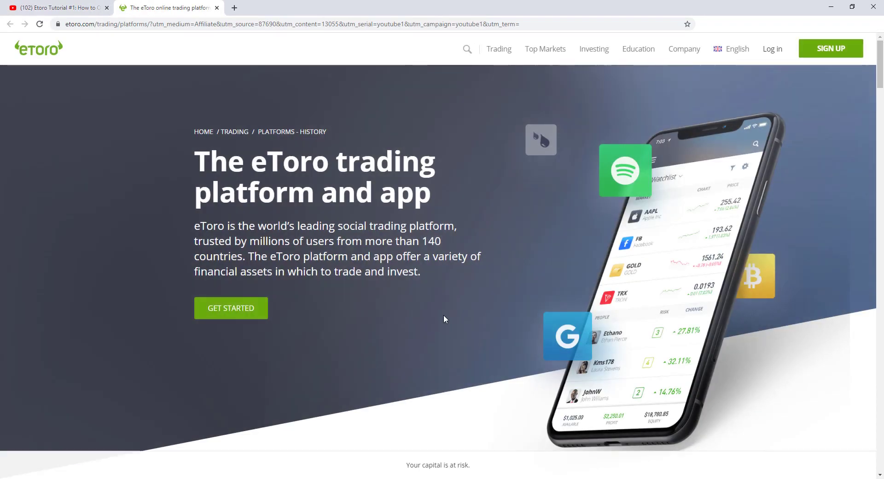
{"action": "mouse_move", "coordinate": [547, 190]}
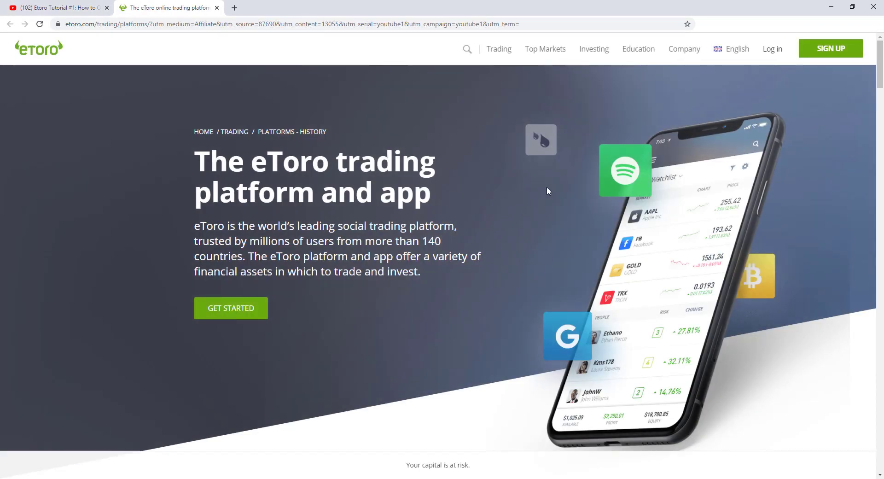
Step: Open eToro's SIGN UP registration form
{"action": "left_click", "coordinate": [830, 48]}
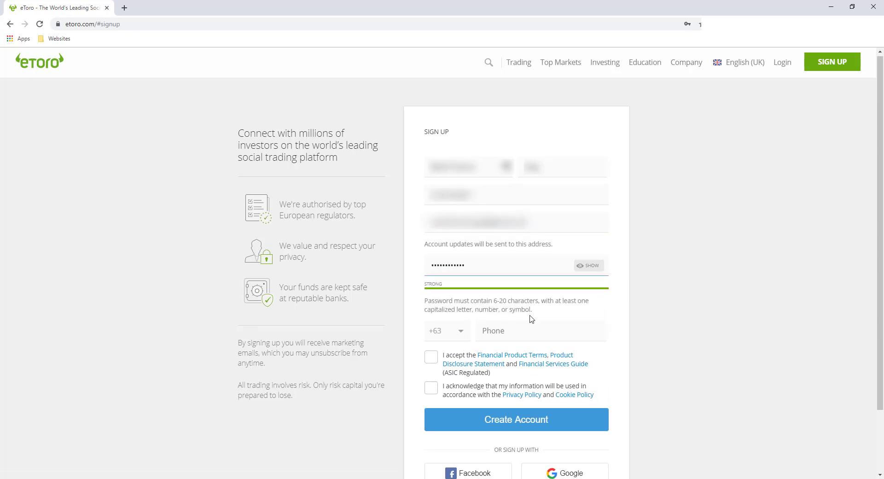
Step: Enter the phone number and tick the terms and privacy acknowledgement boxes
{"action": "left_click", "coordinate": [540, 330]}
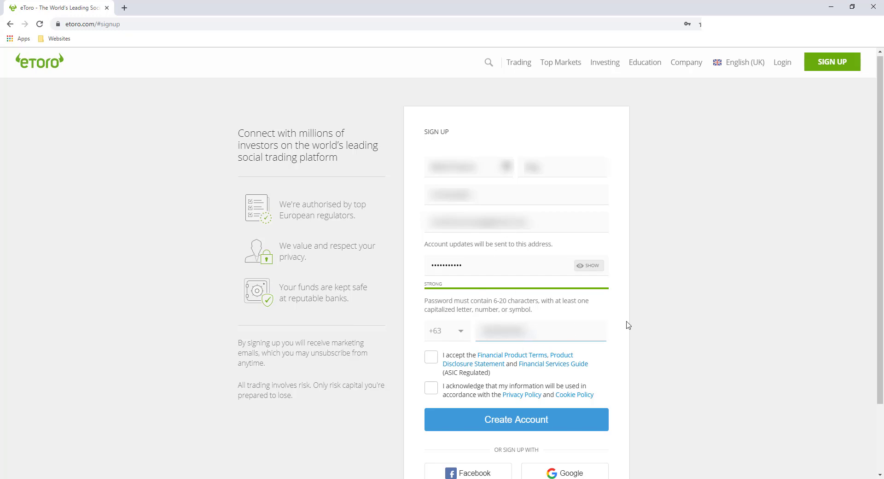
{"action": "mouse_move", "coordinate": [440, 365]}
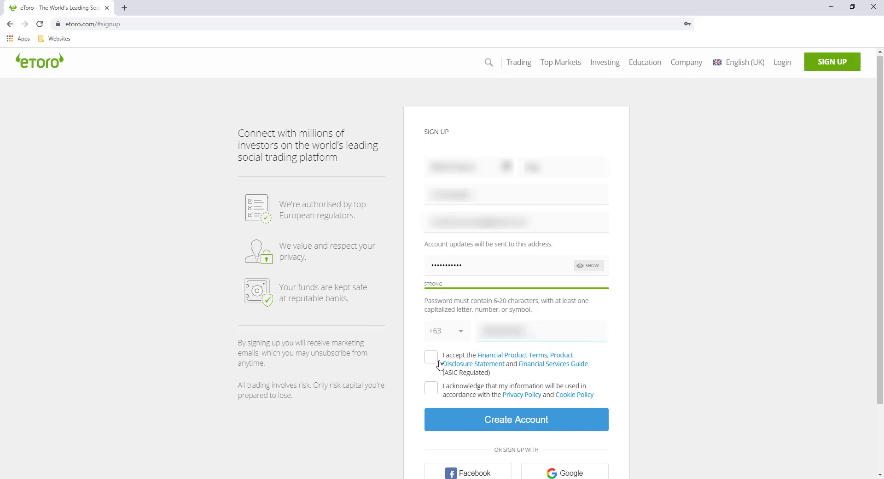
{"action": "left_click", "coordinate": [431, 357]}
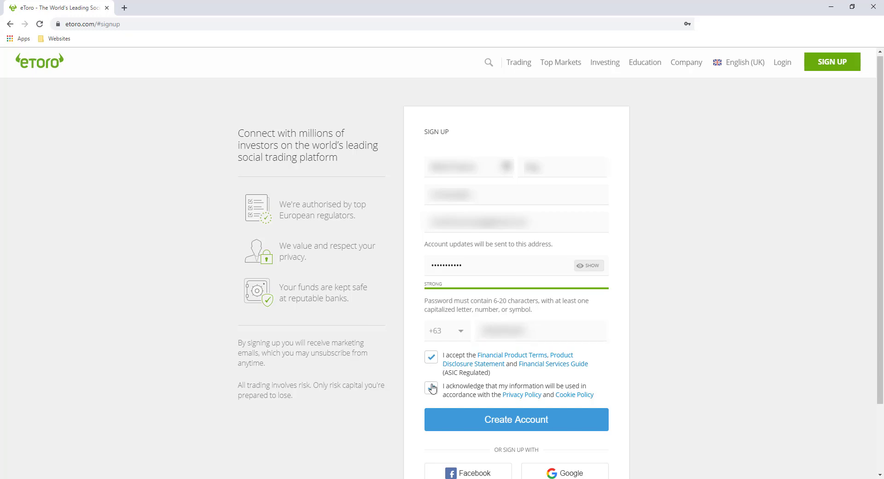
{"action": "left_click", "coordinate": [431, 388]}
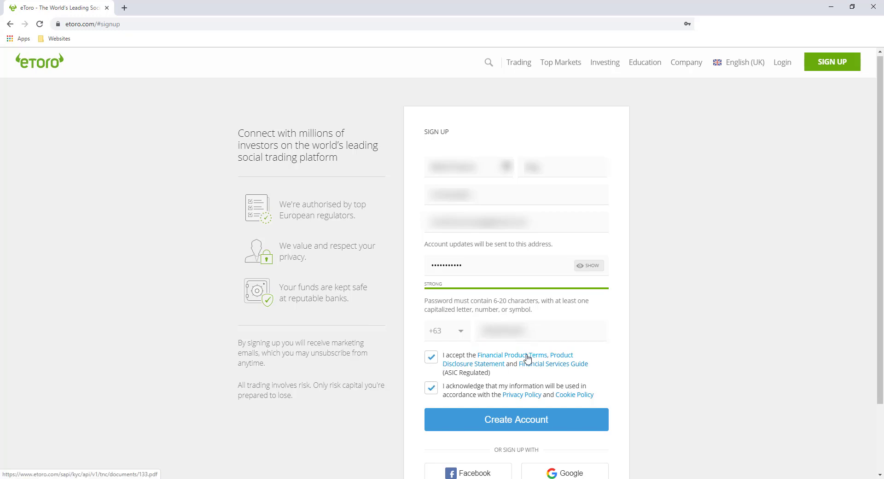
{"action": "mouse_move", "coordinate": [549, 360]}
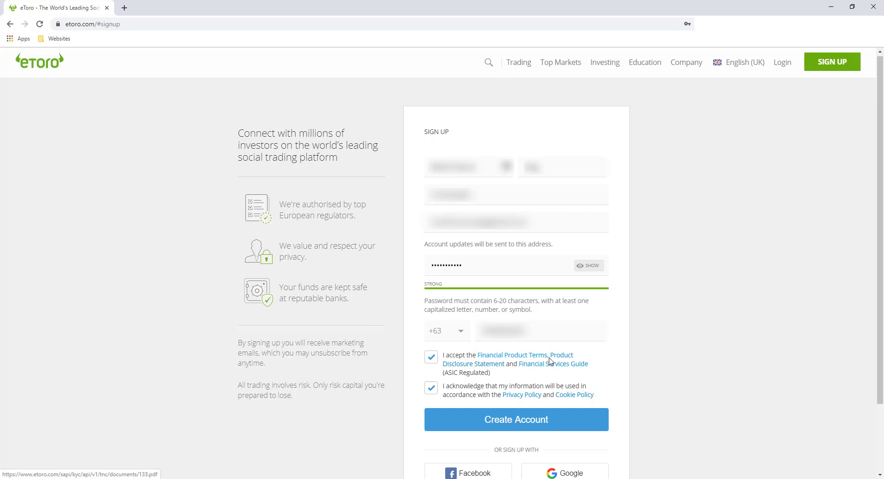
{"action": "mouse_move", "coordinate": [555, 372]}
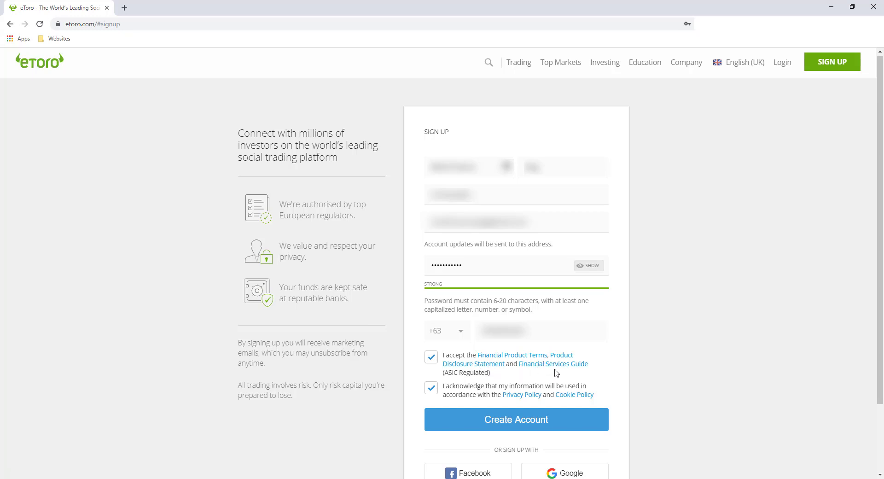
{"action": "mouse_move", "coordinate": [514, 399]}
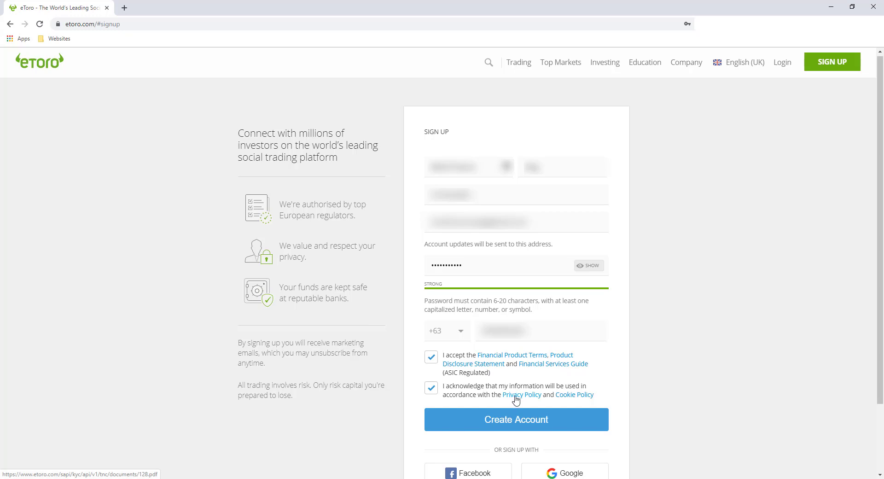
{"action": "mouse_move", "coordinate": [524, 366]}
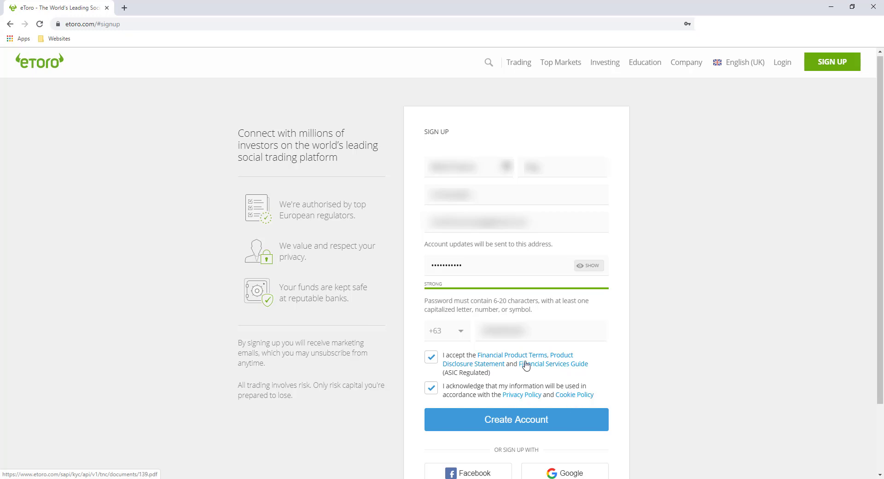
{"action": "mouse_move", "coordinate": [502, 304]}
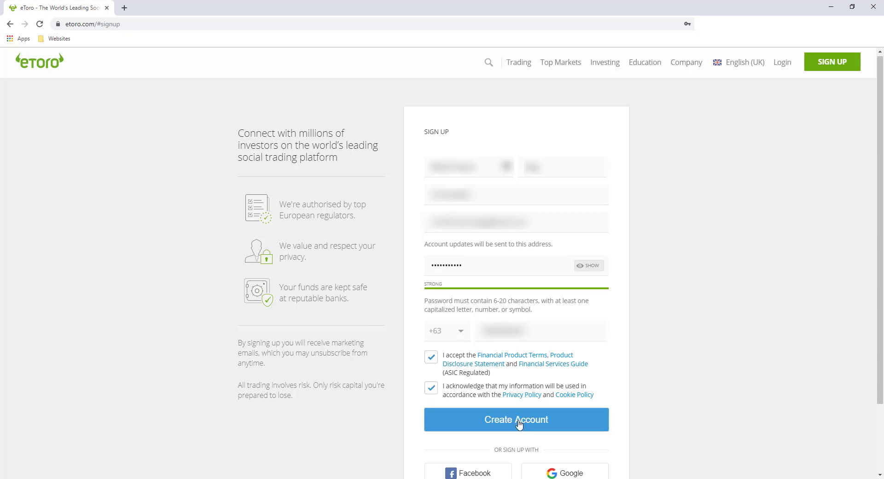
Step: Submit Create Account and close the Welcome to eToro guide
{"action": "left_click", "coordinate": [515, 419]}
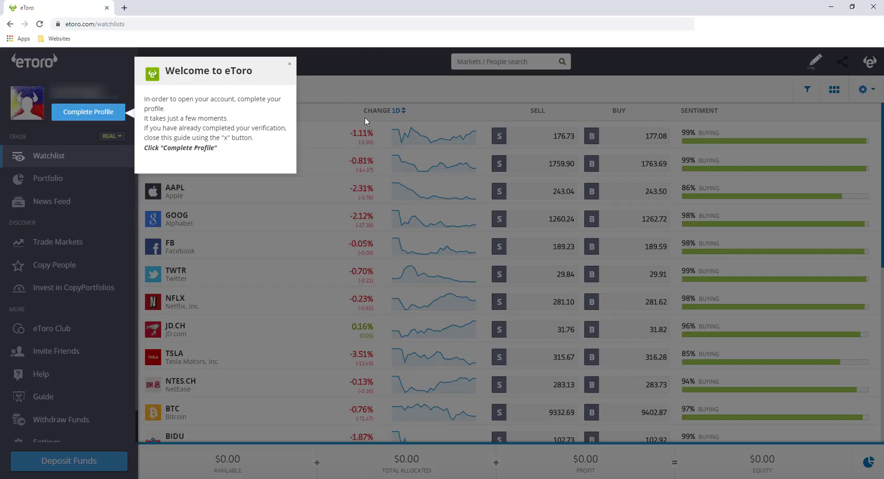
{"action": "mouse_move", "coordinate": [175, 105]}
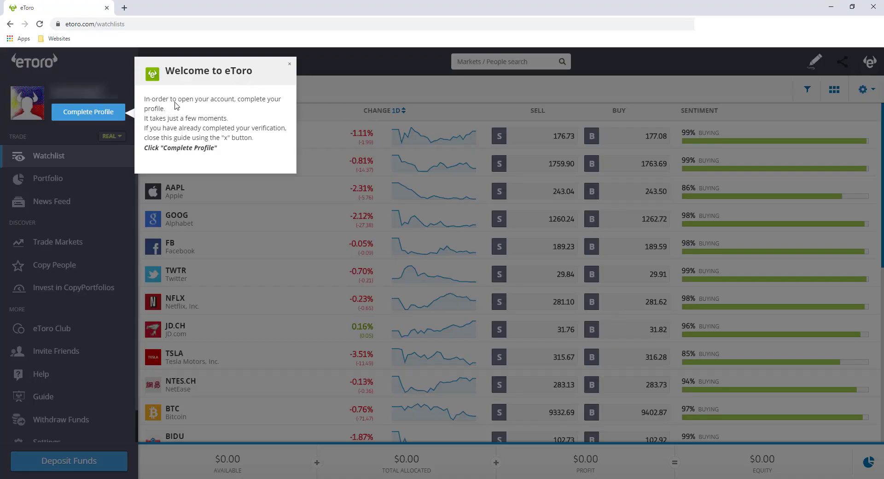
{"action": "mouse_move", "coordinate": [160, 116]}
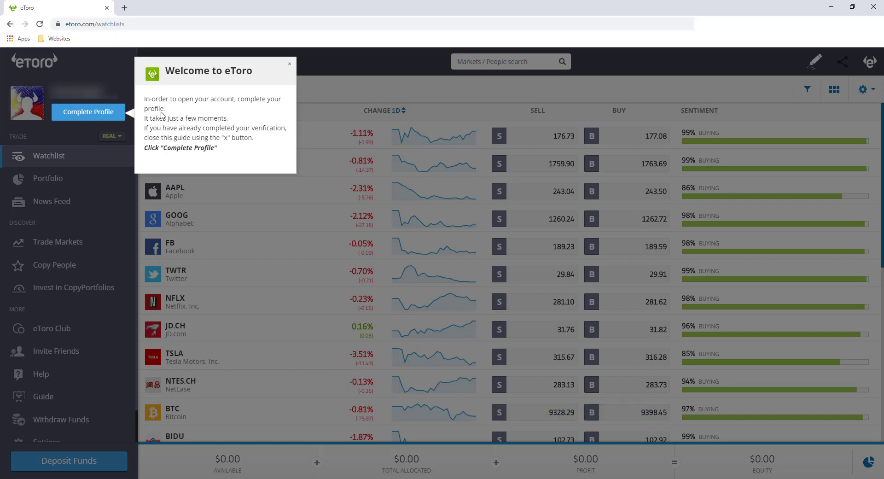
{"action": "mouse_move", "coordinate": [159, 108]}
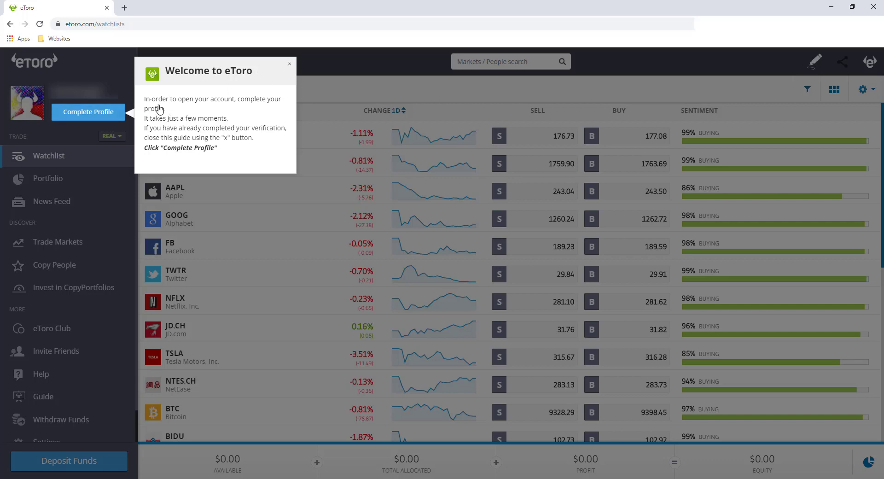
{"action": "left_click", "coordinate": [289, 63]}
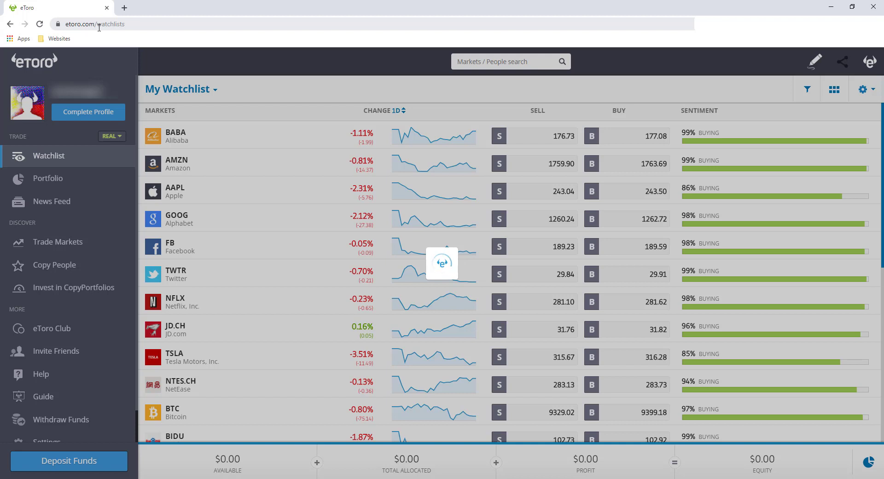
Step: Start Complete Profile and continue to the name, gender and birthday form
{"action": "left_click", "coordinate": [88, 112]}
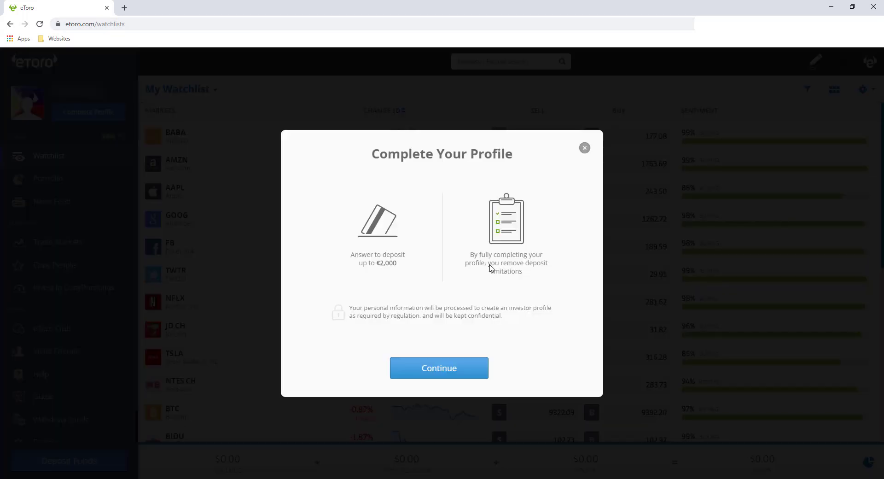
{"action": "mouse_move", "coordinate": [533, 269]}
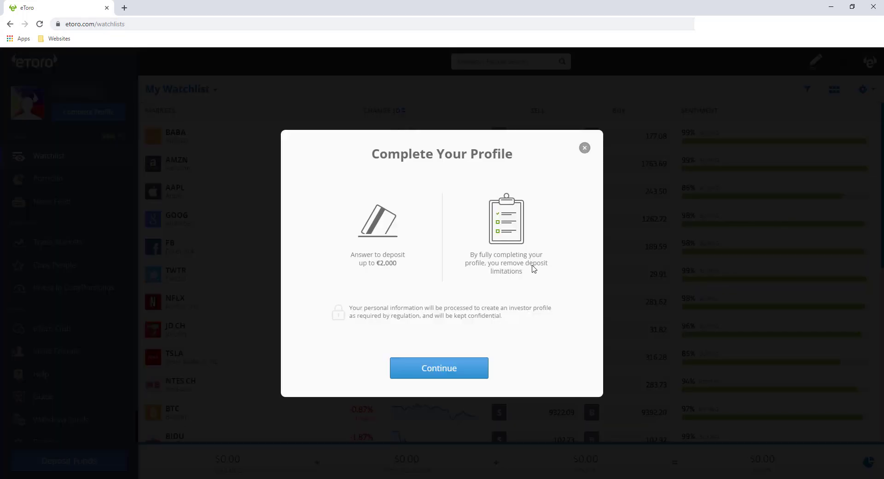
{"action": "mouse_move", "coordinate": [439, 368]}
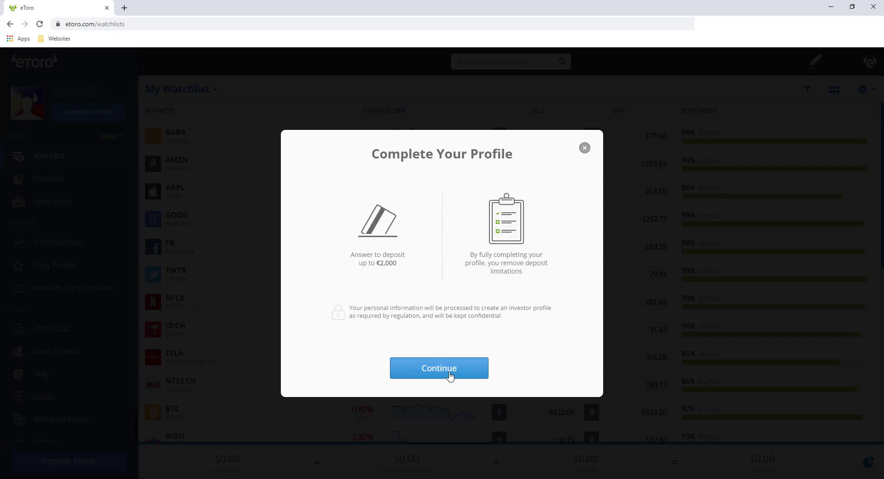
{"action": "left_click", "coordinate": [438, 368]}
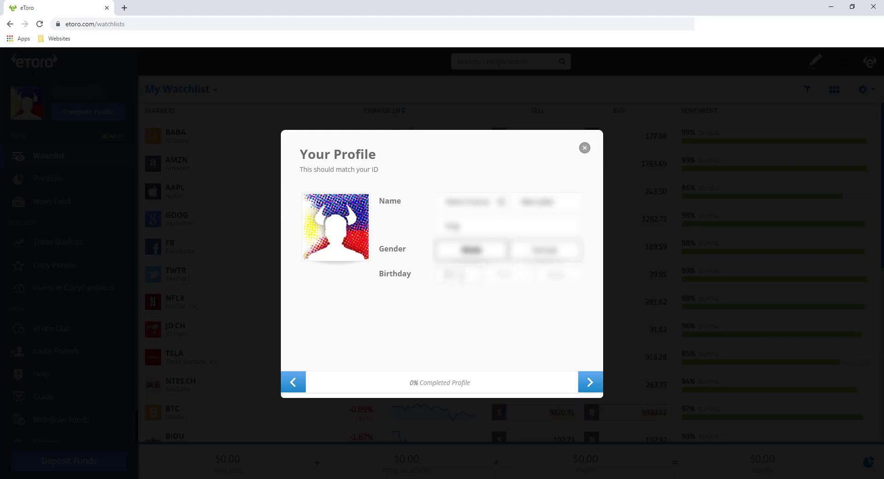
{"action": "left_click", "coordinate": [590, 382]}
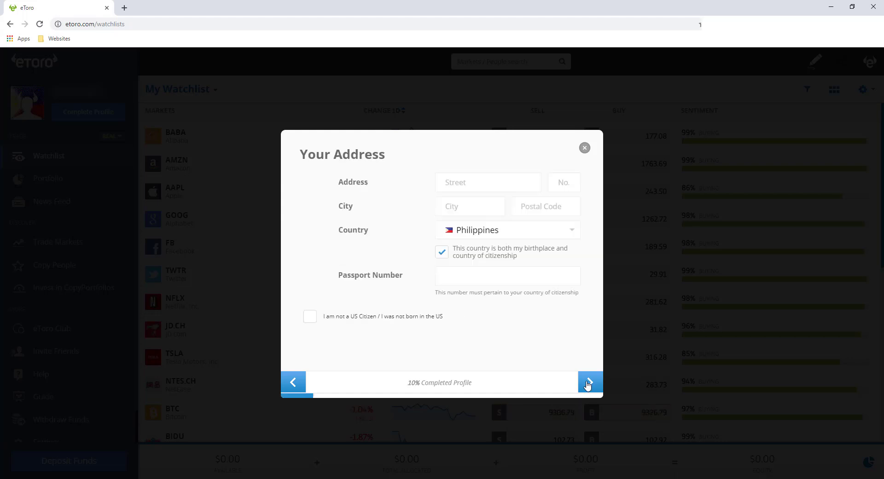
{"action": "left_click", "coordinate": [487, 182]}
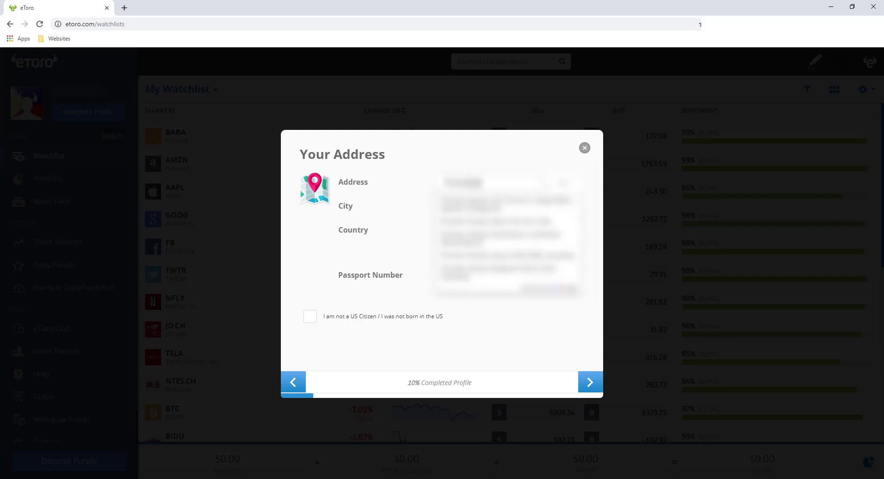
{"action": "left_click", "coordinate": [590, 381]}
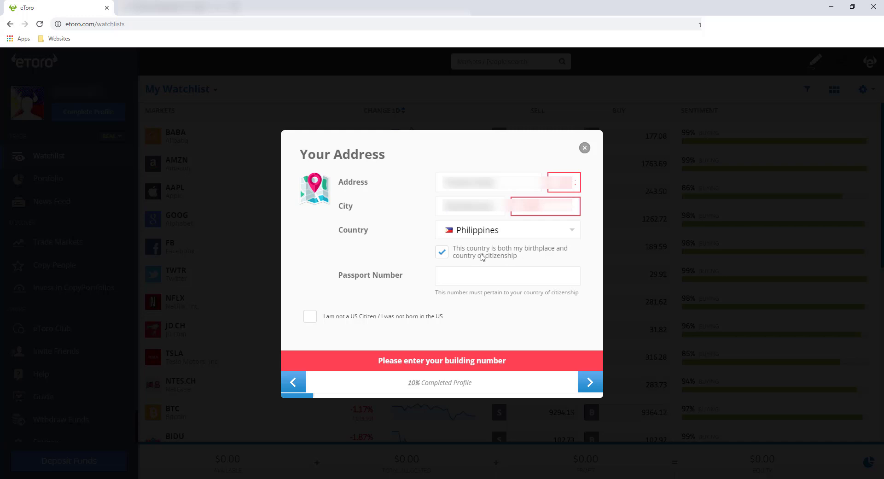
{"action": "left_click", "coordinate": [441, 251]}
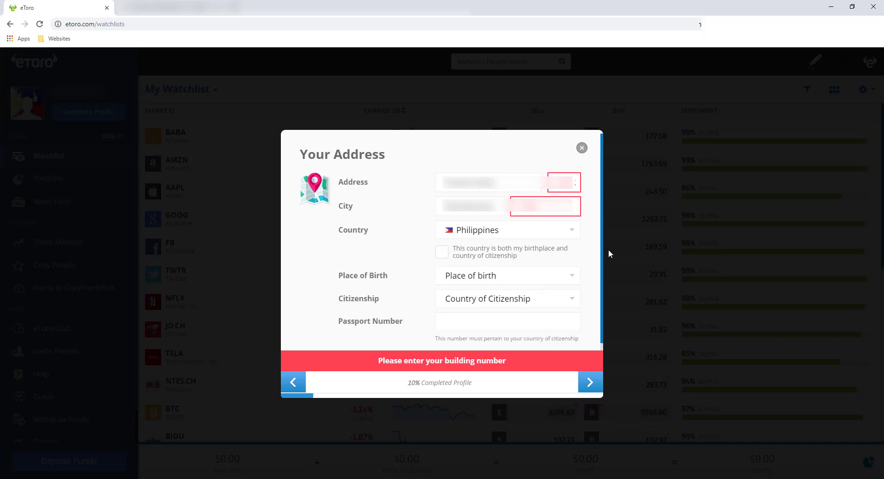
{"action": "mouse_move", "coordinate": [506, 279]}
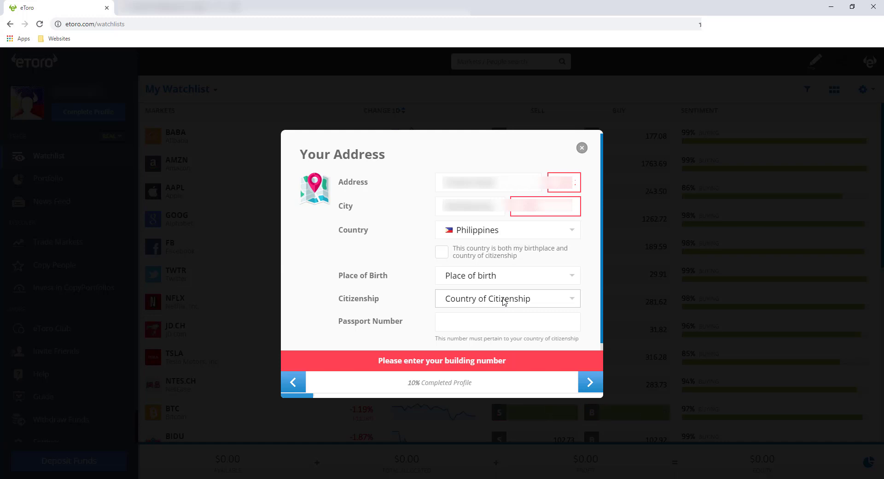
{"action": "left_click", "coordinate": [506, 275]}
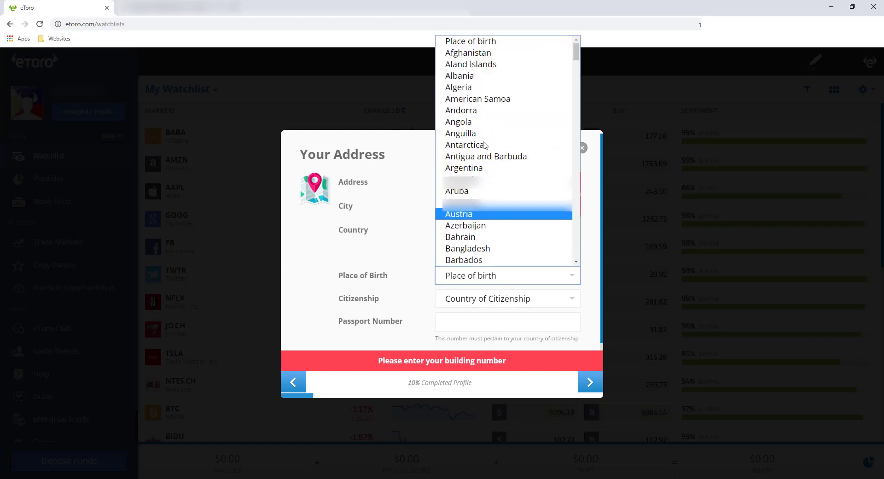
{"action": "left_click", "coordinate": [475, 230]}
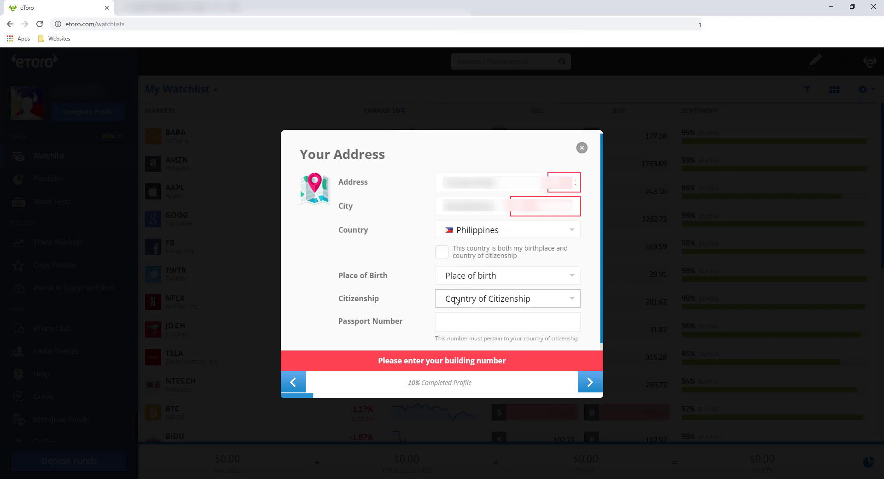
{"action": "left_click", "coordinate": [506, 298]}
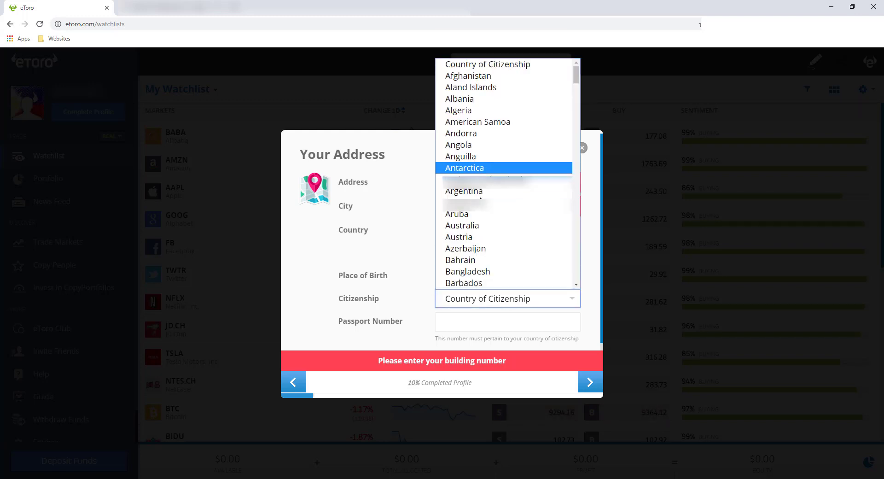
{"action": "left_click", "coordinate": [472, 230]}
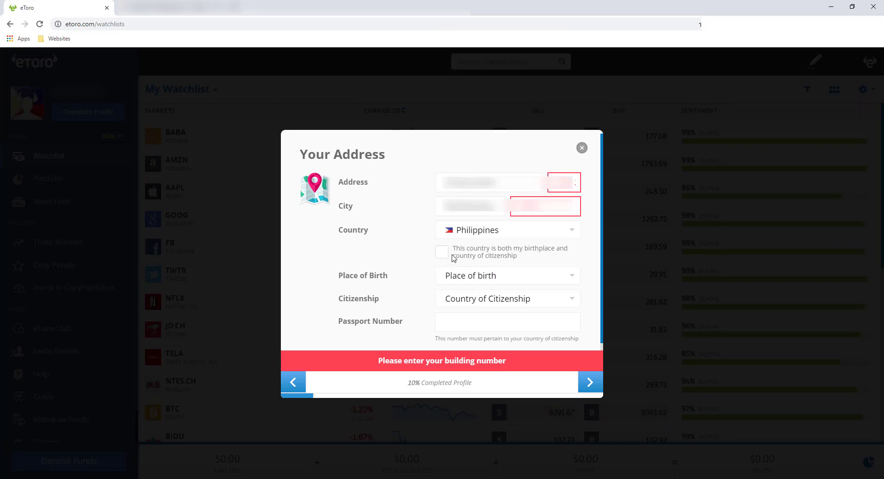
Step: Mark the Philippines as birthplace and citizenship, confirm not a US citizen, and proceed
{"action": "left_click", "coordinate": [441, 251]}
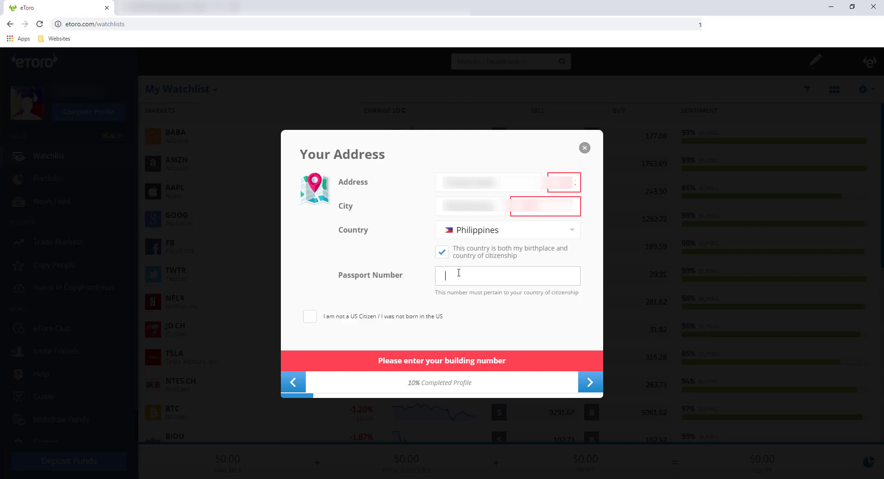
{"action": "mouse_move", "coordinate": [460, 289]}
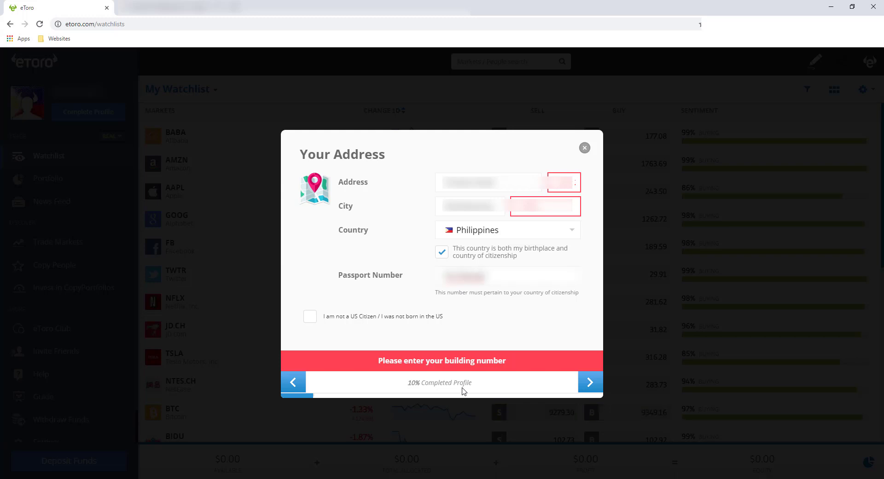
{"action": "mouse_move", "coordinate": [479, 295]}
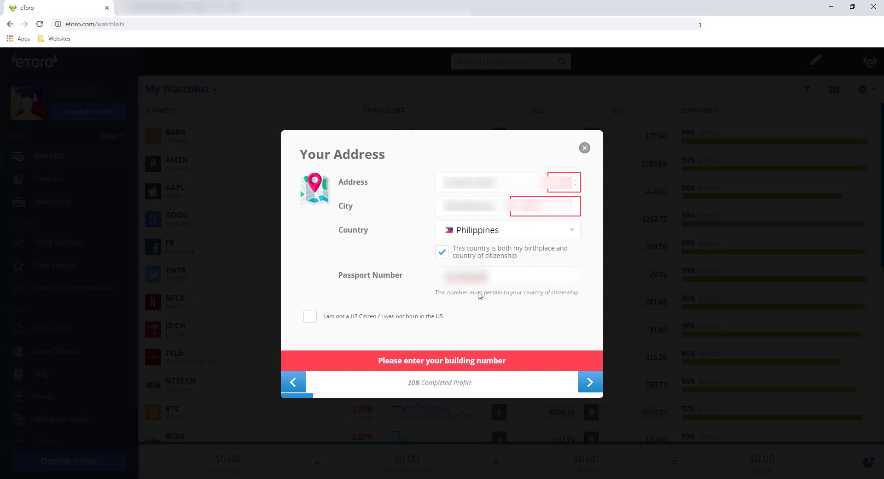
{"action": "mouse_move", "coordinate": [490, 309]}
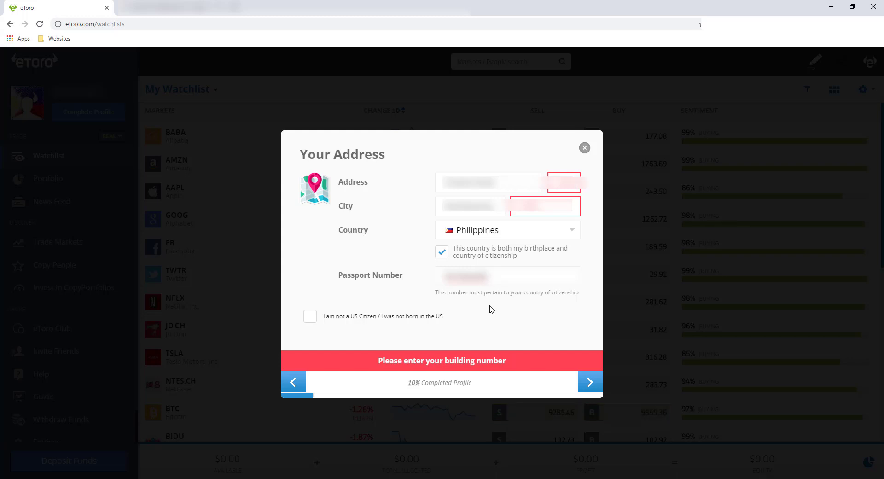
{"action": "mouse_move", "coordinate": [310, 318]}
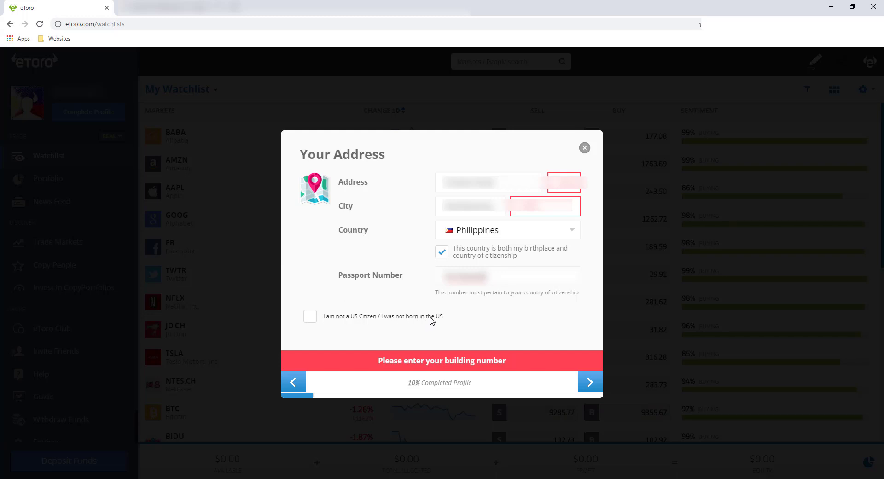
{"action": "mouse_move", "coordinate": [310, 311]}
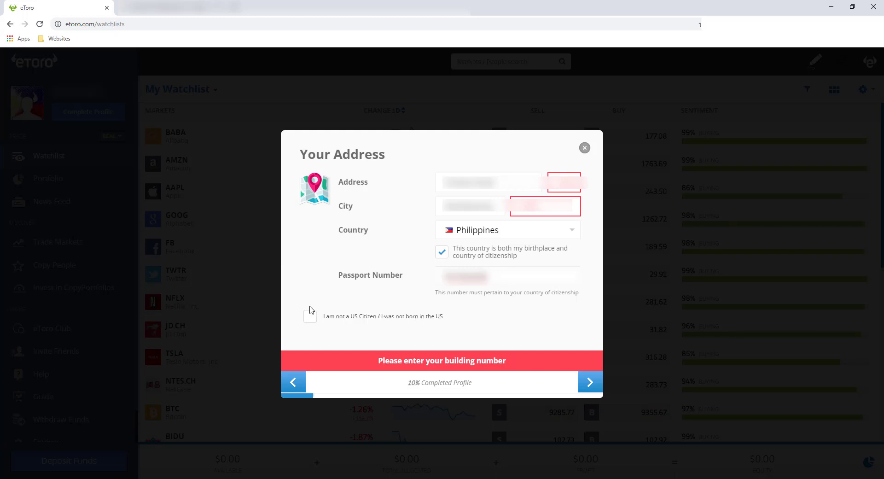
{"action": "left_click", "coordinate": [309, 315]}
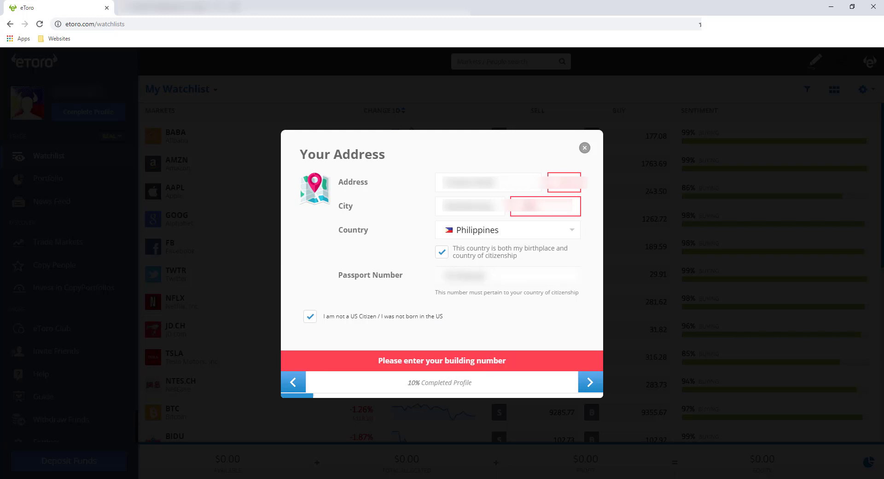
{"action": "left_click", "coordinate": [590, 382]}
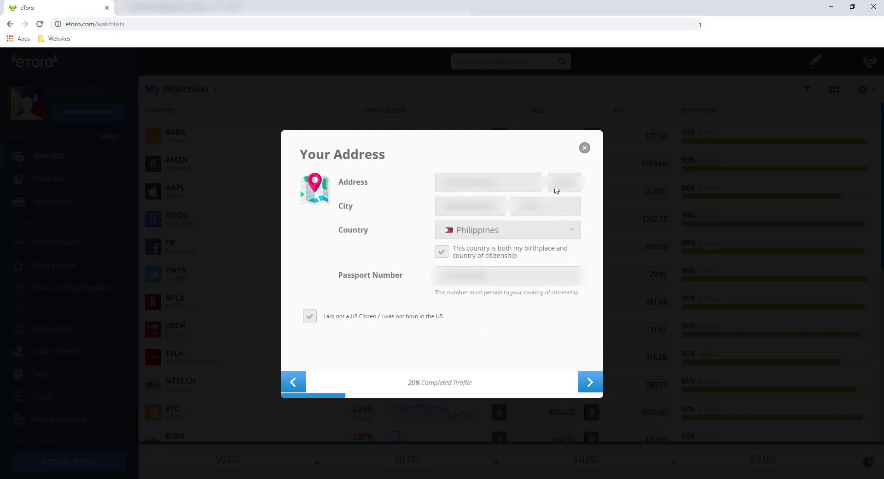
{"action": "mouse_move", "coordinate": [569, 190]}
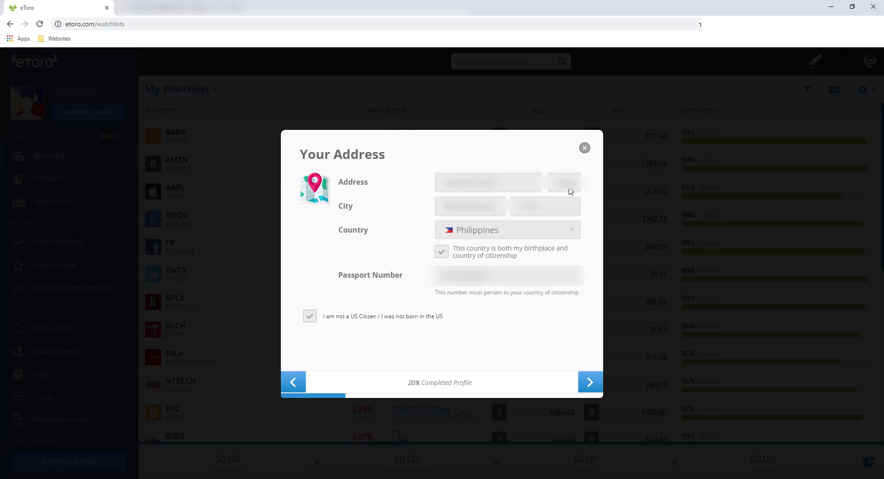
{"action": "mouse_move", "coordinate": [480, 253]}
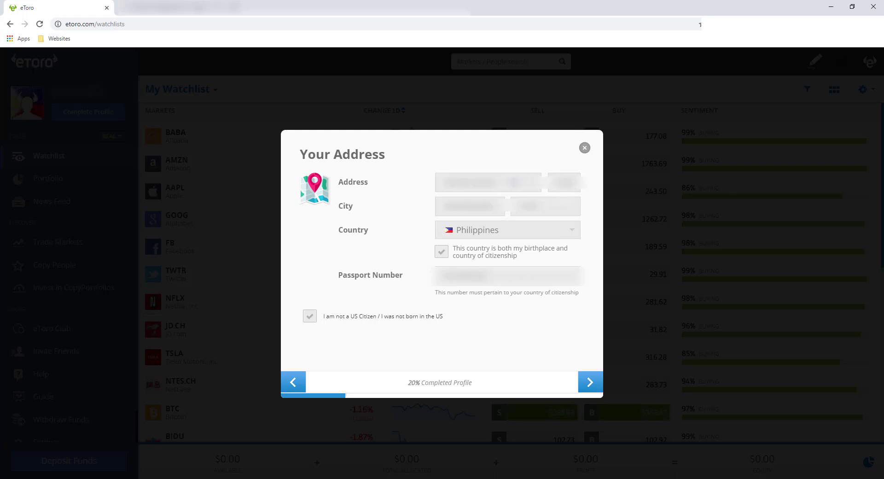
{"action": "mouse_move", "coordinate": [562, 365]}
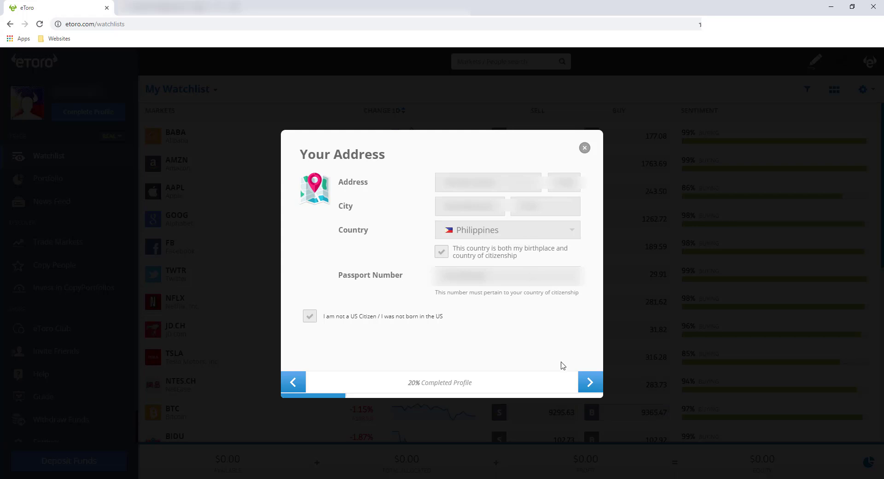
{"action": "mouse_move", "coordinate": [590, 381]}
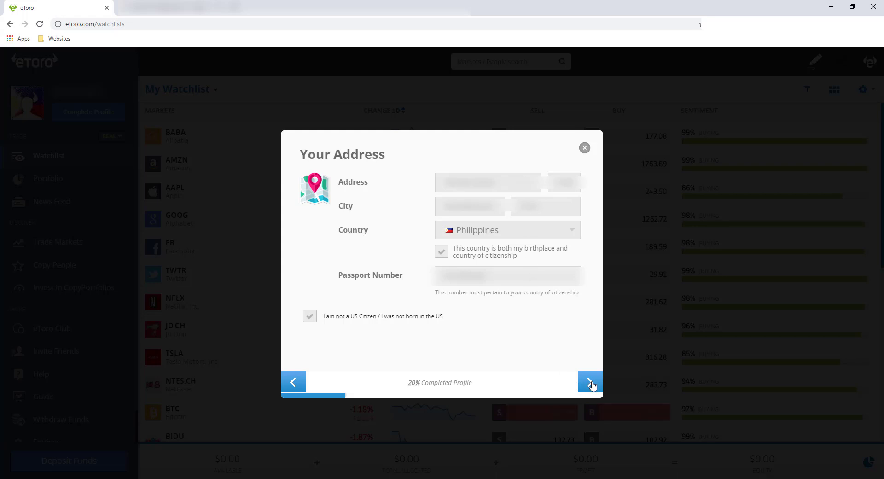
Step: Advance to the Your Trading Experience step
{"action": "left_click", "coordinate": [590, 381]}
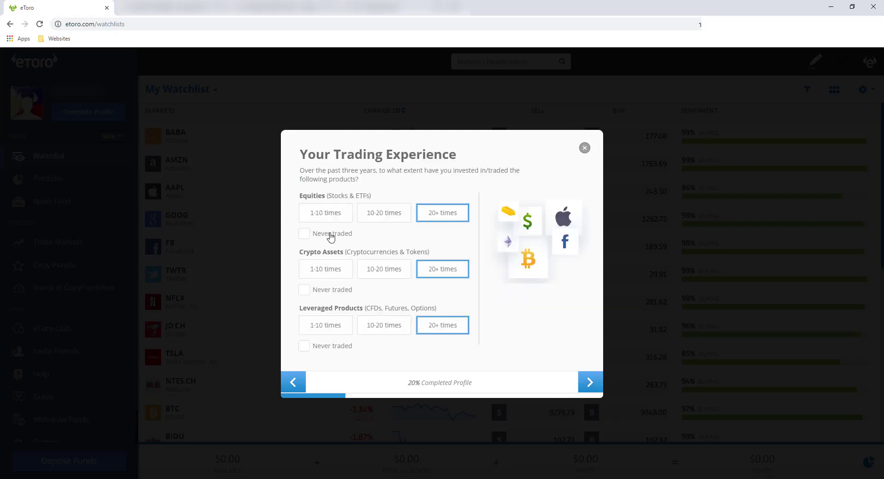
{"action": "mouse_move", "coordinate": [442, 213]}
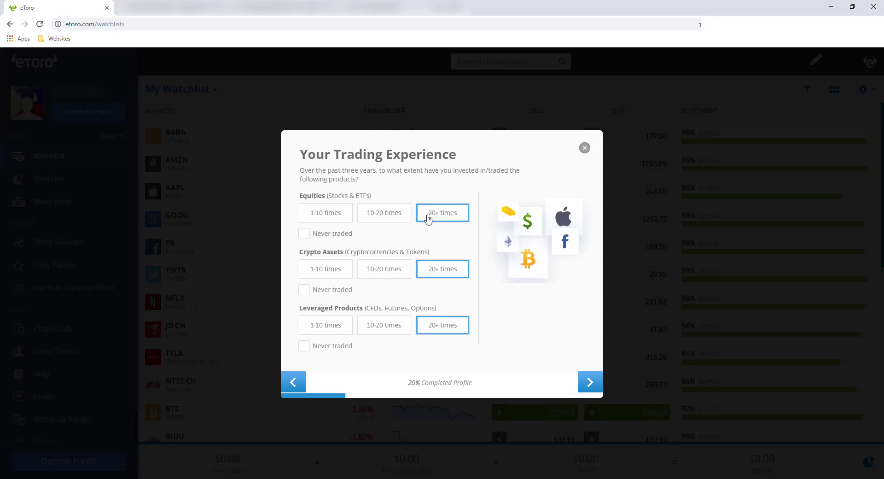
{"action": "mouse_move", "coordinate": [443, 269]}
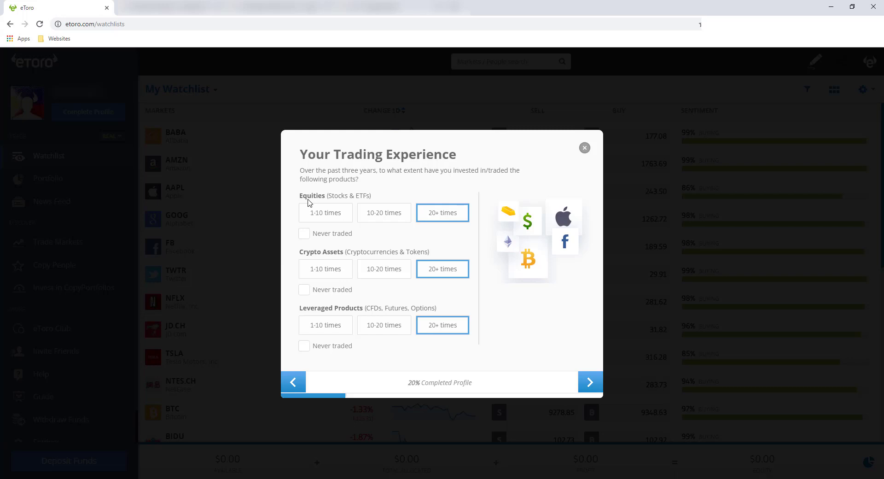
{"action": "mouse_move", "coordinate": [371, 204]}
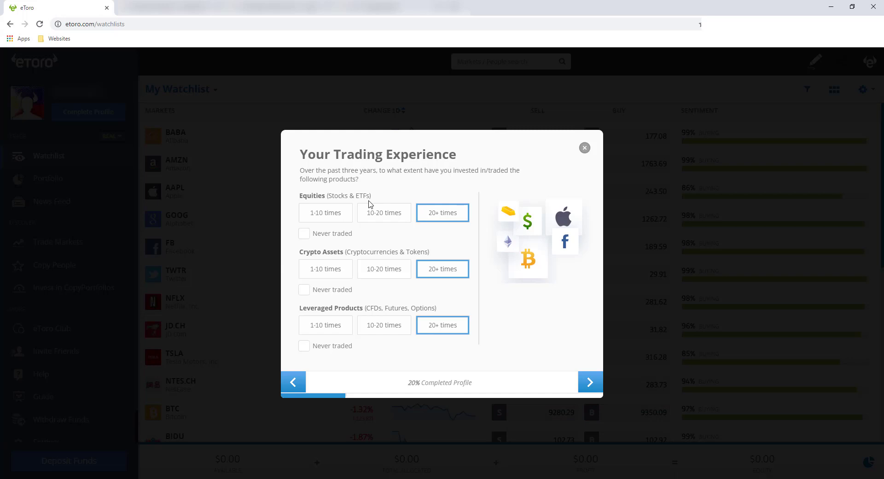
{"action": "mouse_move", "coordinate": [344, 256]}
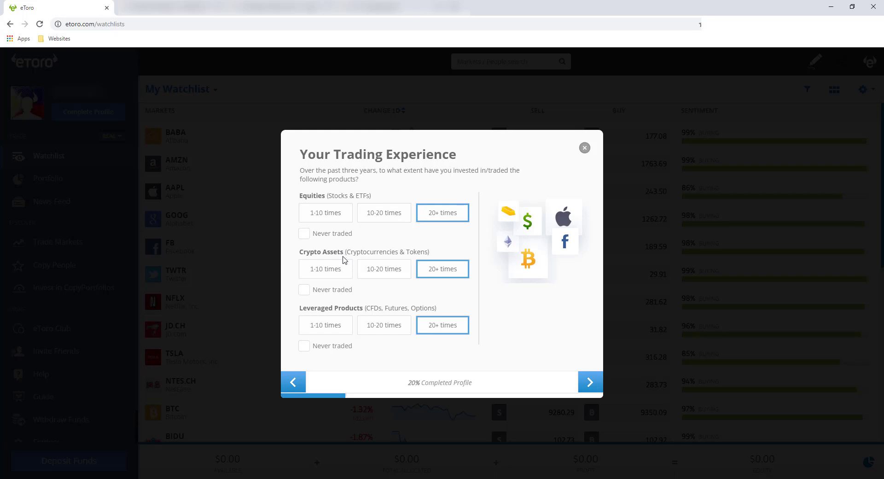
{"action": "mouse_move", "coordinate": [346, 258]}
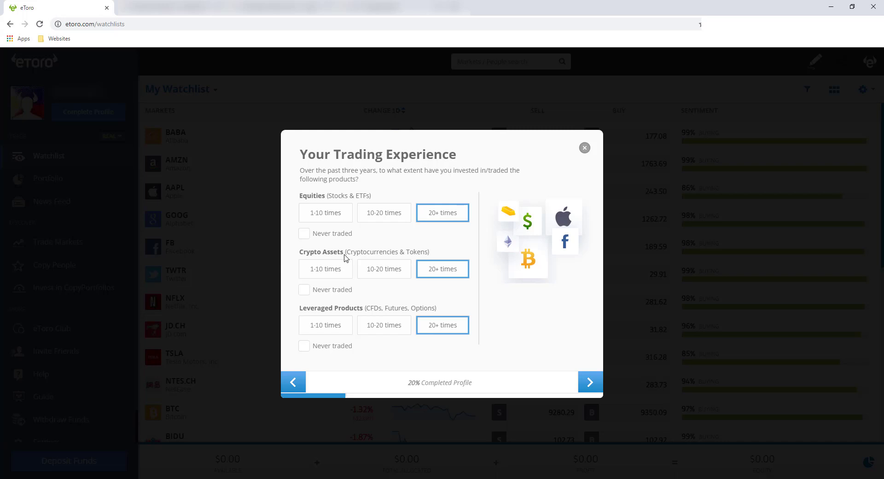
{"action": "mouse_move", "coordinate": [363, 315]}
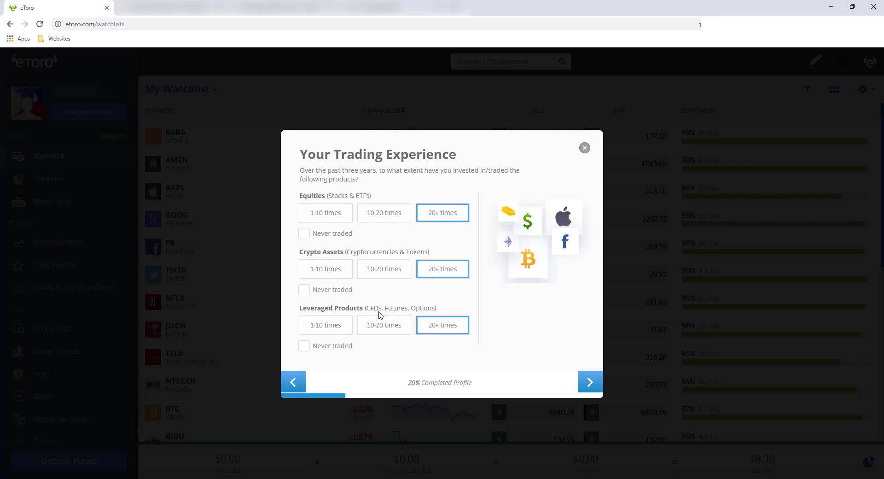
{"action": "mouse_move", "coordinate": [390, 316]}
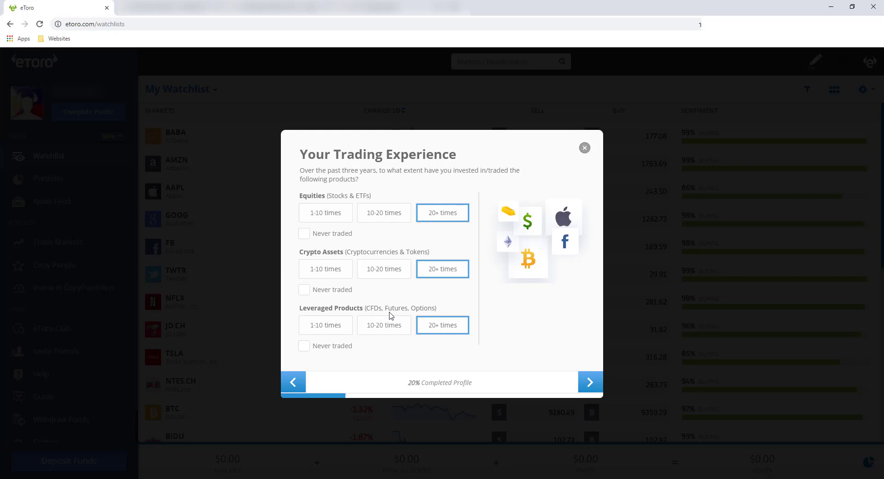
{"action": "mouse_move", "coordinate": [432, 313]}
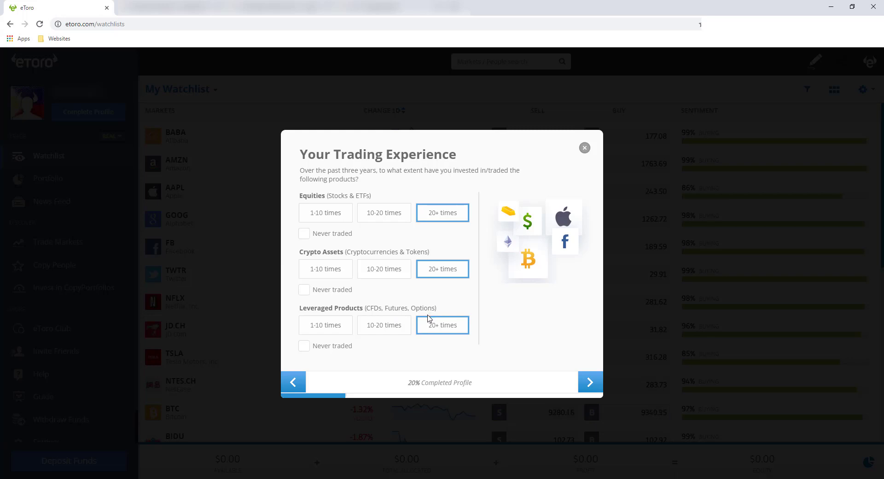
{"action": "mouse_move", "coordinate": [411, 317]}
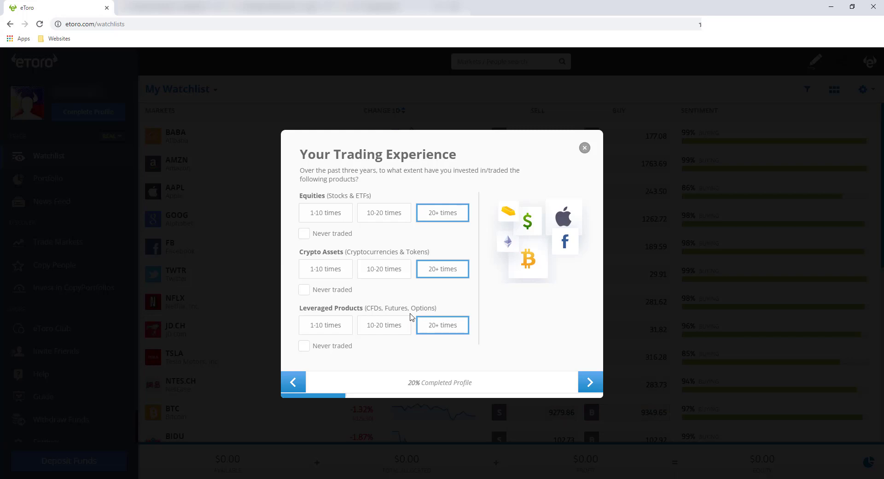
{"action": "mouse_move", "coordinate": [550, 378]}
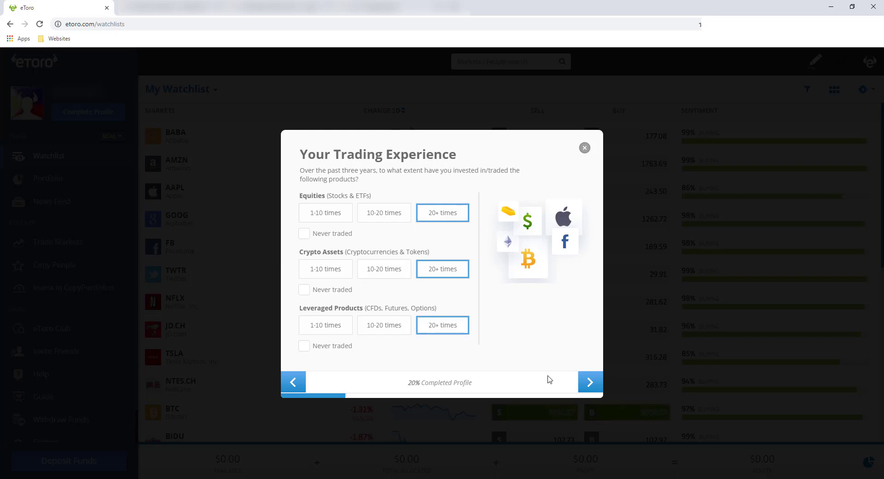
{"action": "mouse_move", "coordinate": [337, 221]}
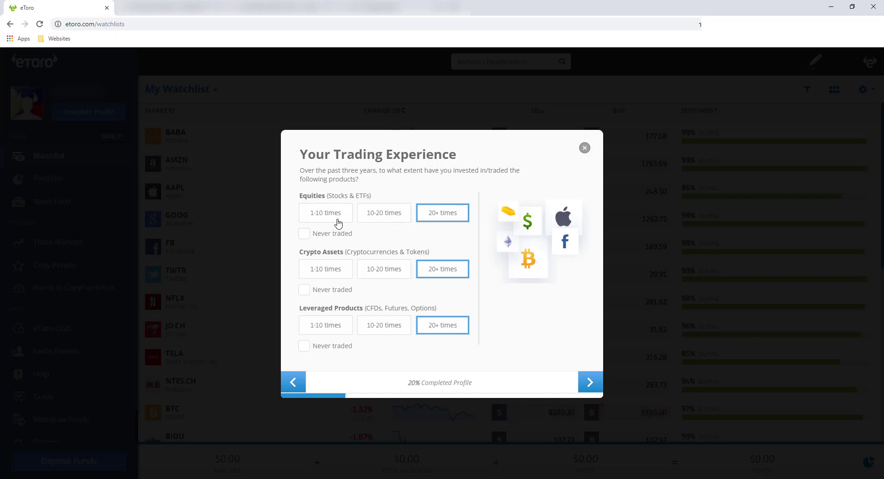
{"action": "mouse_move", "coordinate": [388, 276]}
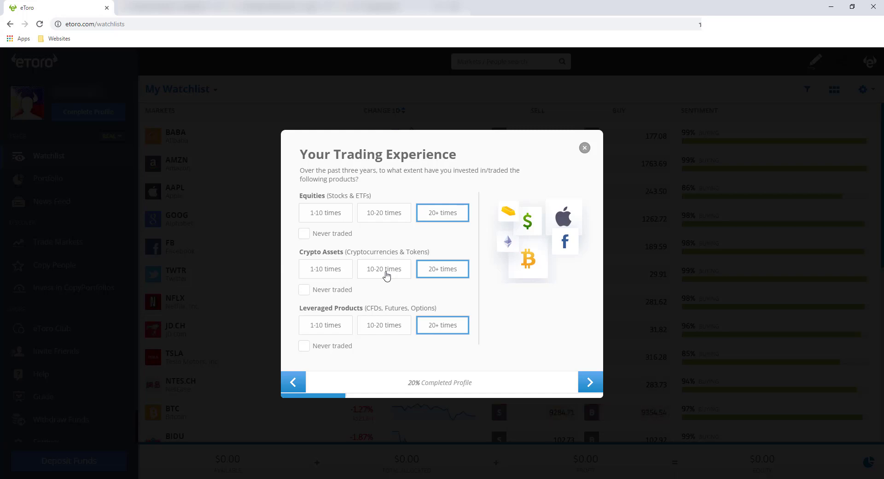
{"action": "mouse_move", "coordinate": [526, 406]}
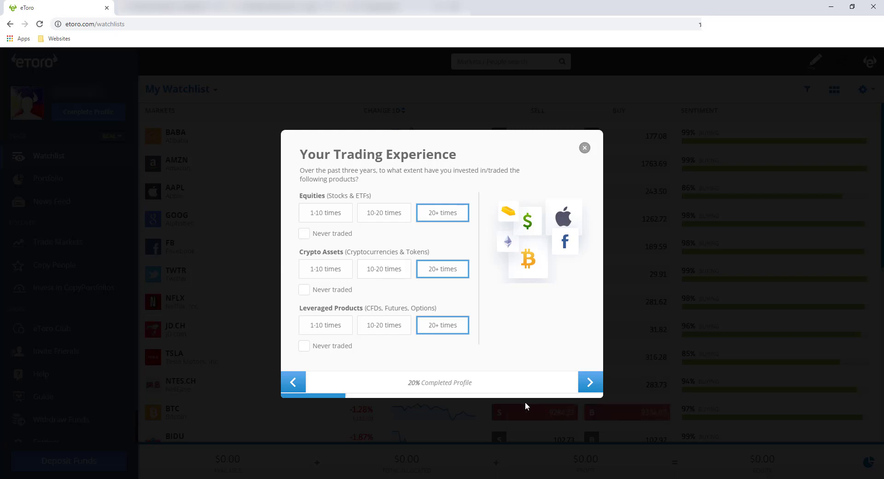
Step: Advance to Trading Knowledge and select 'I have attended Trading Courses'
{"action": "left_click", "coordinate": [589, 382]}
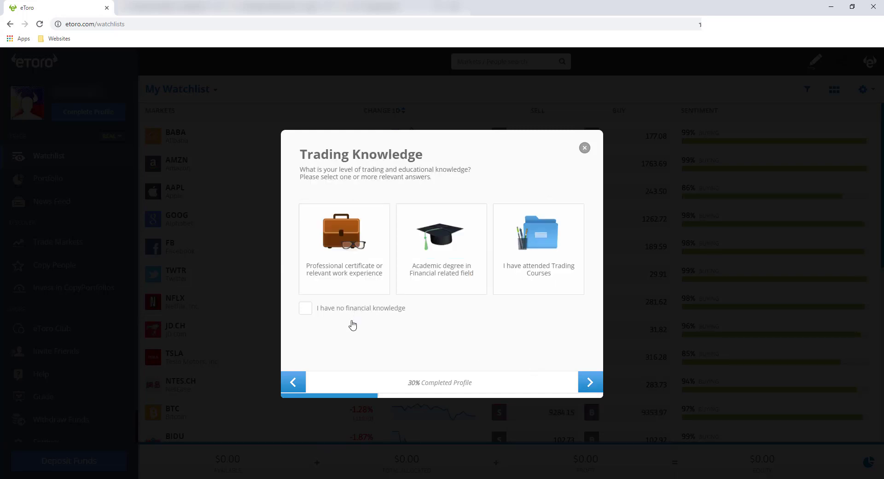
{"action": "mouse_move", "coordinate": [444, 187]}
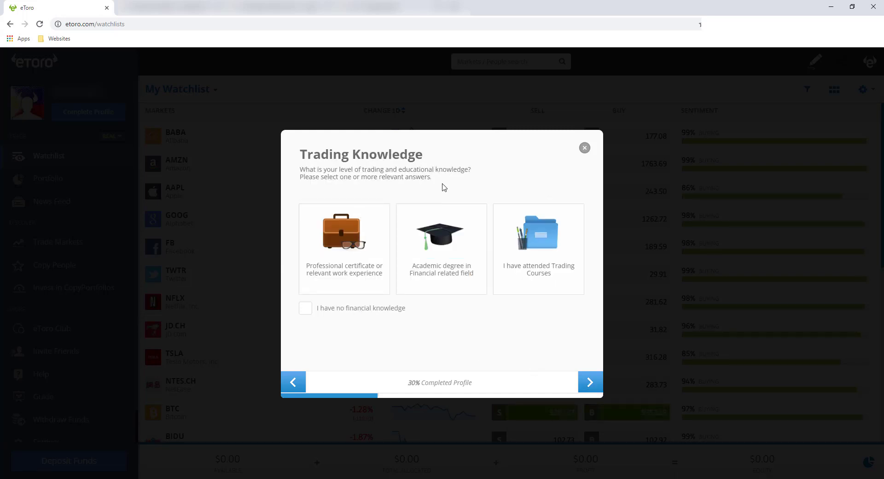
{"action": "left_click", "coordinate": [538, 248]}
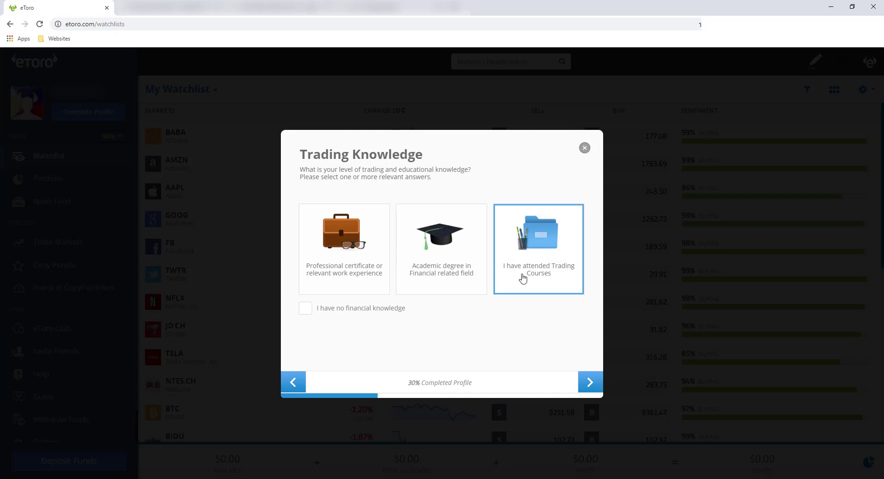
{"action": "mouse_move", "coordinate": [572, 281]}
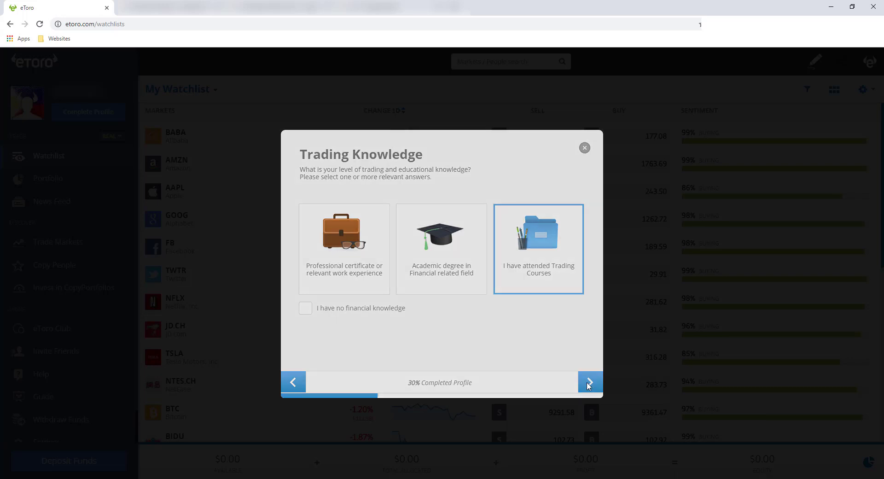
Step: Advance to the assessment and mark the $100 at 20x leverage equals $2,000 statement
{"action": "left_click", "coordinate": [590, 381]}
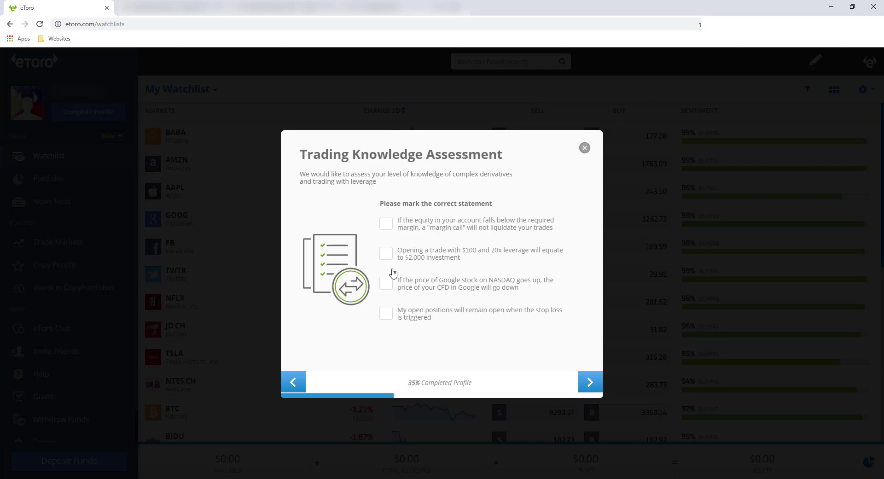
{"action": "left_click", "coordinate": [386, 253]}
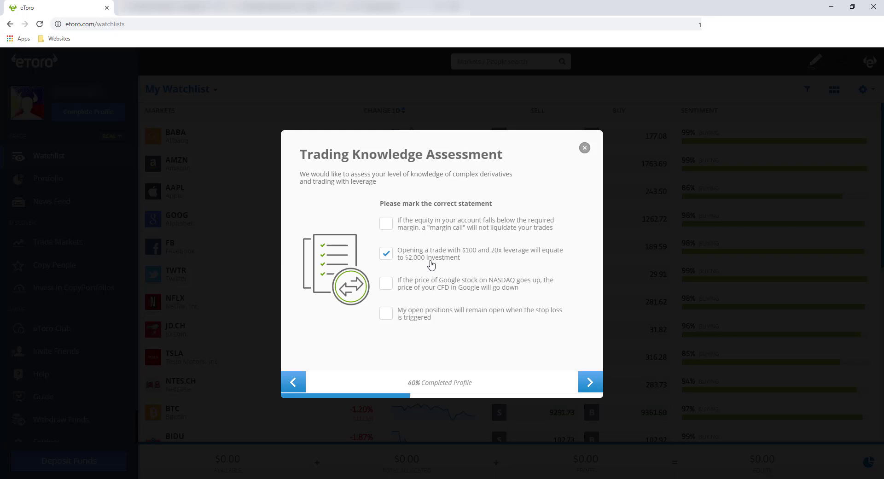
{"action": "mouse_move", "coordinate": [413, 226]}
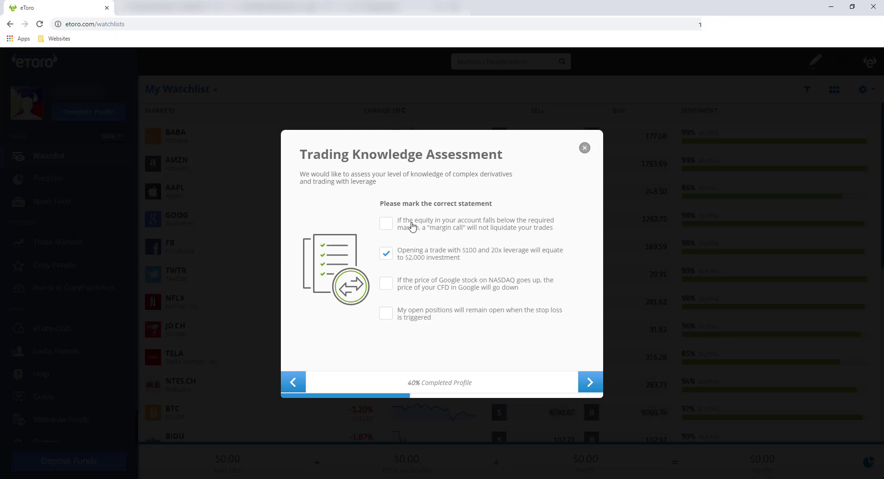
{"action": "mouse_move", "coordinate": [408, 292]}
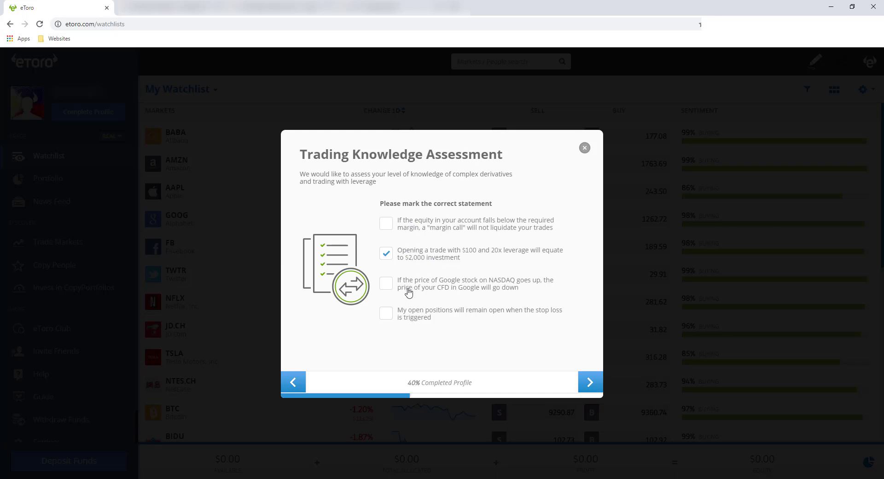
{"action": "mouse_move", "coordinate": [437, 221]}
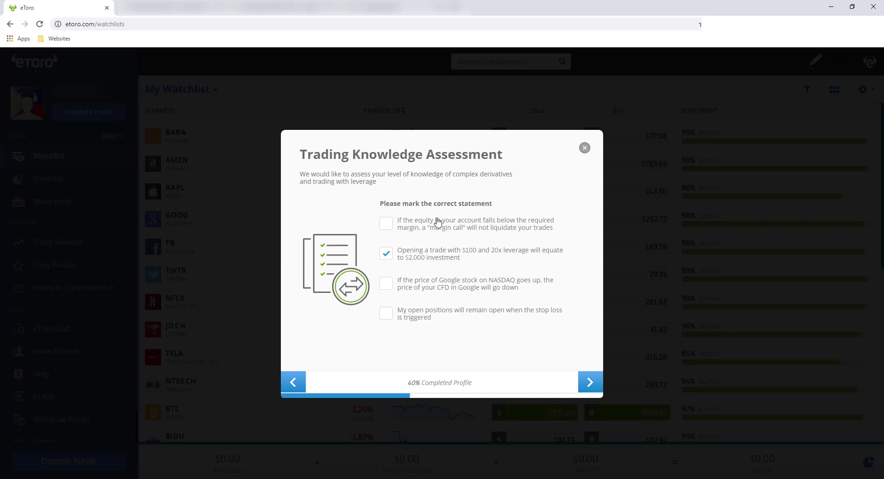
{"action": "mouse_move", "coordinate": [455, 222]}
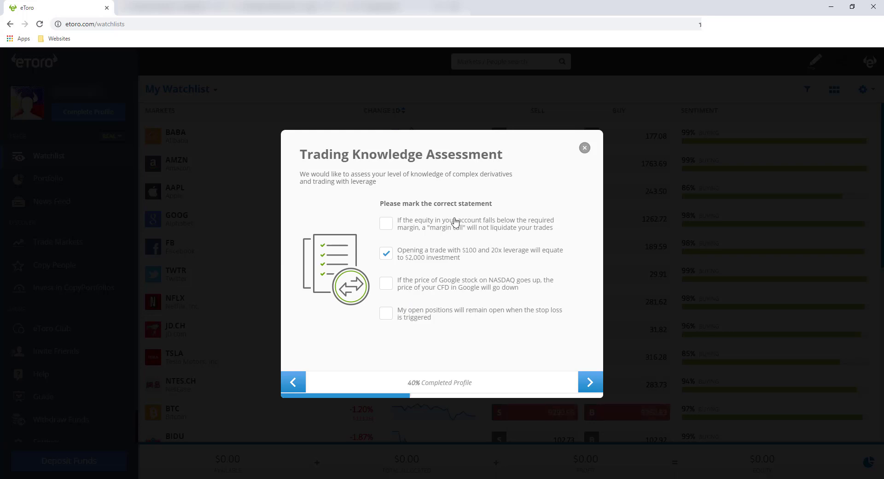
Step: Advance to Planned Investments and tick Commodities
{"action": "left_click", "coordinate": [591, 382]}
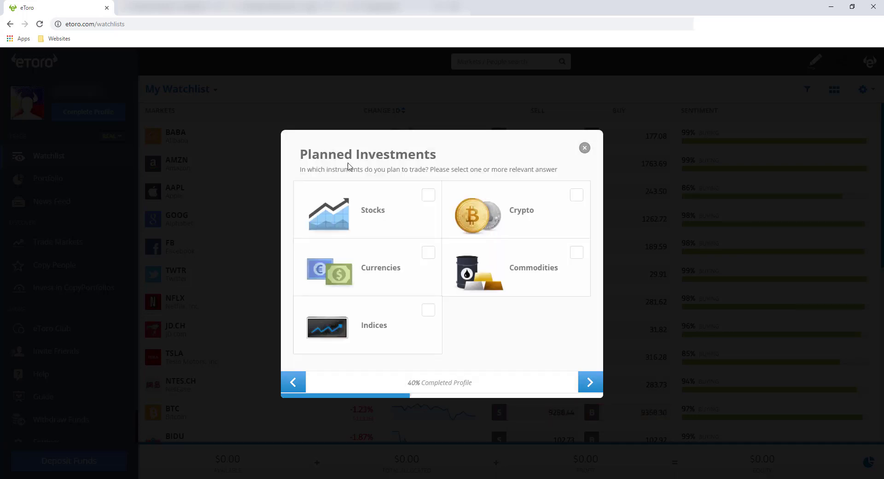
{"action": "mouse_move", "coordinate": [388, 173]}
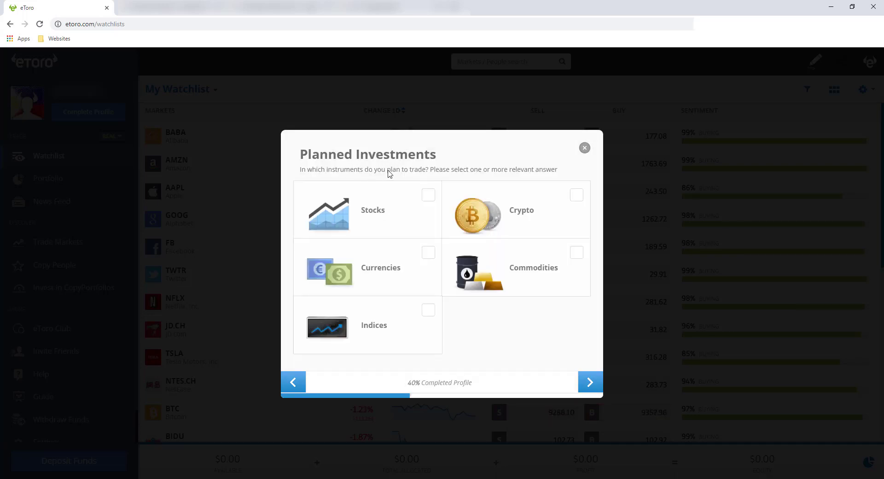
{"action": "mouse_move", "coordinate": [420, 176]}
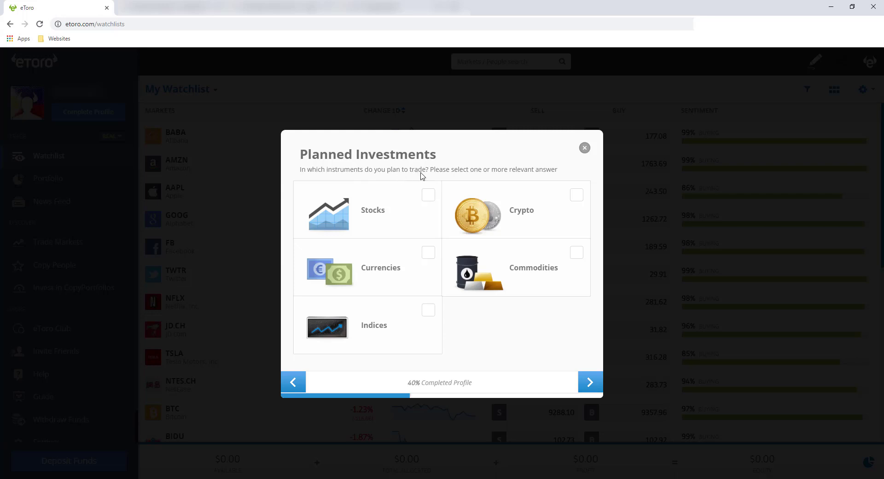
{"action": "mouse_move", "coordinate": [539, 179]}
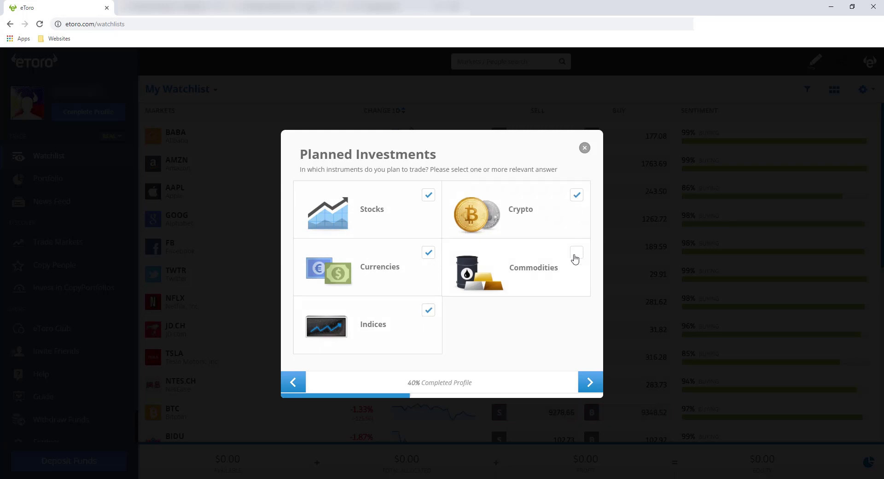
{"action": "left_click", "coordinate": [575, 252]}
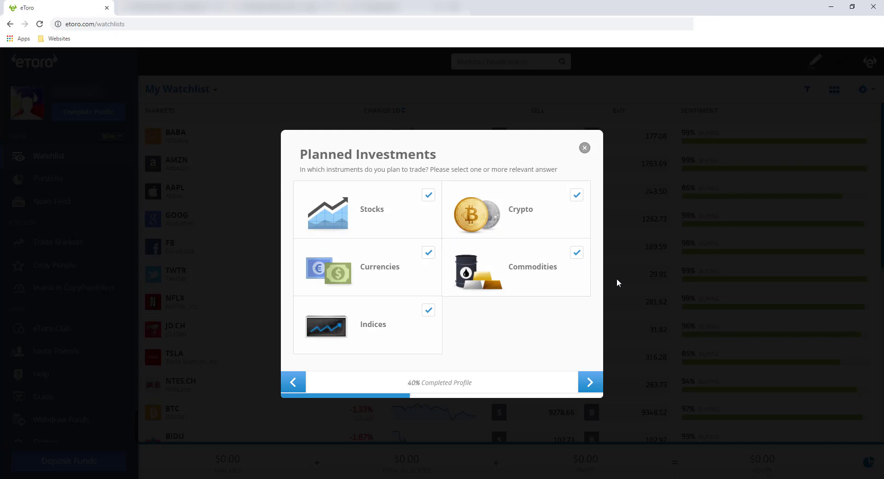
{"action": "mouse_move", "coordinate": [590, 382]}
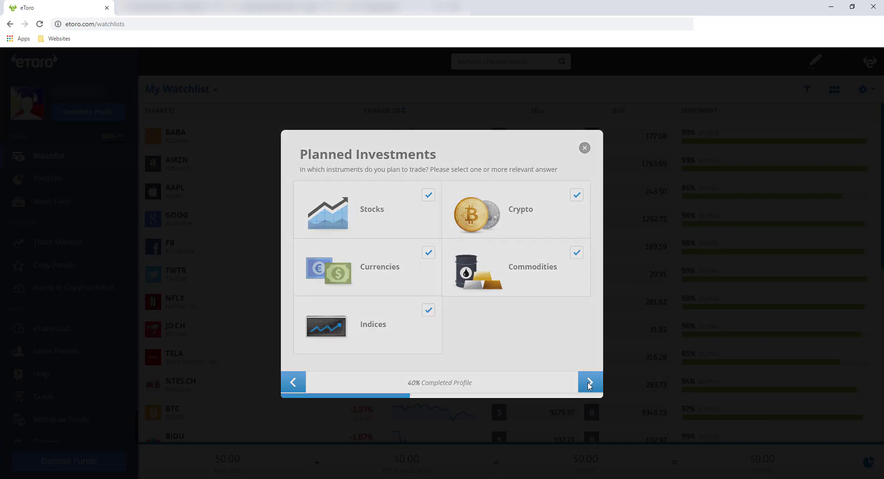
Step: Advance to Trading Strategy and choose the 'Few seconds up to 24 hours' tile
{"action": "left_click", "coordinate": [590, 382]}
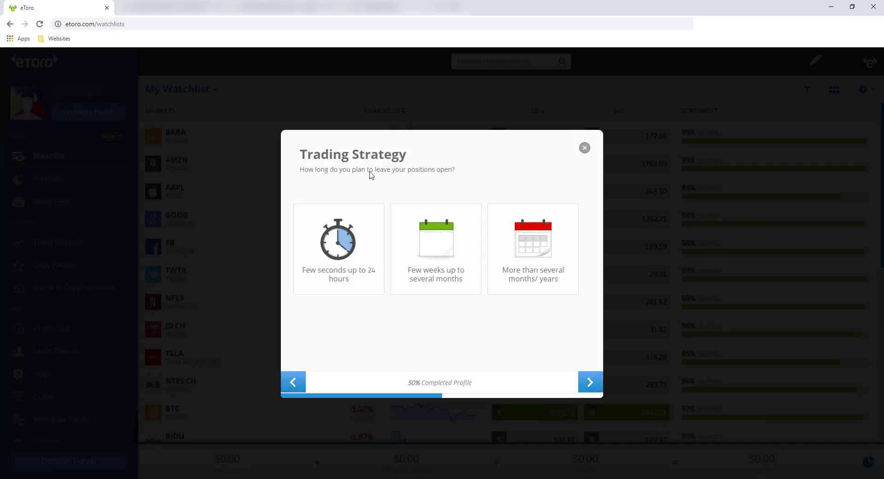
{"action": "mouse_move", "coordinate": [457, 176]}
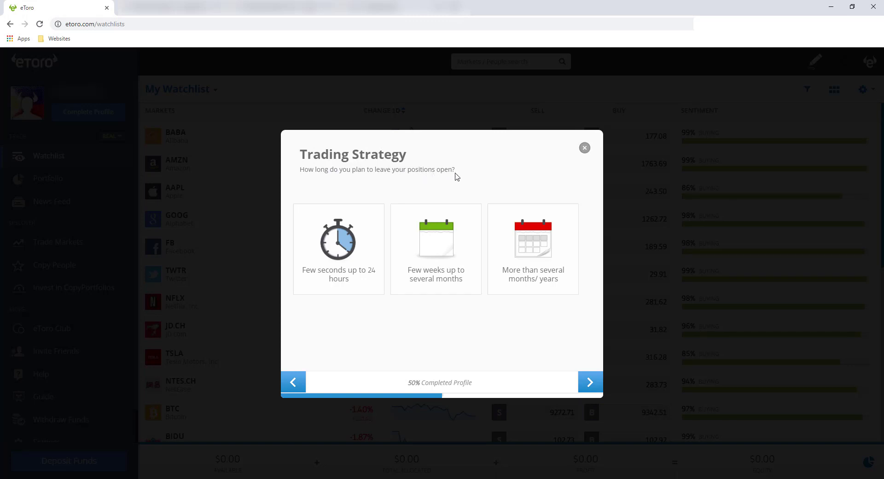
{"action": "left_click", "coordinate": [338, 249]}
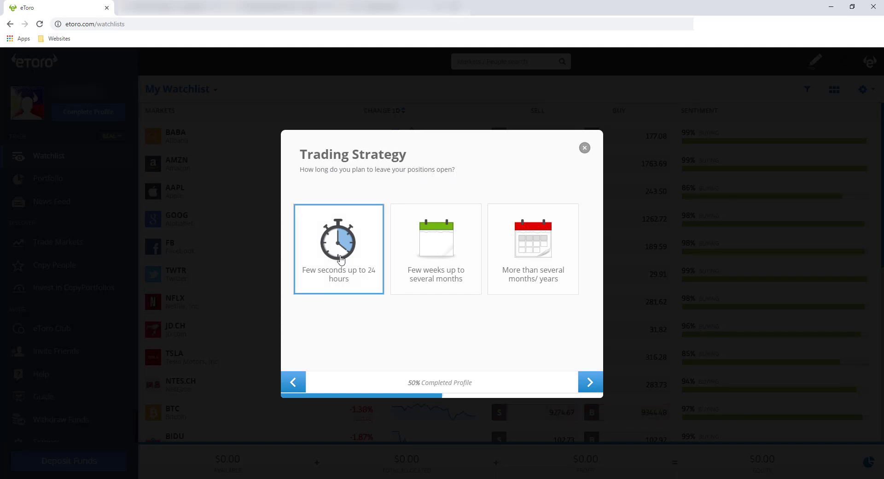
{"action": "mouse_move", "coordinate": [341, 265]}
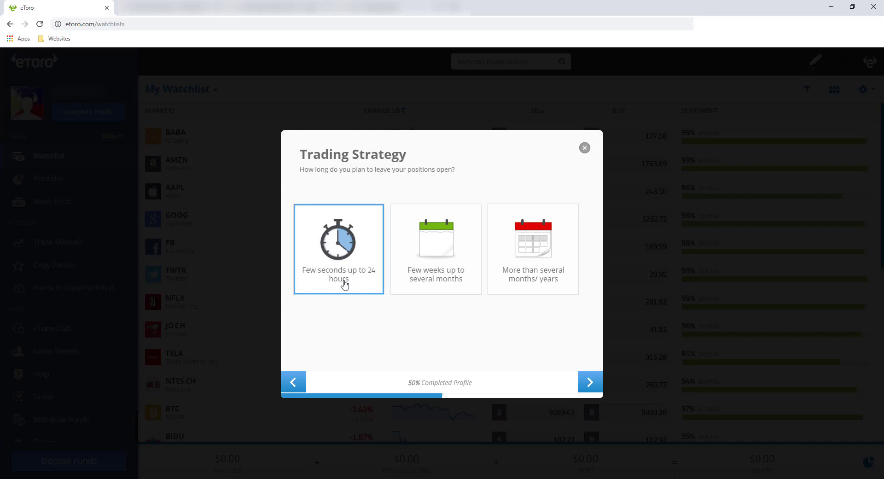
{"action": "mouse_move", "coordinate": [344, 303]}
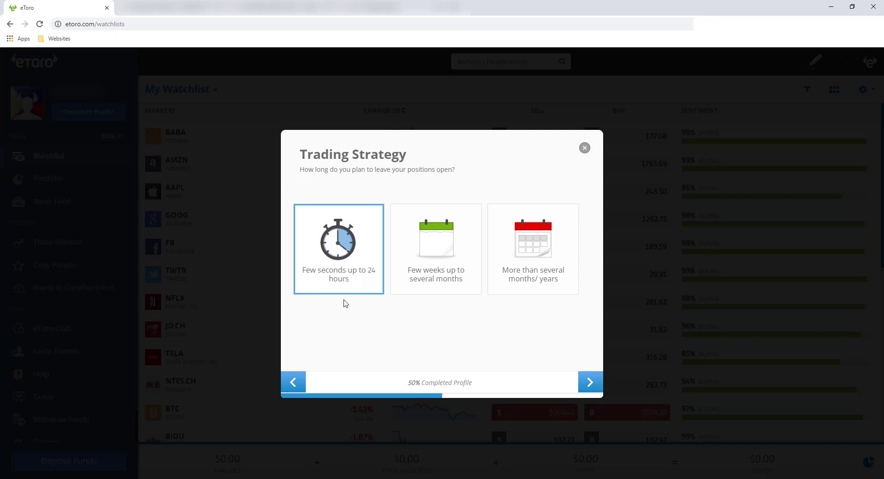
{"action": "mouse_move", "coordinate": [400, 265]}
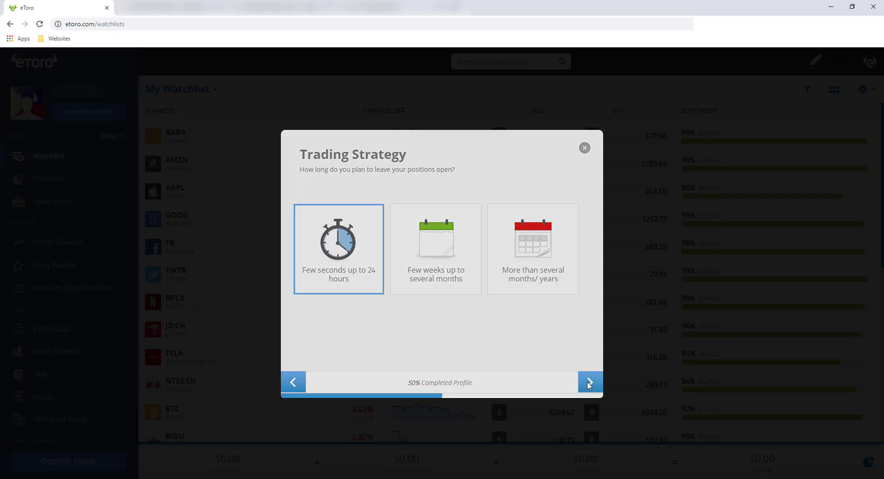
Step: Advance to Purpose of Trading and tick the Additional revenues checkbox
{"action": "left_click", "coordinate": [590, 381]}
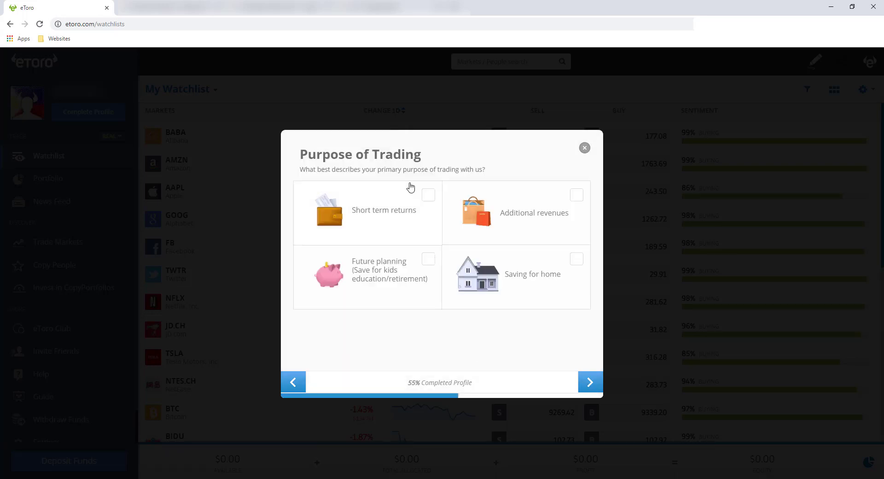
{"action": "mouse_move", "coordinate": [370, 175]}
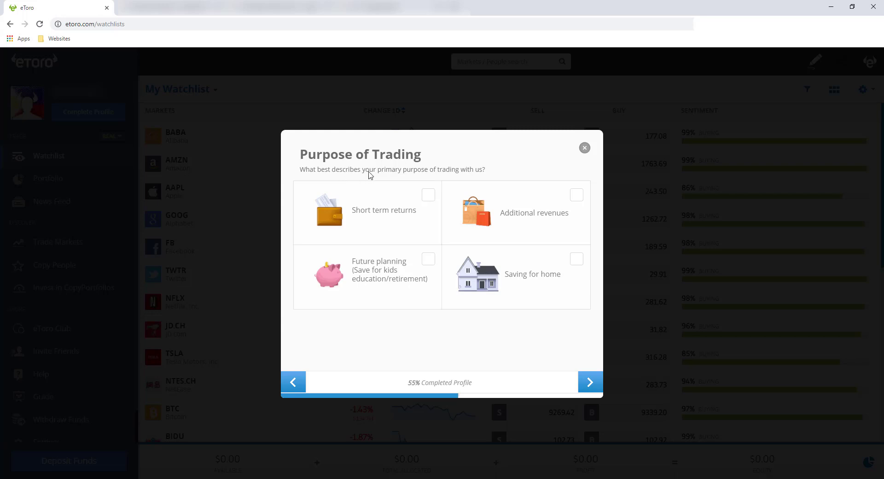
{"action": "mouse_move", "coordinate": [476, 173]}
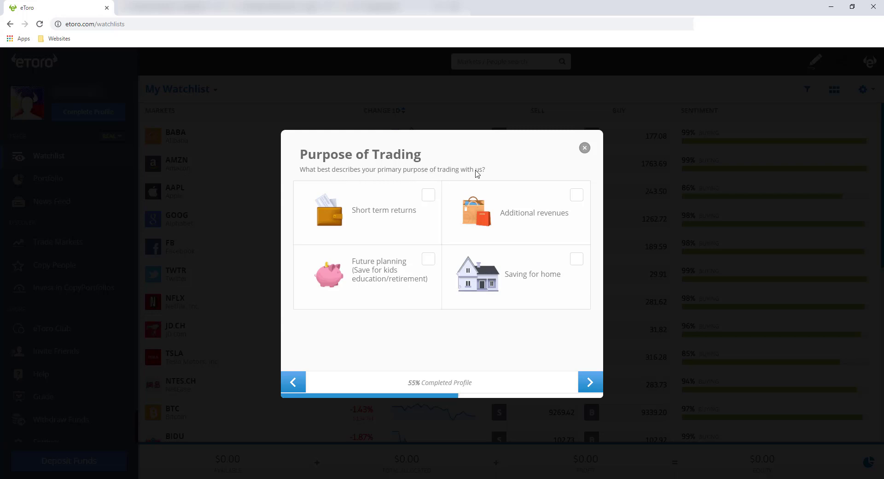
{"action": "mouse_move", "coordinate": [426, 205]}
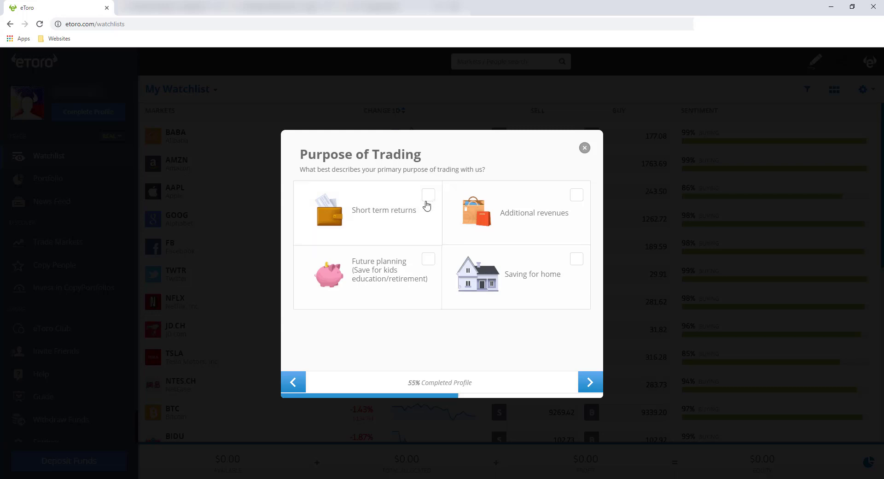
{"action": "mouse_move", "coordinate": [578, 262]}
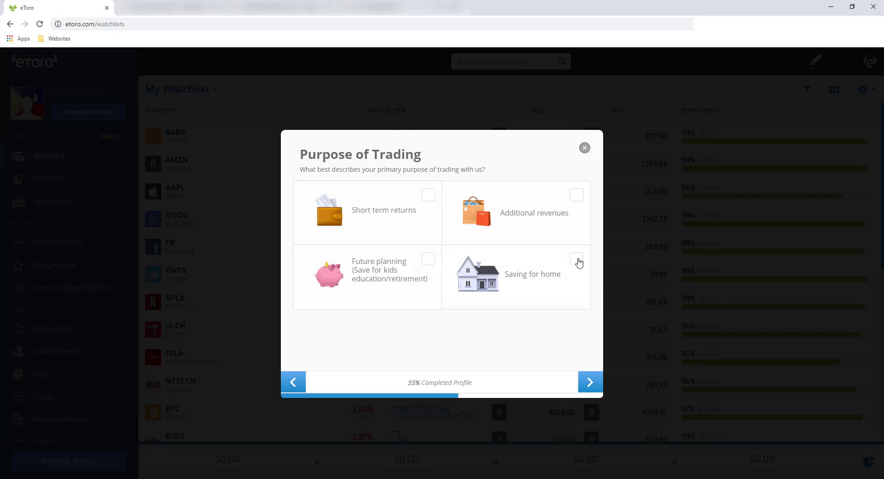
{"action": "mouse_move", "coordinate": [575, 200]}
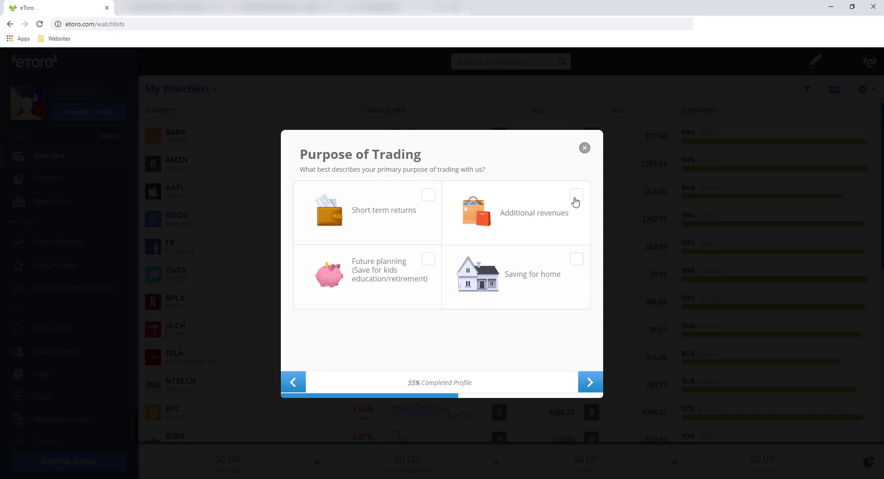
{"action": "left_click", "coordinate": [576, 195]}
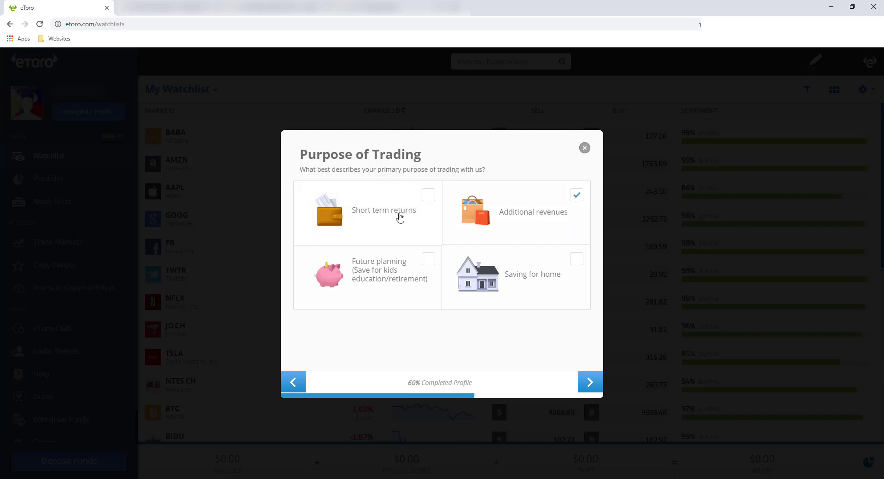
{"action": "mouse_move", "coordinate": [416, 220]}
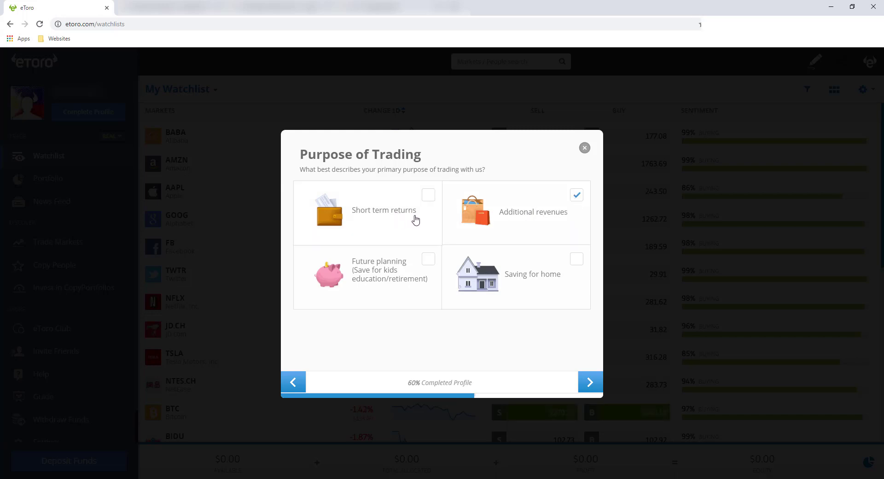
{"action": "mouse_move", "coordinate": [525, 286]}
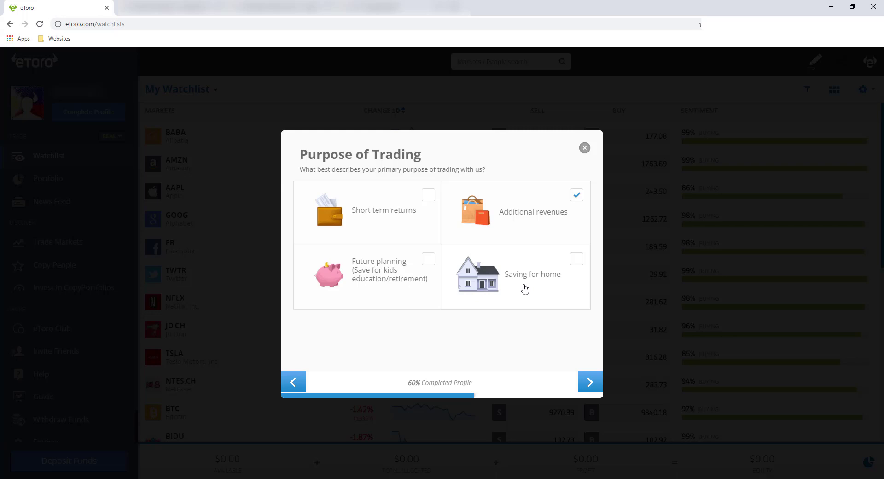
{"action": "mouse_move", "coordinate": [545, 223]}
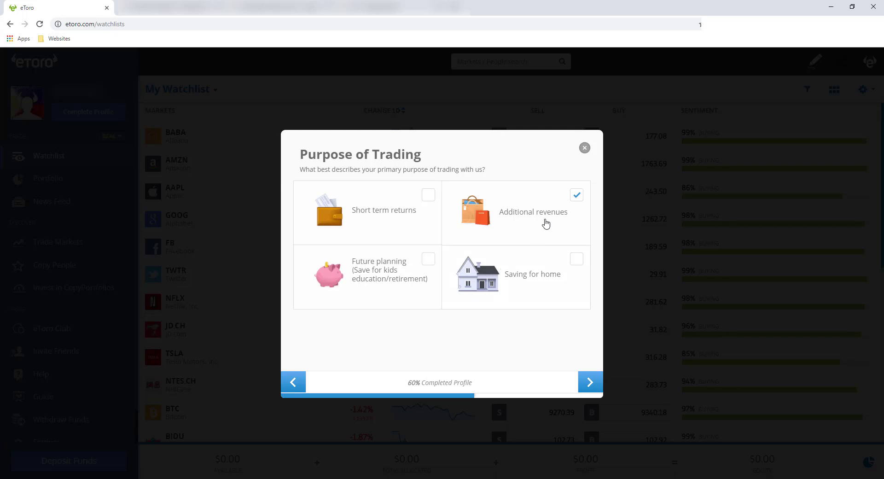
{"action": "mouse_move", "coordinate": [590, 382]}
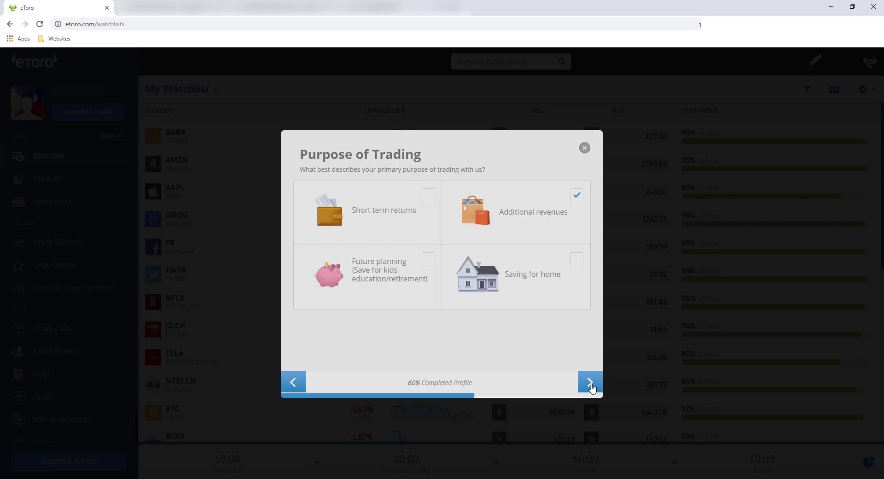
Step: Advance to Attitude to Risk and set planned yearly deposit to $50K - $200K
{"action": "left_click", "coordinate": [590, 382]}
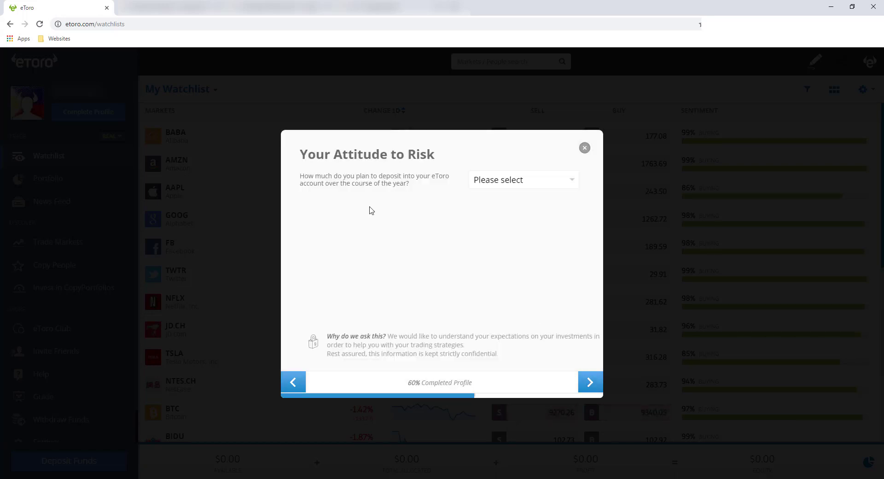
{"action": "mouse_move", "coordinate": [348, 181]}
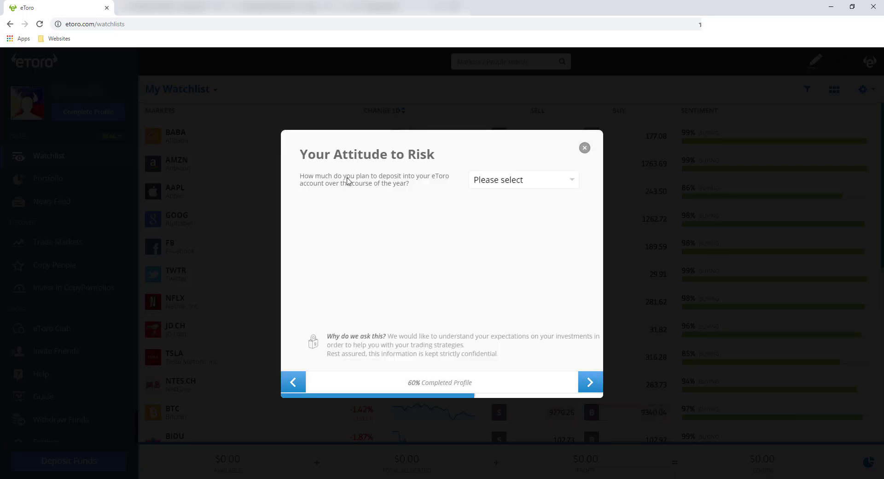
{"action": "mouse_move", "coordinate": [439, 182]}
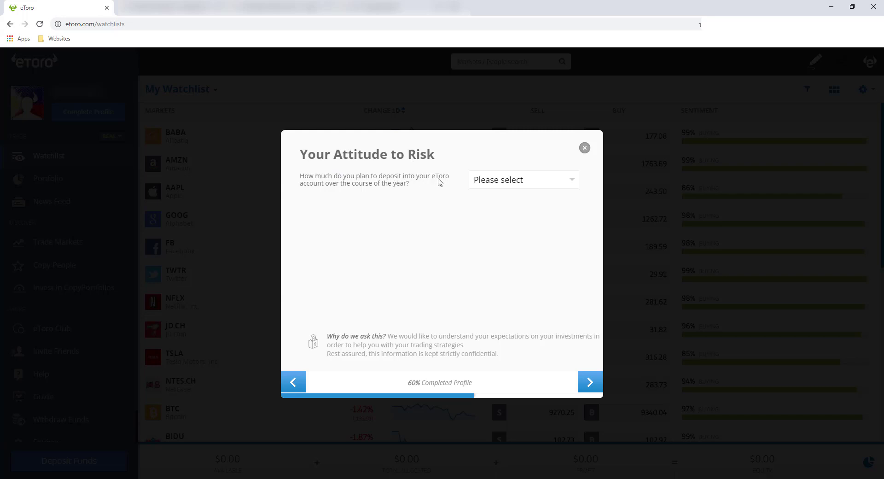
{"action": "mouse_move", "coordinate": [412, 197]}
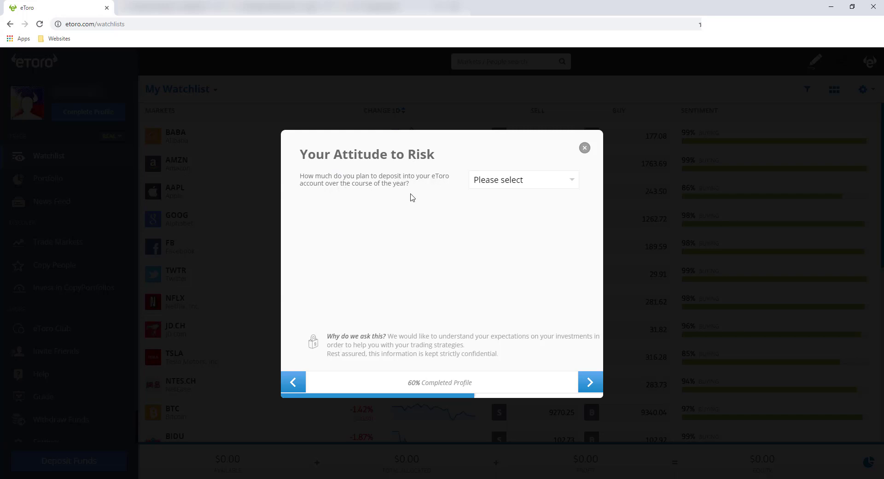
{"action": "left_click", "coordinate": [521, 180]}
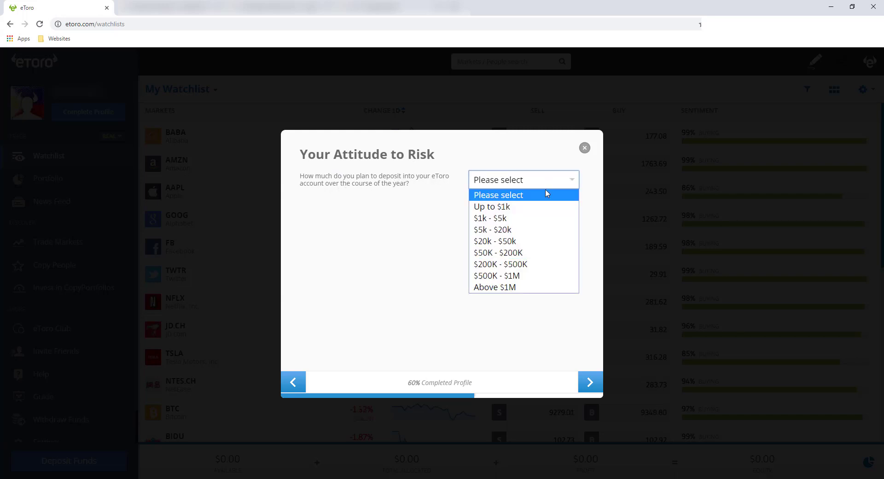
{"action": "mouse_move", "coordinate": [515, 218]}
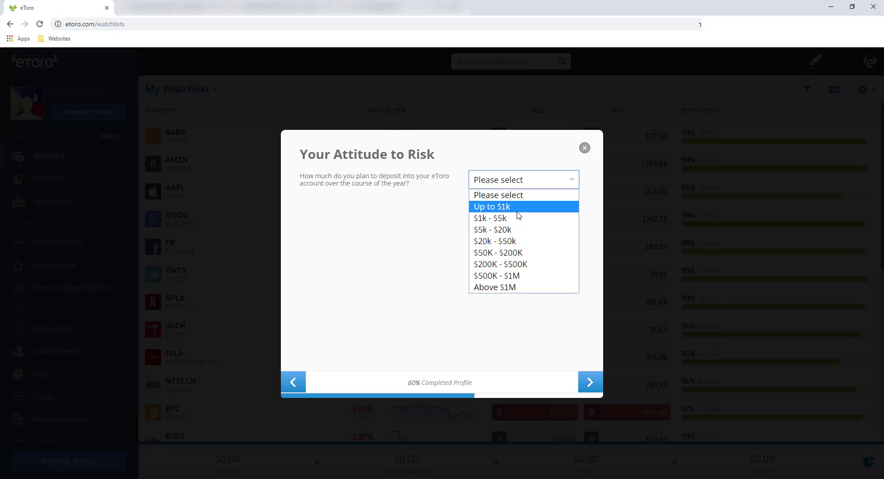
{"action": "mouse_move", "coordinate": [517, 218]}
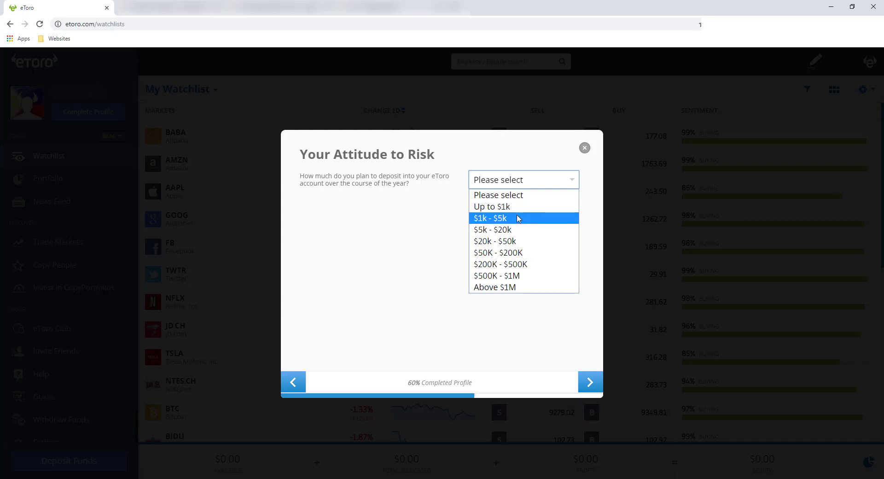
{"action": "left_click", "coordinate": [497, 252]}
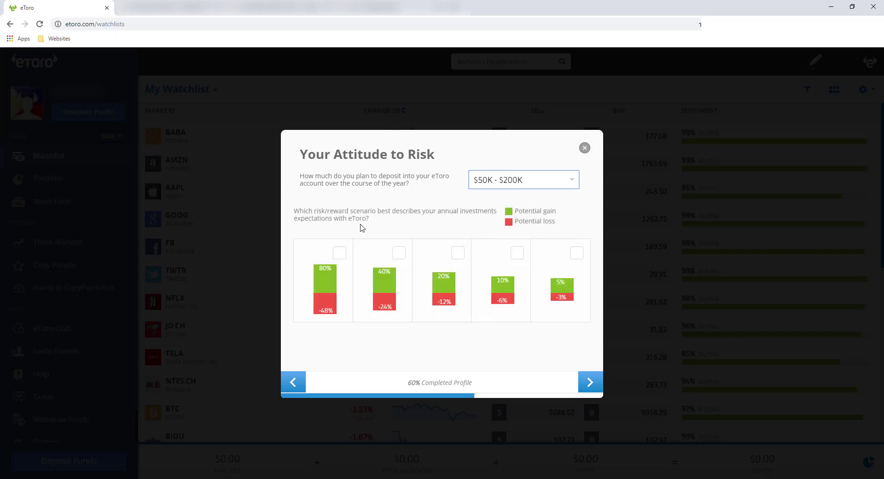
{"action": "mouse_move", "coordinate": [437, 220]}
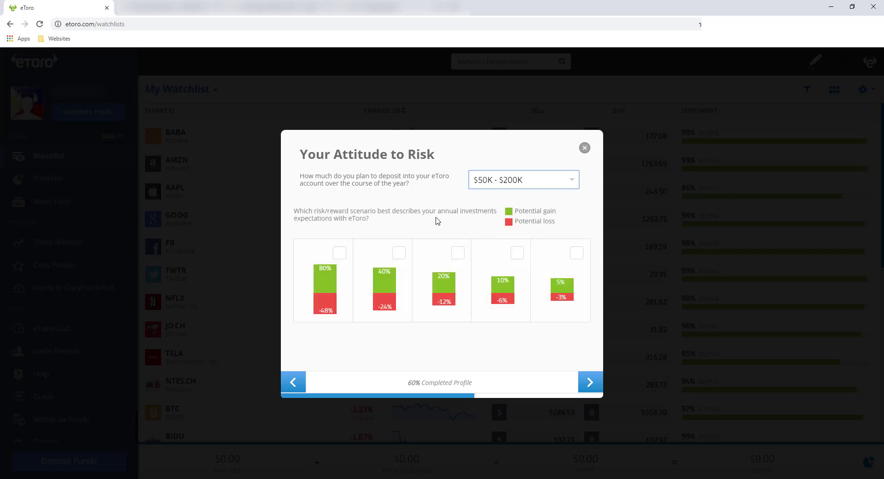
{"action": "mouse_move", "coordinate": [310, 233]}
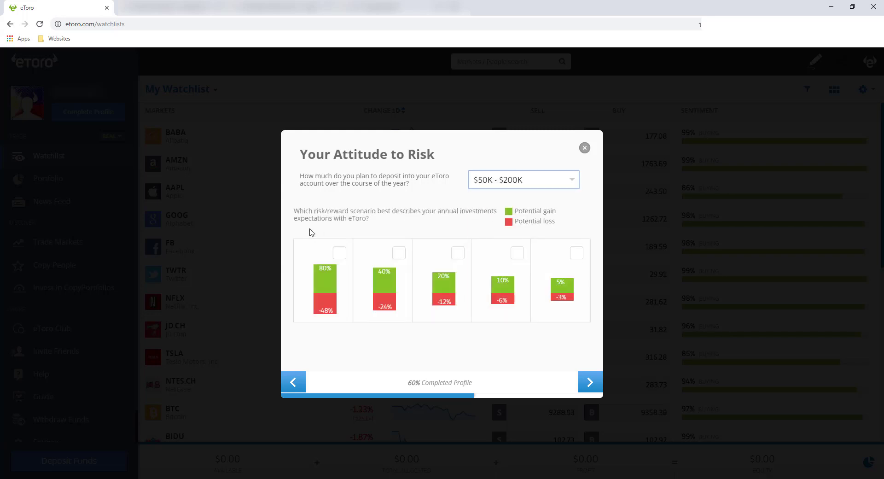
{"action": "mouse_move", "coordinate": [443, 273]}
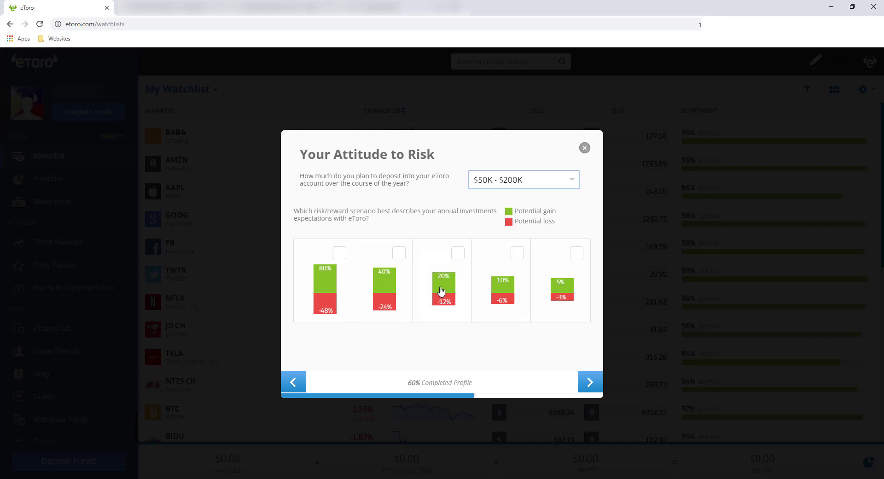
{"action": "mouse_move", "coordinate": [437, 311]}
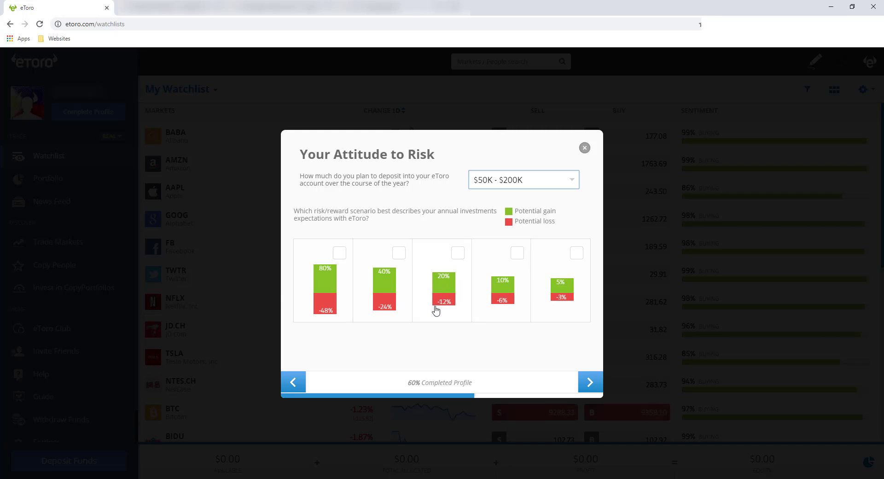
{"action": "mouse_move", "coordinate": [456, 274]}
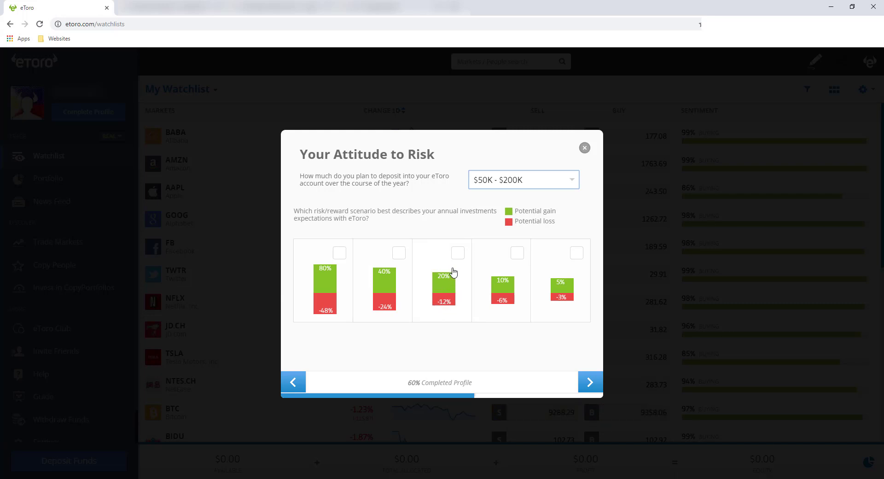
{"action": "mouse_move", "coordinate": [459, 255]}
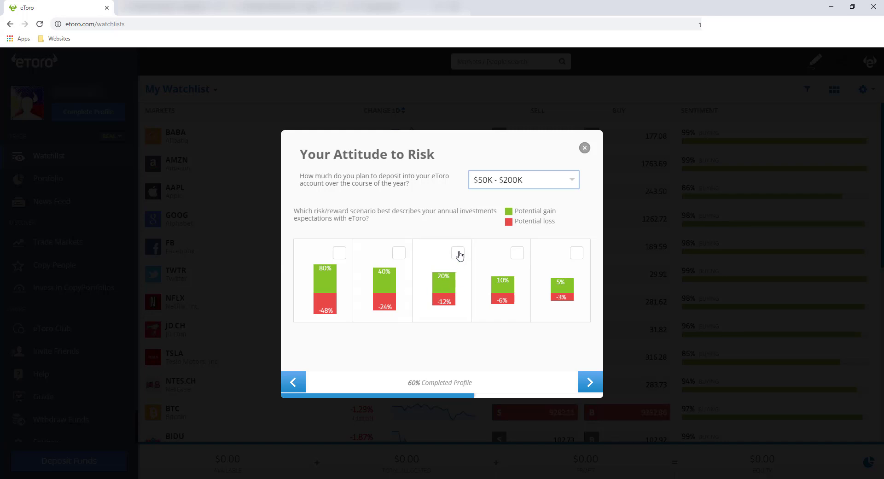
Step: Select the 40% gain / -24% loss risk scenario
{"action": "left_click", "coordinate": [458, 252]}
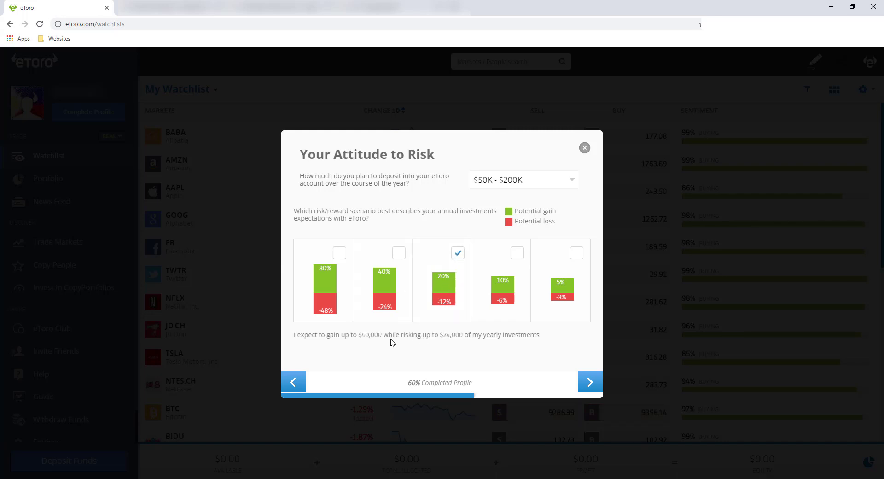
{"action": "left_click", "coordinate": [339, 253]}
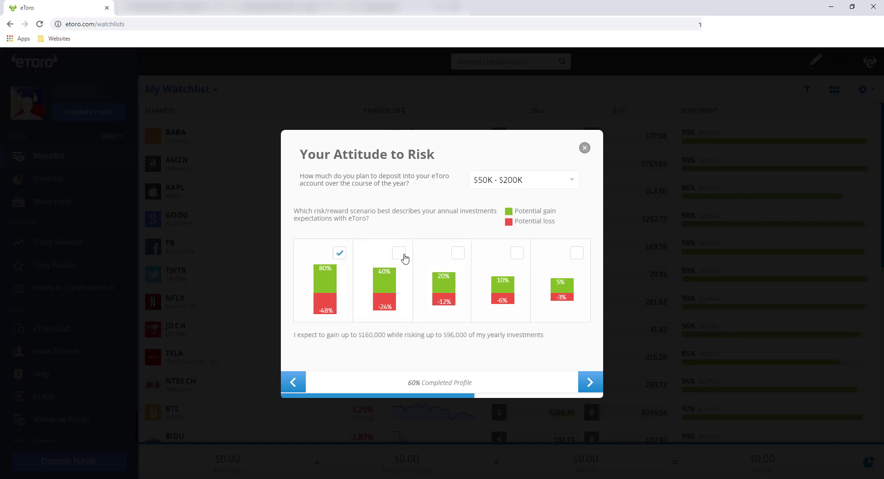
{"action": "left_click", "coordinate": [398, 253]}
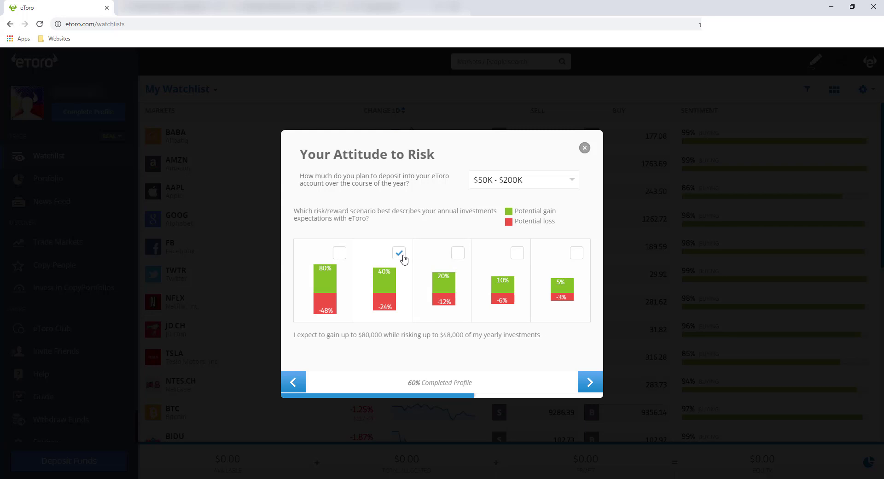
{"action": "mouse_move", "coordinate": [405, 261]}
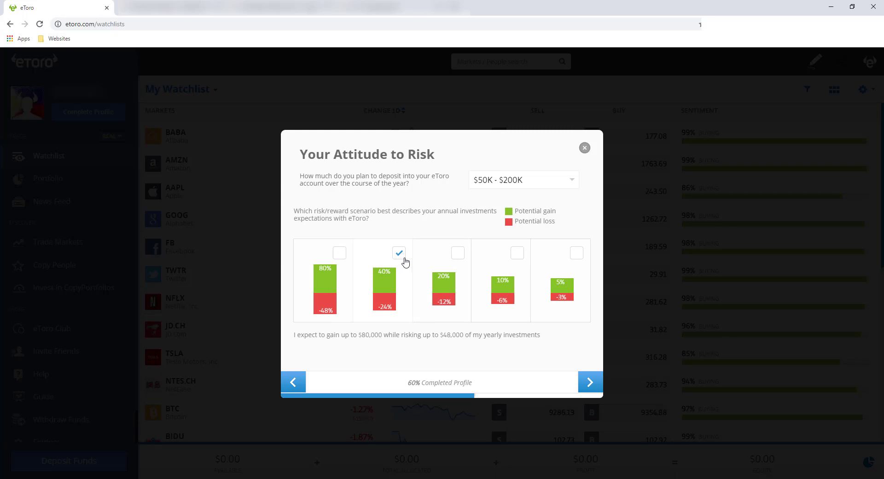
{"action": "mouse_move", "coordinate": [478, 268]}
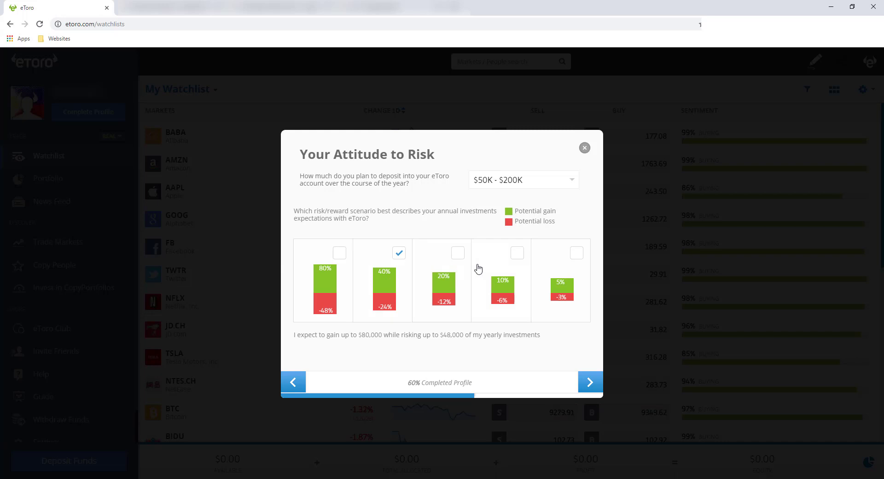
{"action": "mouse_move", "coordinate": [482, 268]}
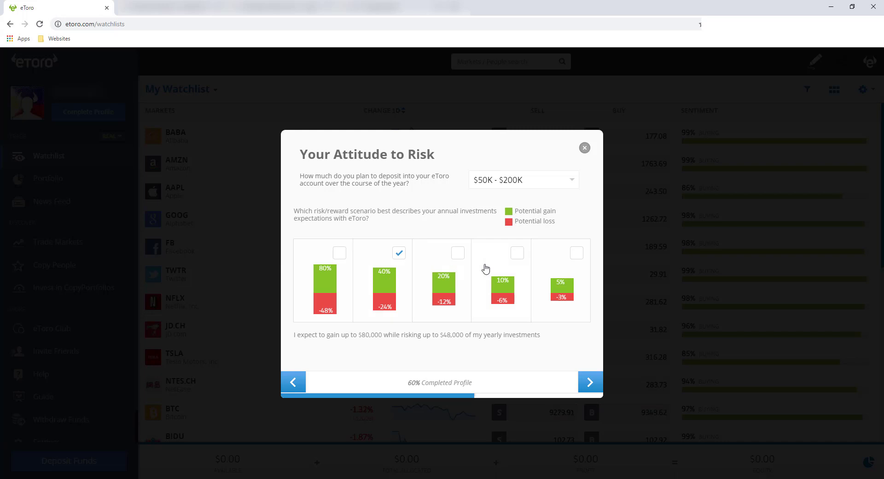
{"action": "mouse_move", "coordinate": [482, 233]}
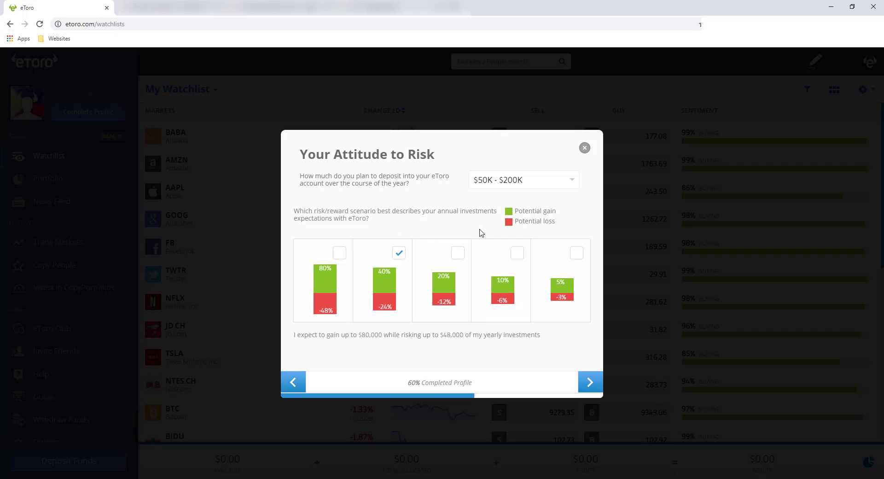
{"action": "mouse_move", "coordinate": [378, 249]}
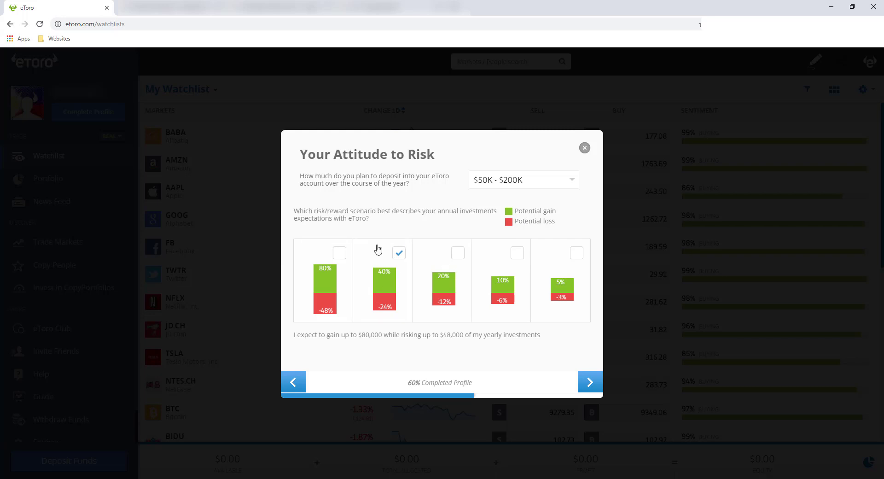
{"action": "mouse_move", "coordinate": [581, 394]}
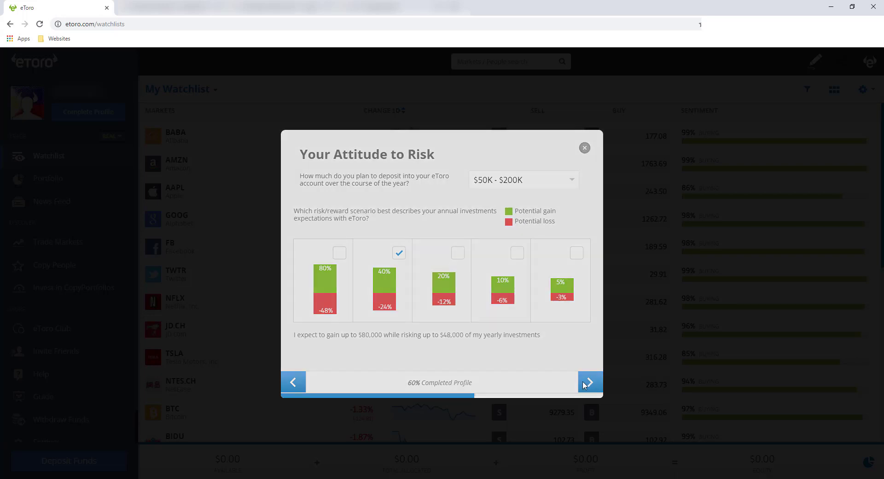
Step: Advance to the affiliations question and tick 'None of these apply to me.'
{"action": "left_click", "coordinate": [590, 382]}
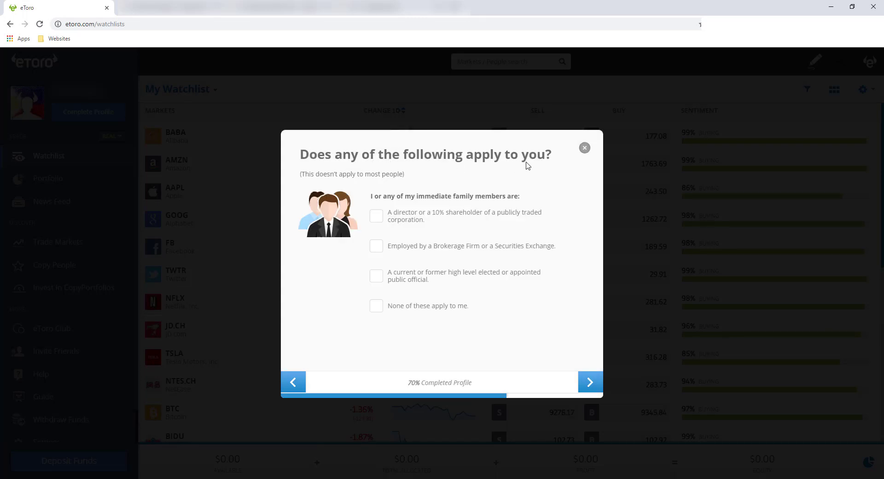
{"action": "mouse_move", "coordinate": [405, 203]}
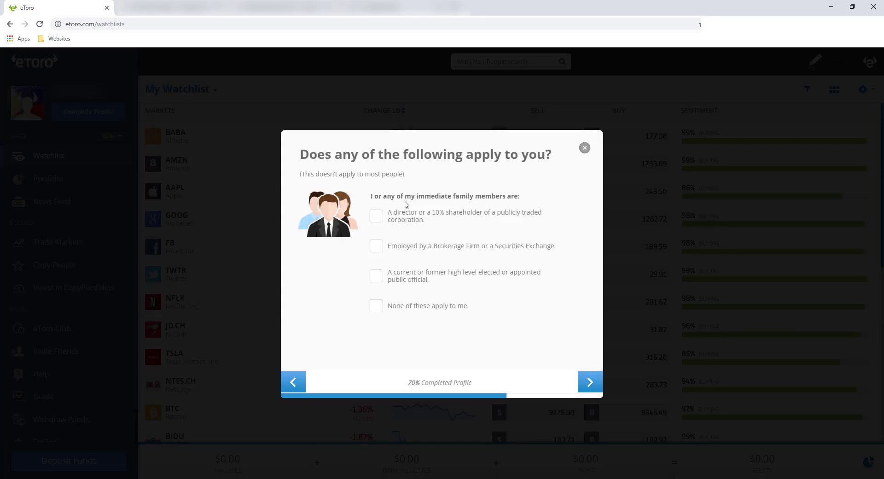
{"action": "mouse_move", "coordinate": [412, 219]}
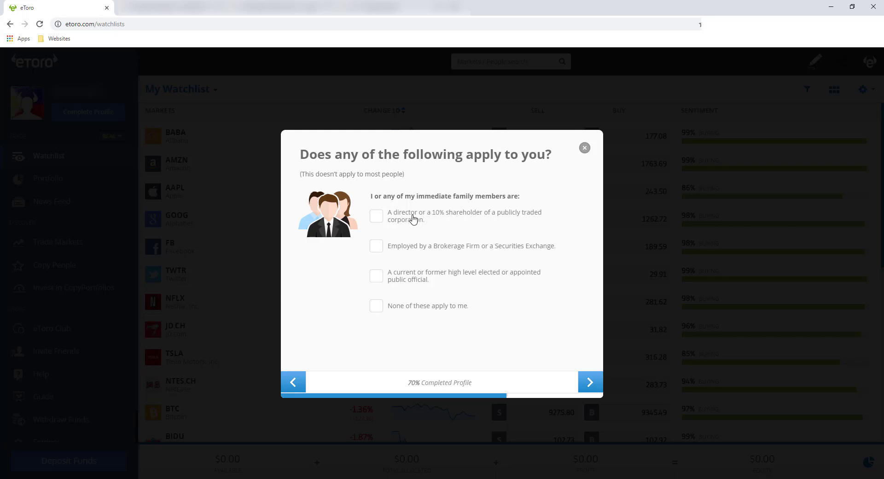
{"action": "mouse_move", "coordinate": [499, 222]}
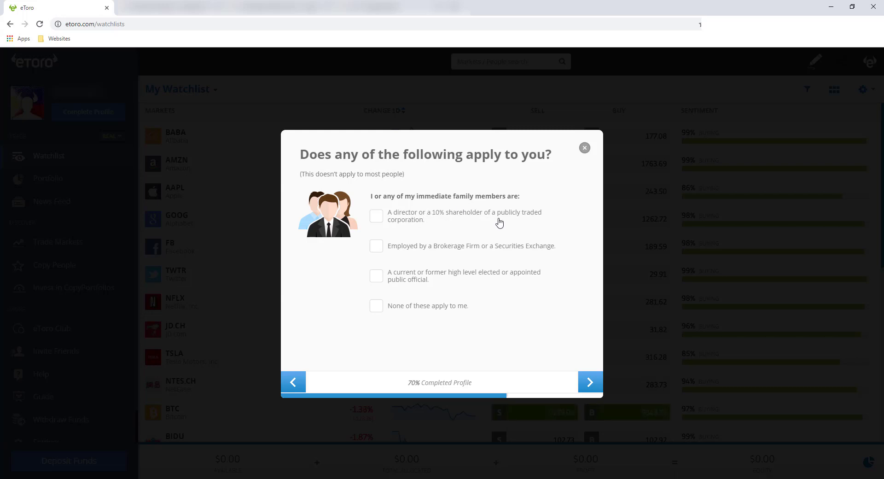
{"action": "mouse_move", "coordinate": [514, 218]}
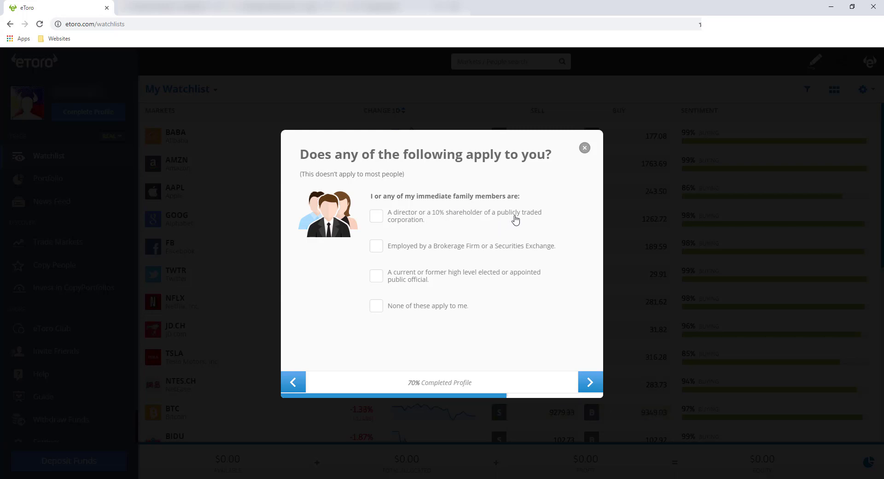
{"action": "mouse_move", "coordinate": [402, 248]}
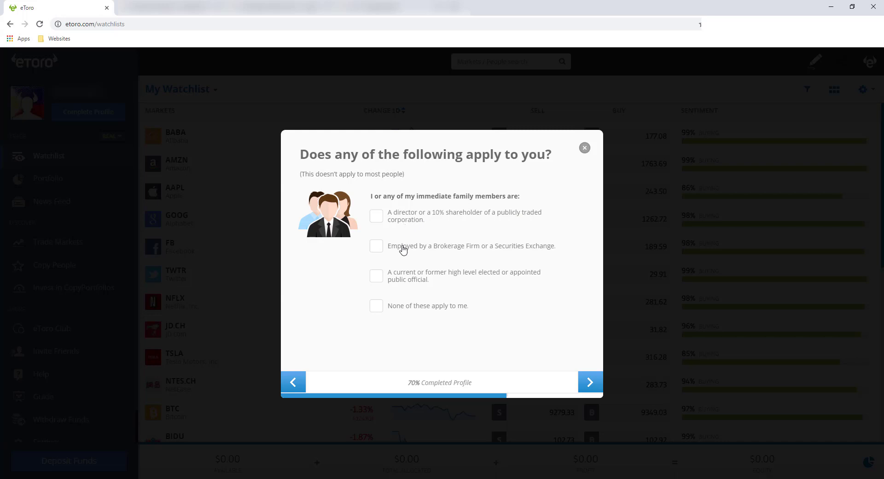
{"action": "mouse_move", "coordinate": [466, 253]}
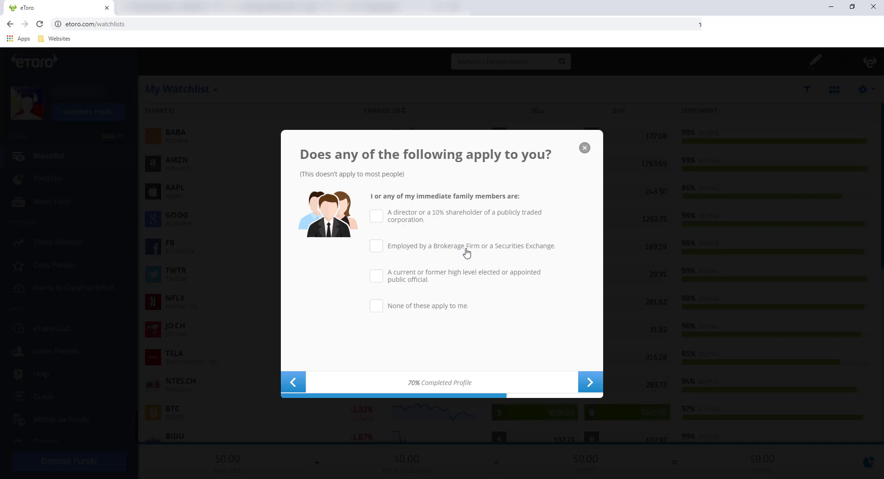
{"action": "mouse_move", "coordinate": [452, 280]}
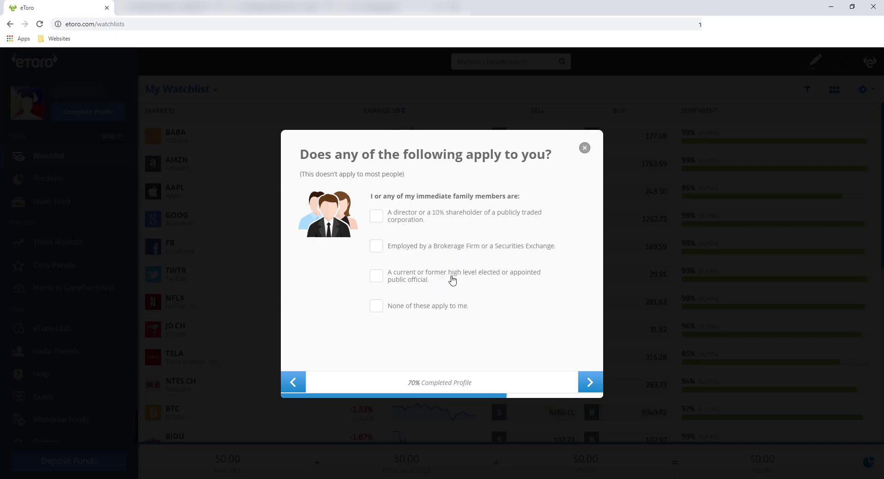
{"action": "mouse_move", "coordinate": [465, 280]}
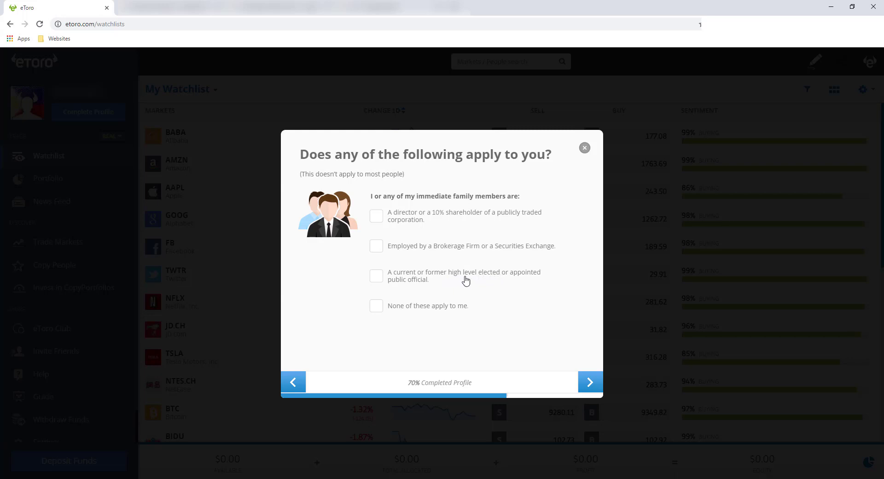
{"action": "mouse_move", "coordinate": [377, 307]}
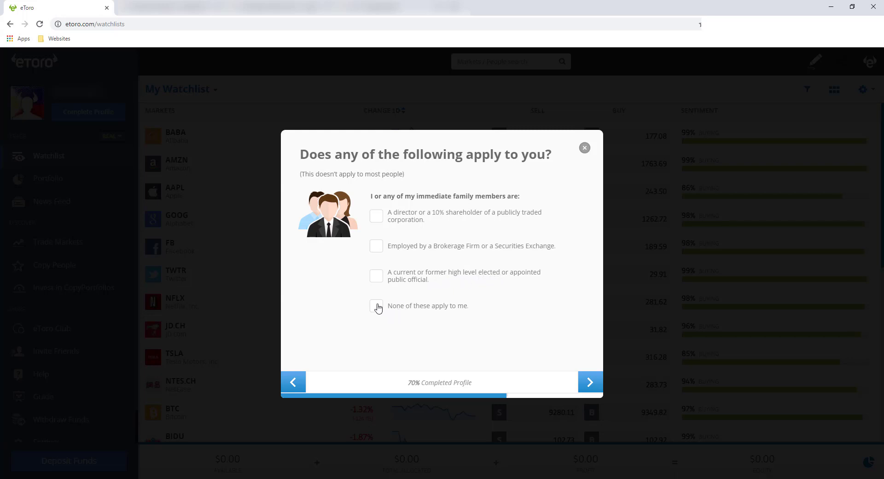
{"action": "left_click", "coordinate": [376, 305]}
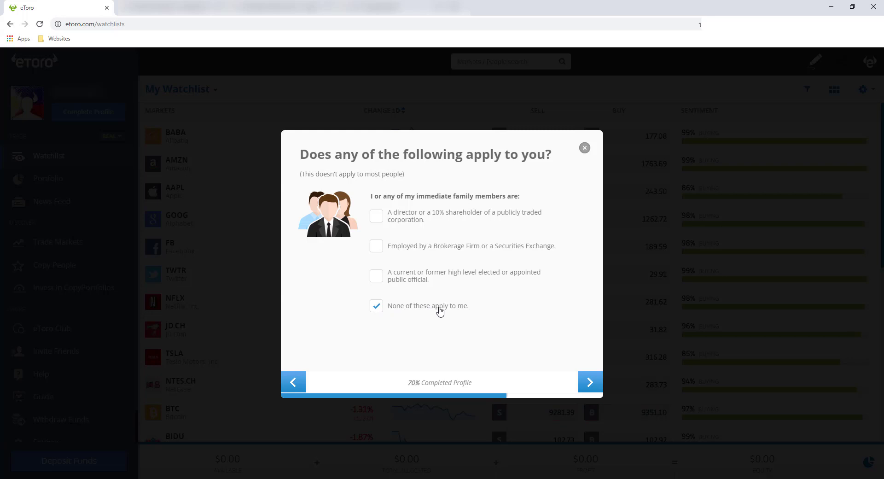
{"action": "mouse_move", "coordinate": [427, 221]}
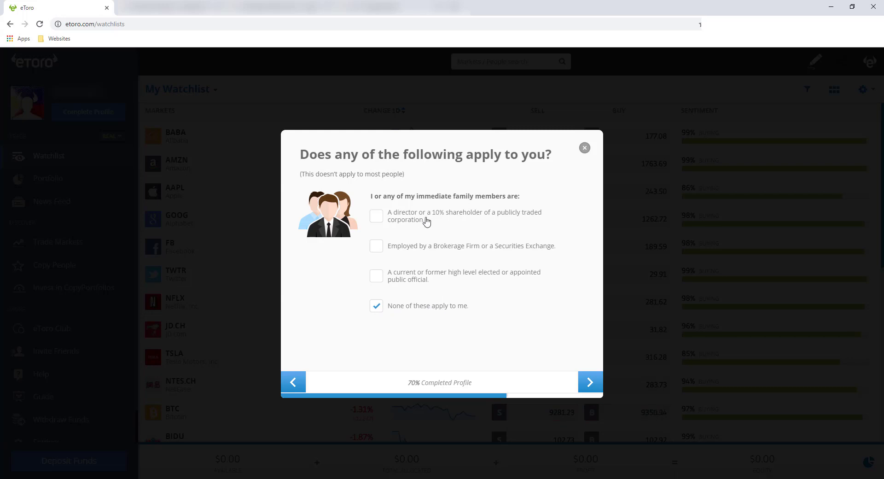
{"action": "mouse_move", "coordinate": [419, 251]}
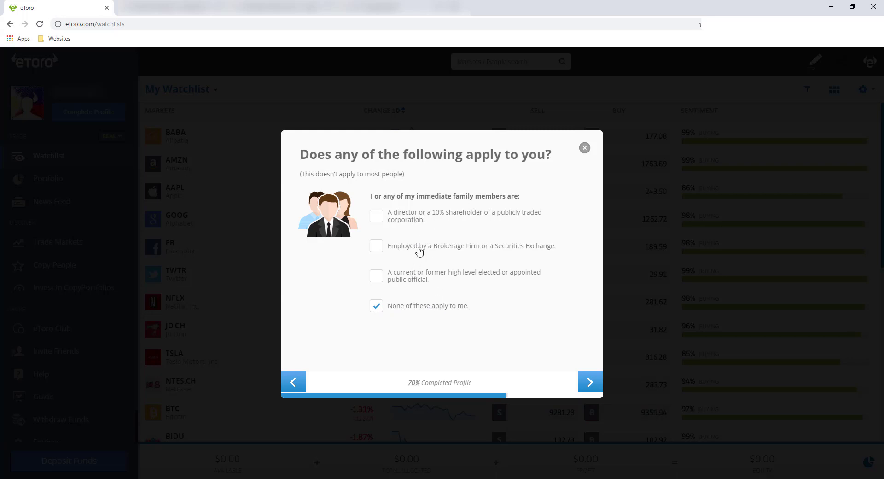
{"action": "mouse_move", "coordinate": [432, 225]}
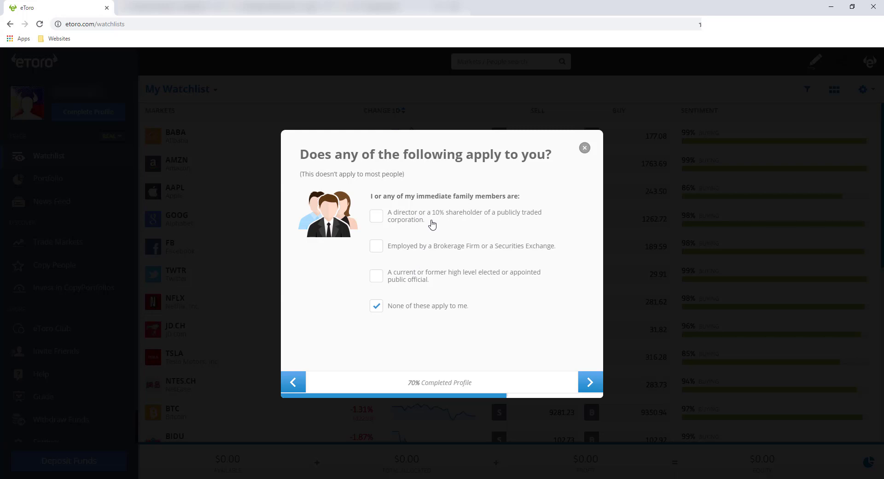
{"action": "mouse_move", "coordinate": [475, 220]}
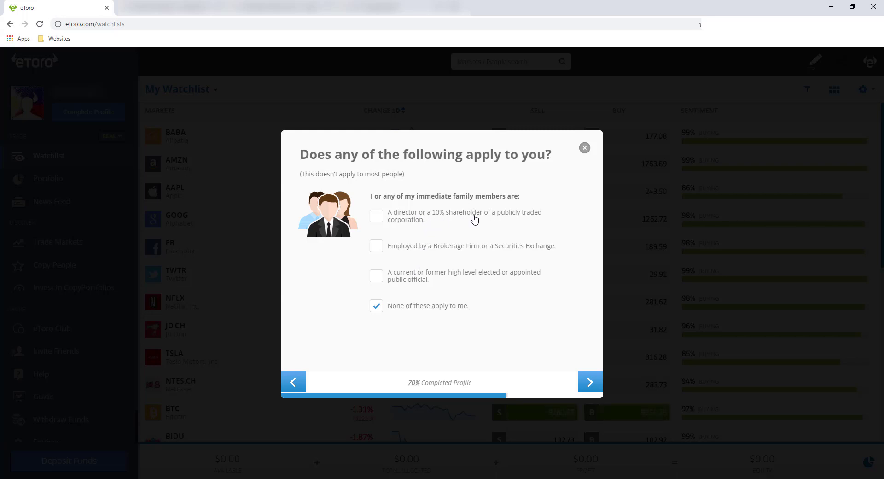
{"action": "mouse_move", "coordinate": [492, 223]}
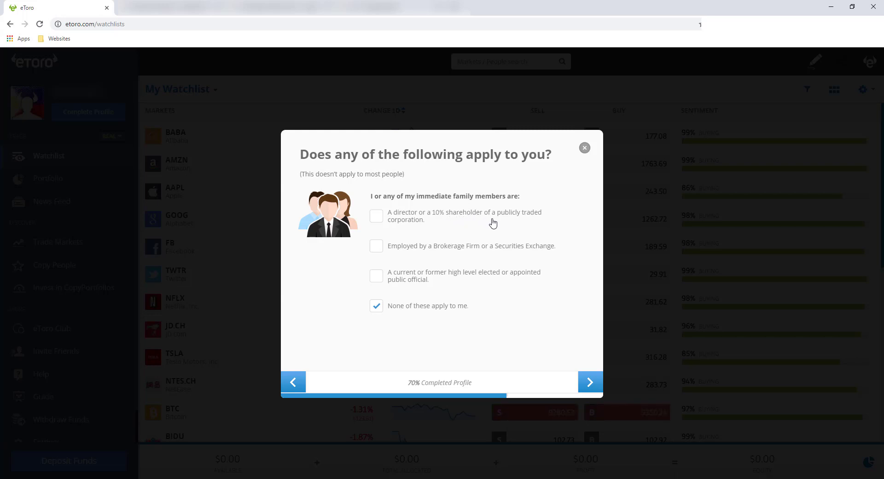
{"action": "mouse_move", "coordinate": [478, 254]}
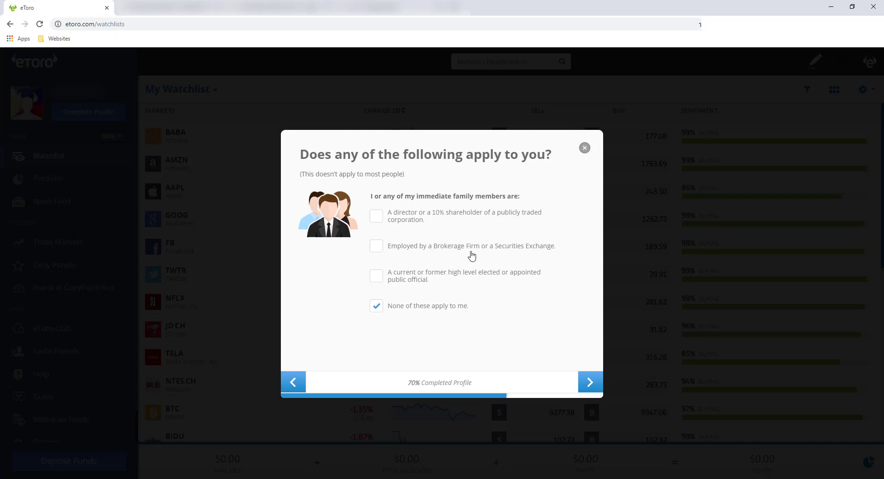
{"action": "mouse_move", "coordinate": [569, 370]}
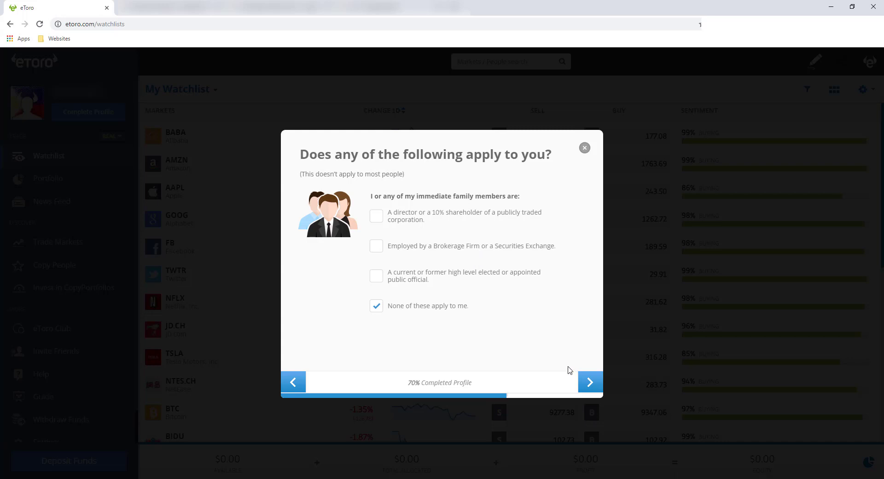
{"action": "mouse_move", "coordinate": [558, 373]}
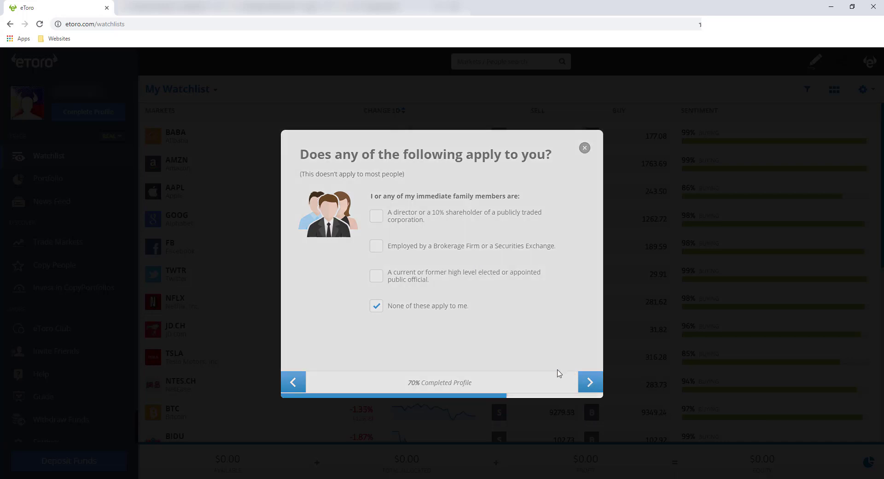
Step: Open the income sources list on Financial Status and tick Investments
{"action": "left_click", "coordinate": [589, 381]}
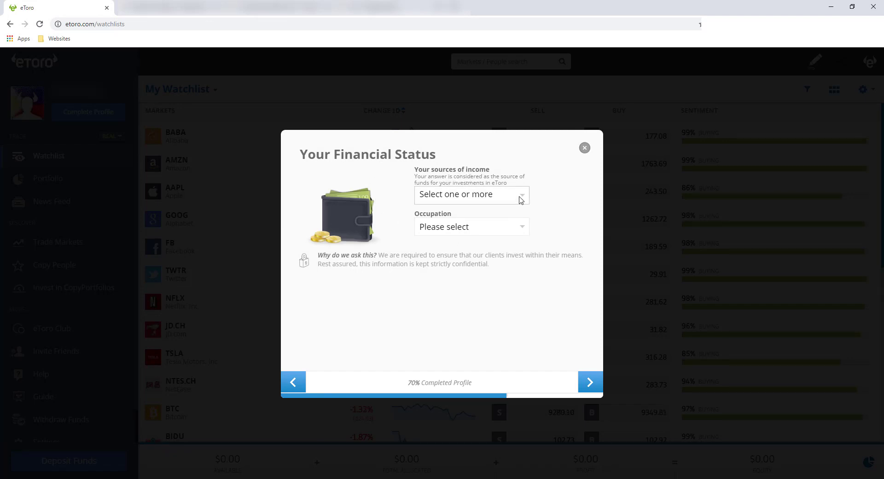
{"action": "left_click", "coordinate": [470, 195]}
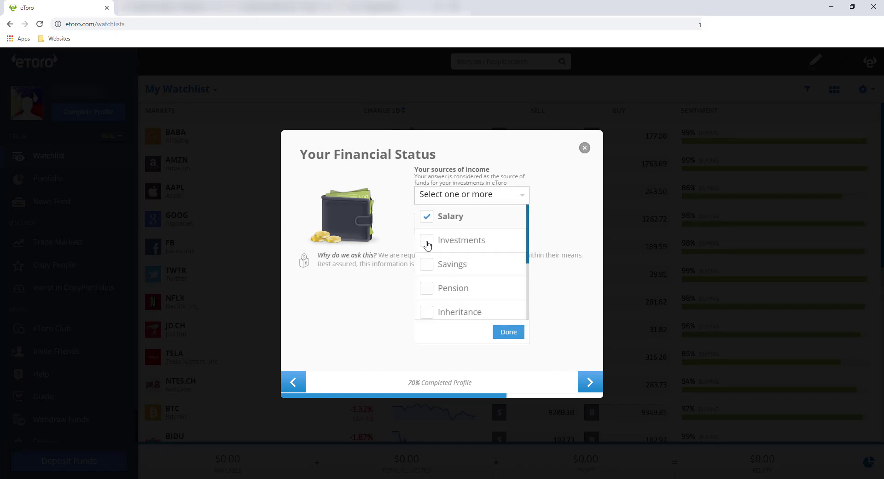
{"action": "left_click", "coordinate": [427, 216]}
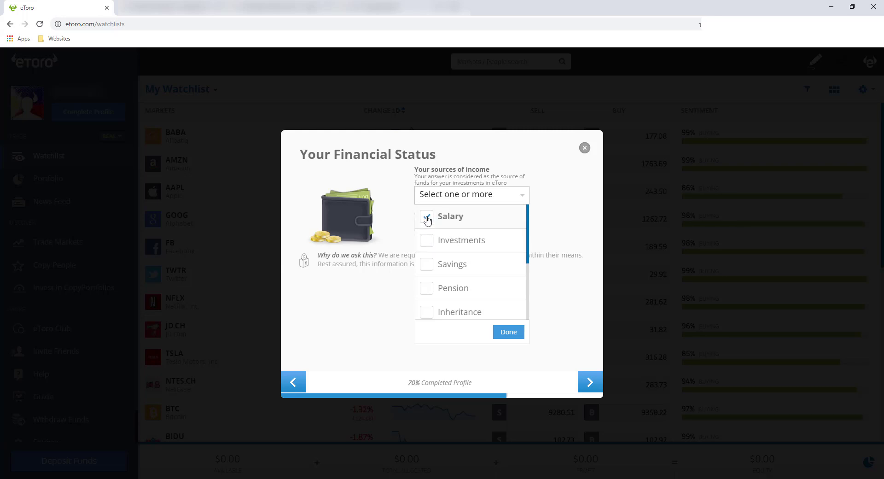
{"action": "left_click", "coordinate": [427, 219]}
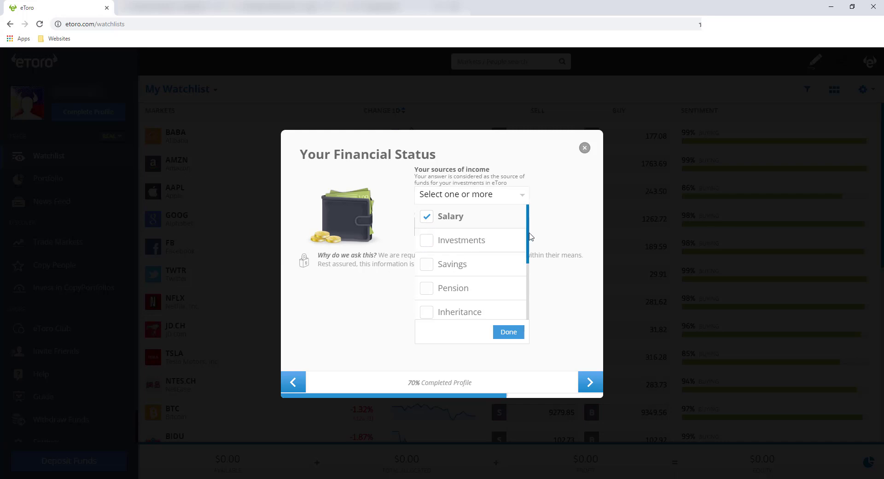
Step: Add Savings to the income sources and confirm the selection
{"action": "scroll", "scroll_direction": "down", "scroll_amount": 3}
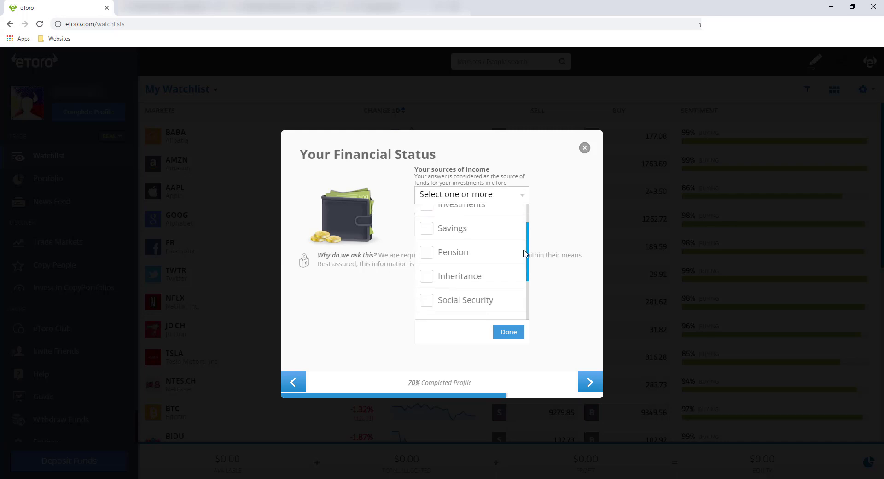
{"action": "scroll", "scroll_direction": "up", "scroll_amount": 3}
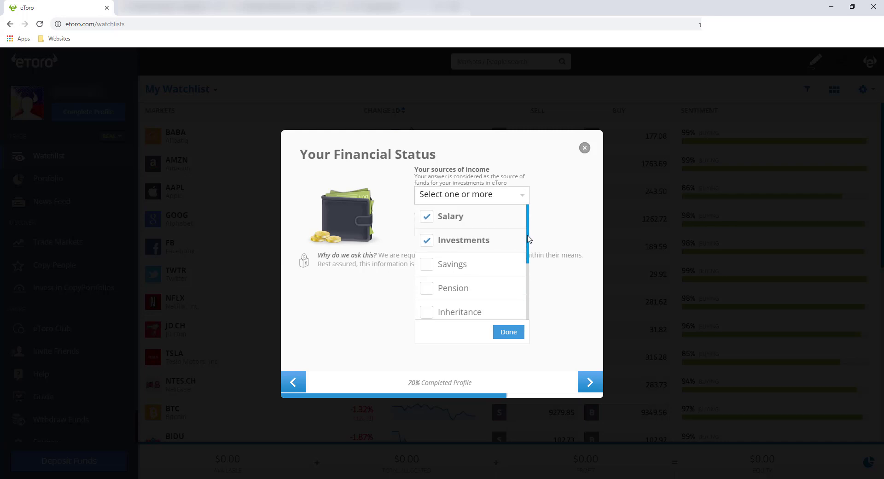
{"action": "scroll", "scroll_direction": "down", "scroll_amount": 3}
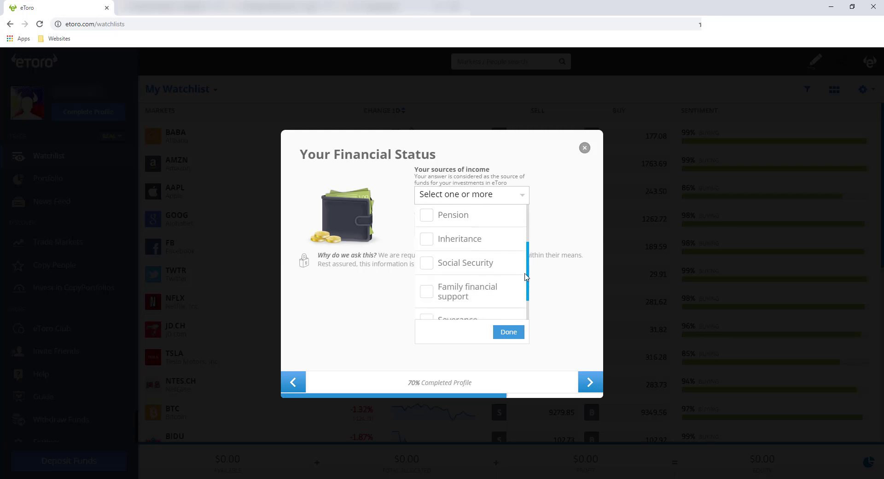
{"action": "scroll", "scroll_direction": "down", "scroll_amount": 3}
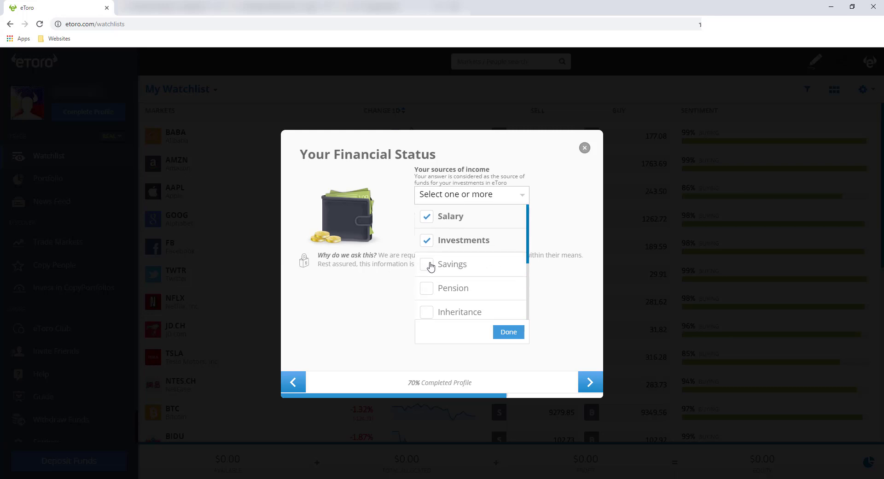
{"action": "left_click", "coordinate": [426, 264]}
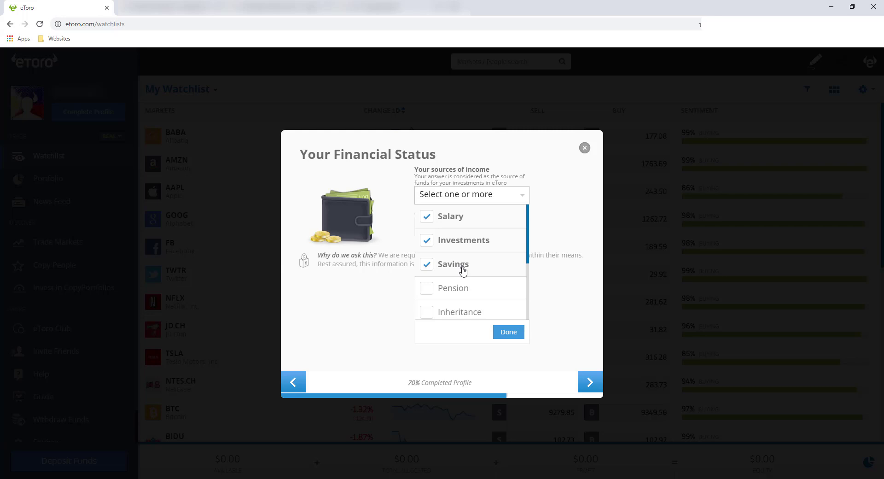
{"action": "mouse_move", "coordinate": [482, 303]}
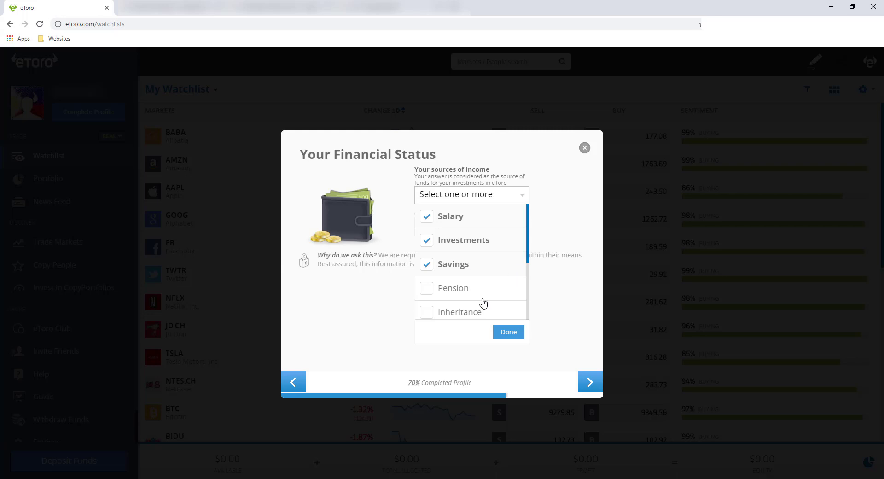
{"action": "scroll", "scroll_direction": "down", "scroll_amount": 3}
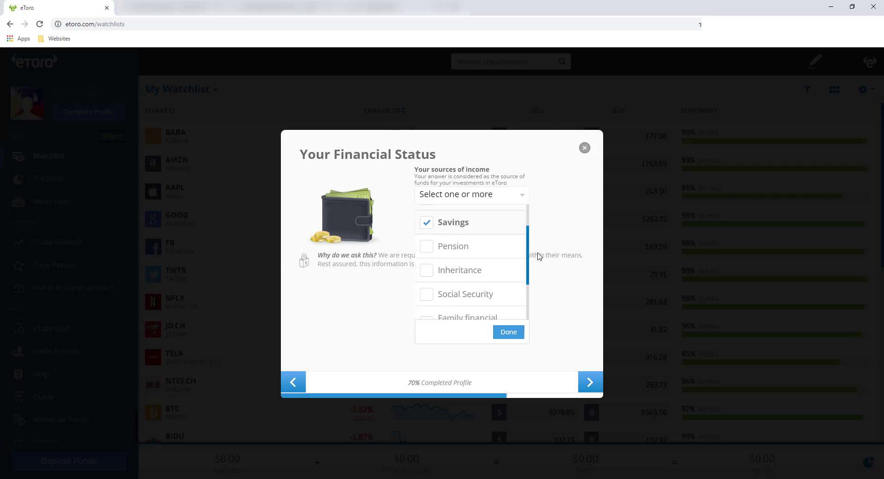
{"action": "scroll", "scroll_direction": "down", "scroll_amount": 3}
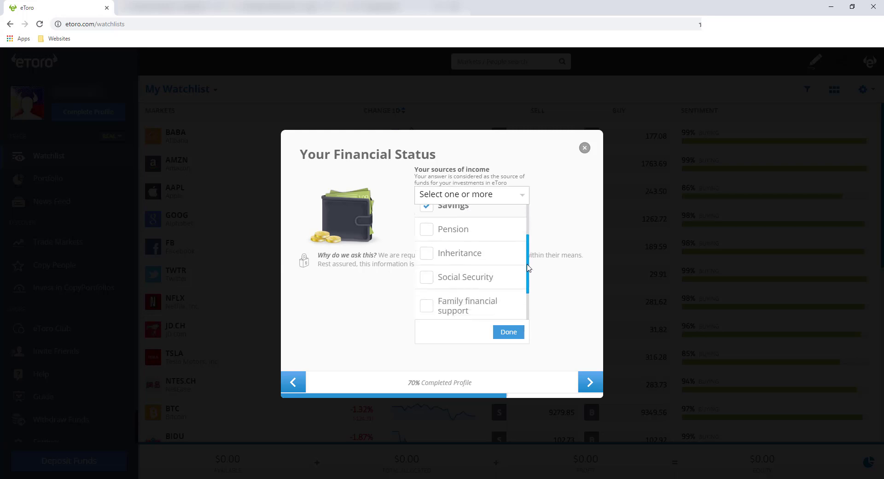
{"action": "scroll", "scroll_direction": "down", "scroll_amount": 3}
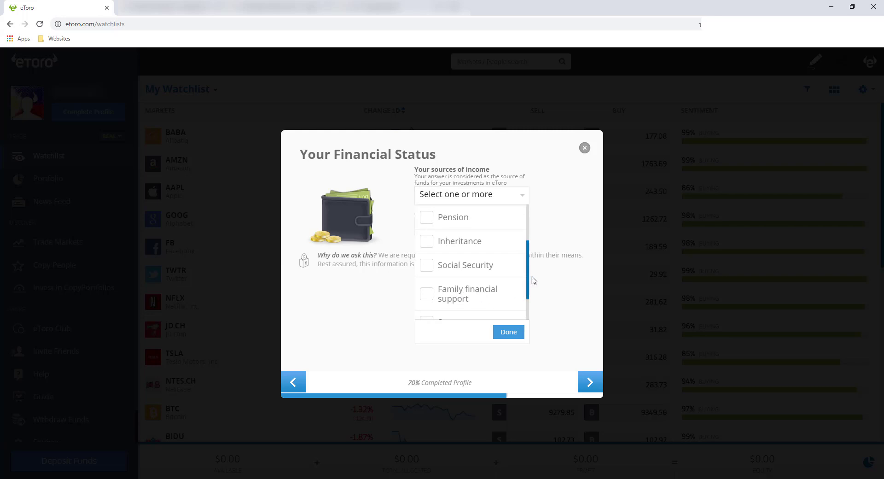
{"action": "scroll", "scroll_direction": "down", "scroll_amount": 3}
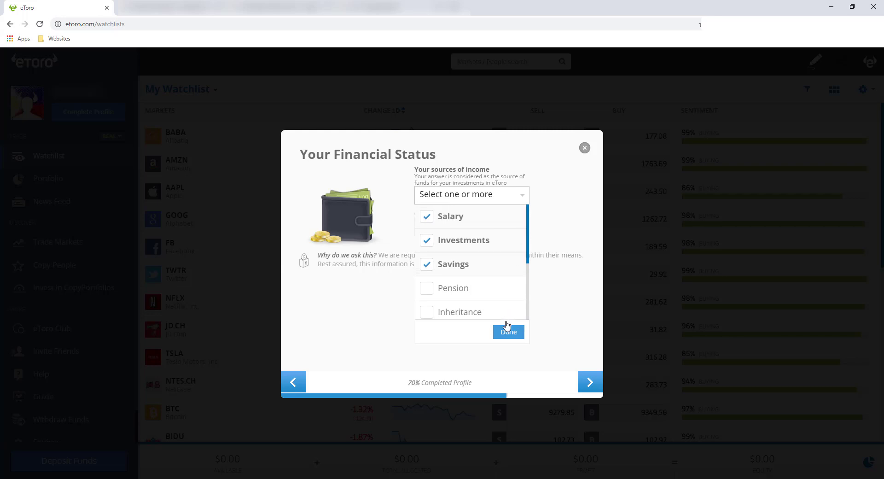
{"action": "left_click", "coordinate": [507, 331]}
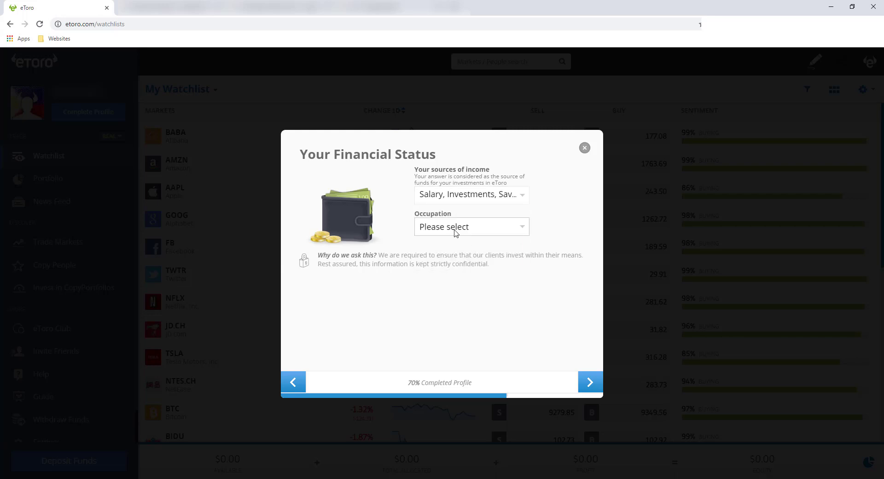
Step: Choose Computer/IT Services as occupation and enter NA as the employer name
{"action": "left_click", "coordinate": [471, 226]}
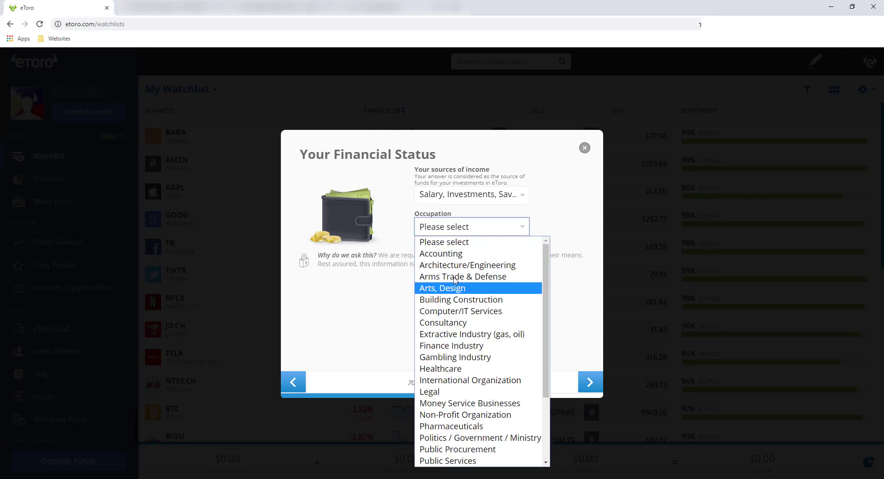
{"action": "scroll", "scroll_direction": "down", "scroll_amount": 3}
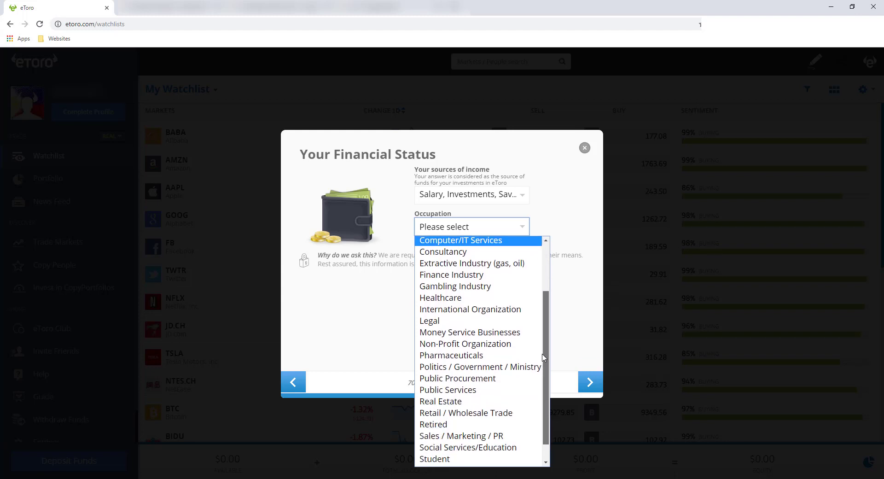
{"action": "scroll", "scroll_direction": "up", "scroll_amount": 3}
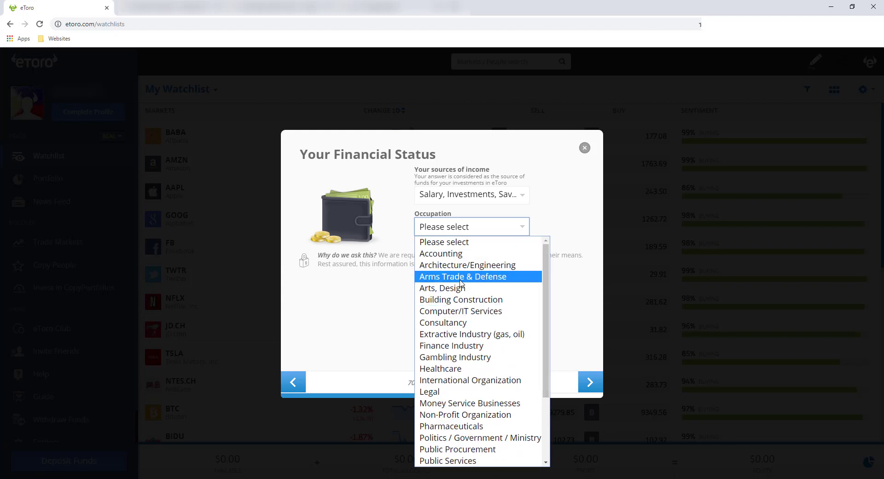
{"action": "left_click", "coordinate": [460, 311]}
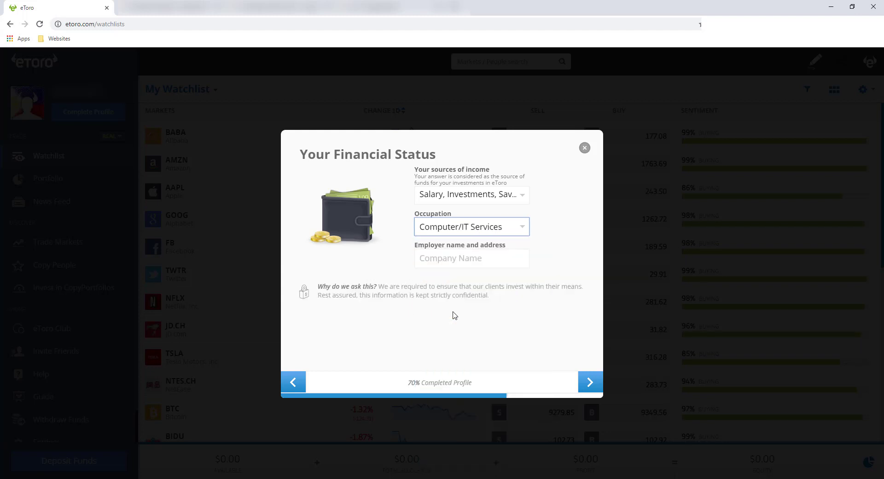
{"action": "left_click", "coordinate": [471, 258]}
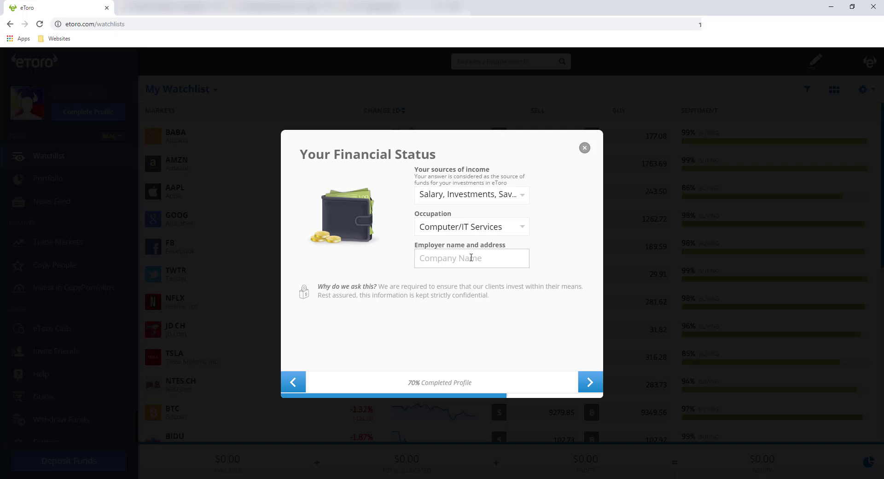
{"action": "type", "text": "NA"}
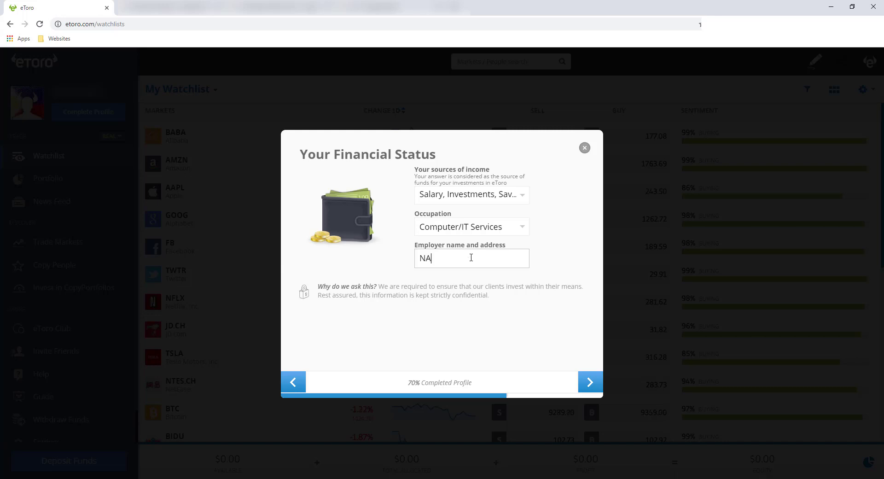
{"action": "mouse_move", "coordinate": [390, 291]}
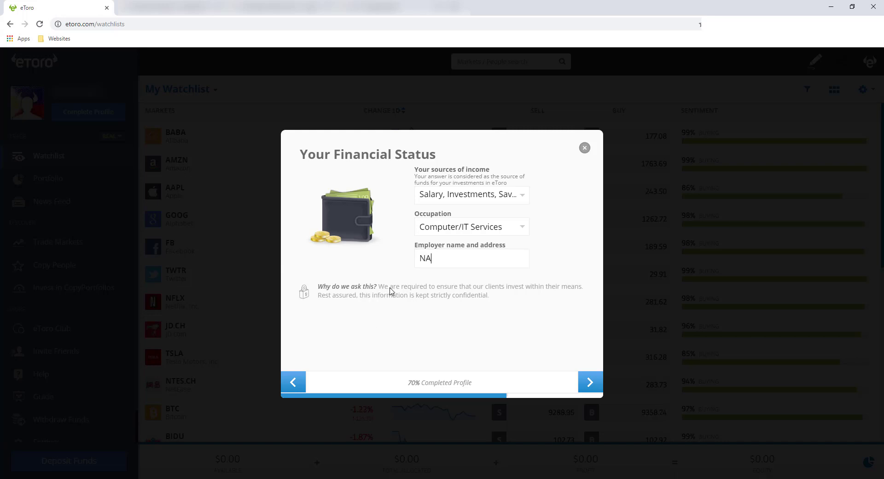
{"action": "mouse_move", "coordinate": [539, 293]}
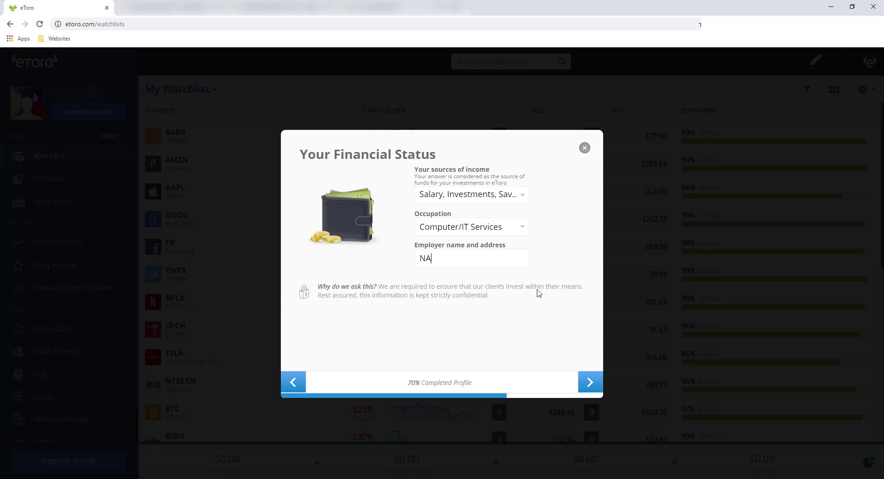
{"action": "mouse_move", "coordinate": [434, 306]}
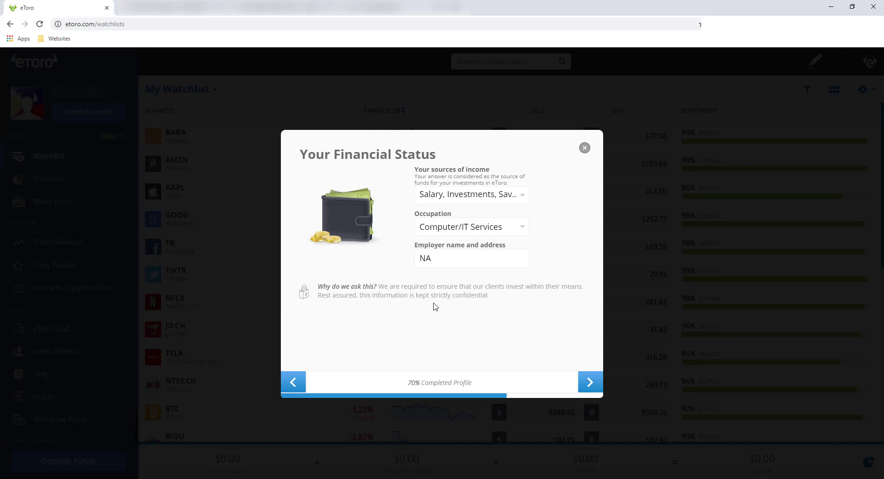
{"action": "mouse_move", "coordinate": [440, 311]}
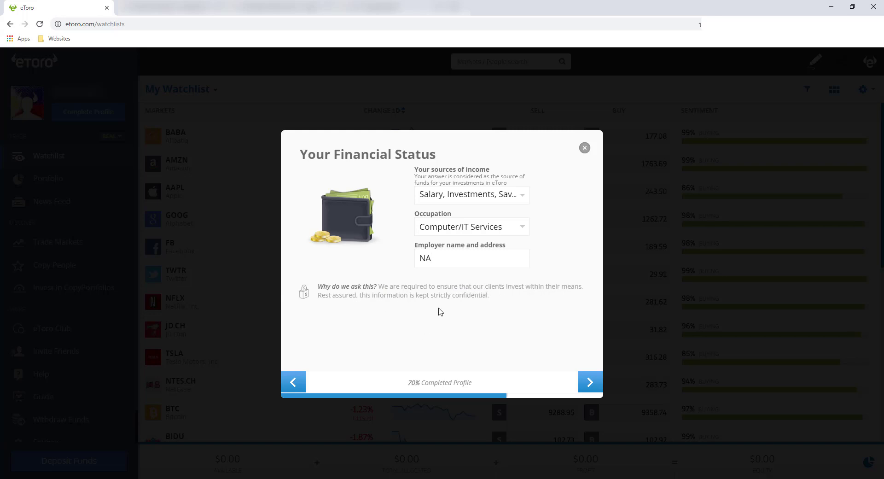
{"action": "mouse_move", "coordinate": [432, 184]}
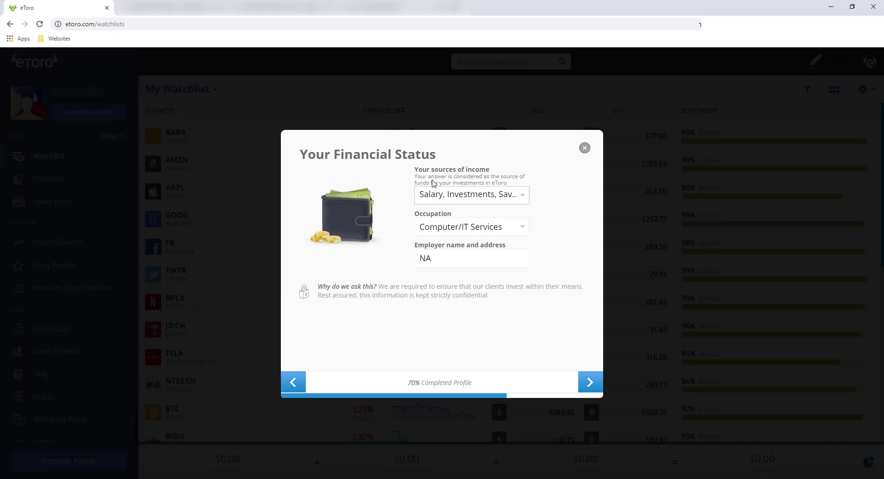
{"action": "mouse_move", "coordinate": [455, 208]}
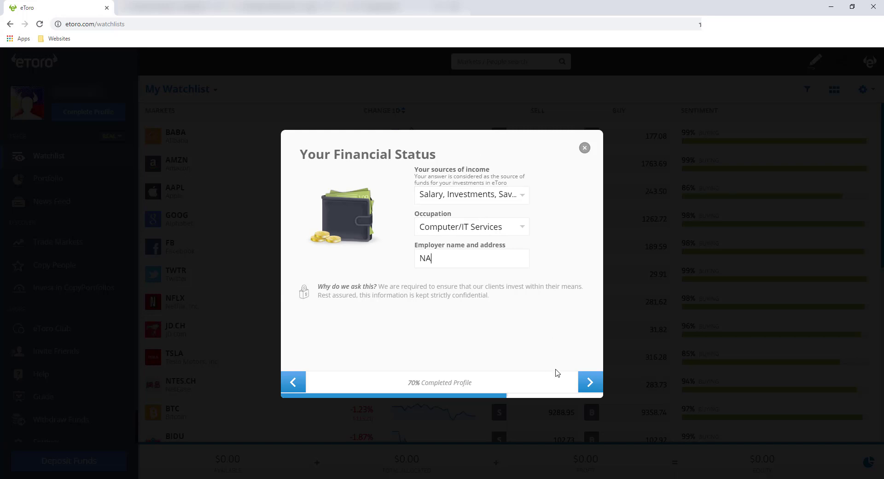
Step: Select $50K - $200K for net annual income and cash/liquid assets, then submit
{"action": "left_click", "coordinate": [590, 382]}
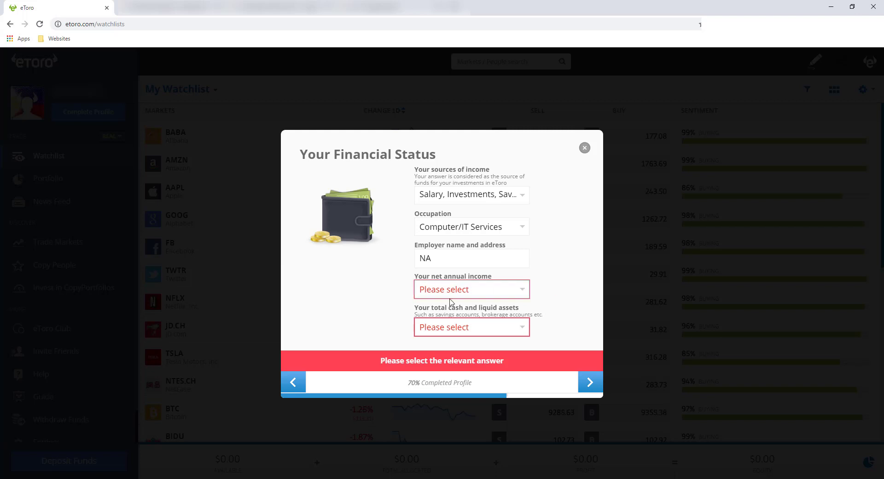
{"action": "left_click", "coordinate": [470, 289]}
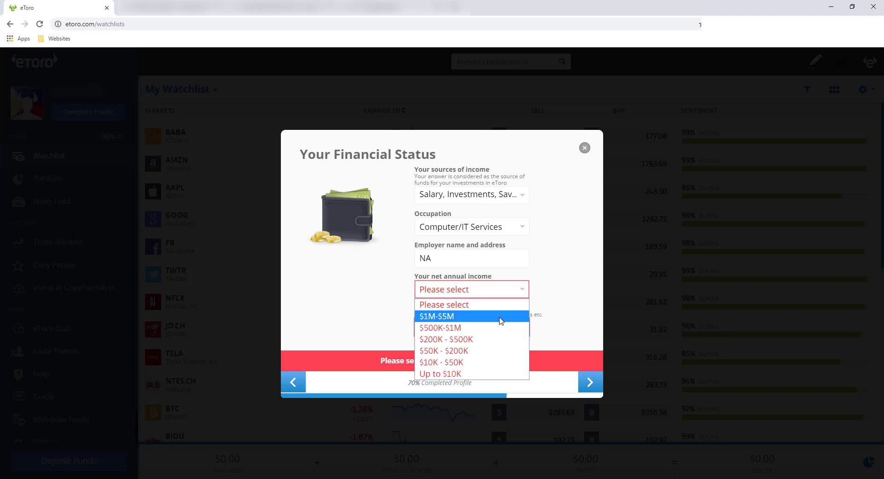
{"action": "left_click", "coordinate": [443, 350]}
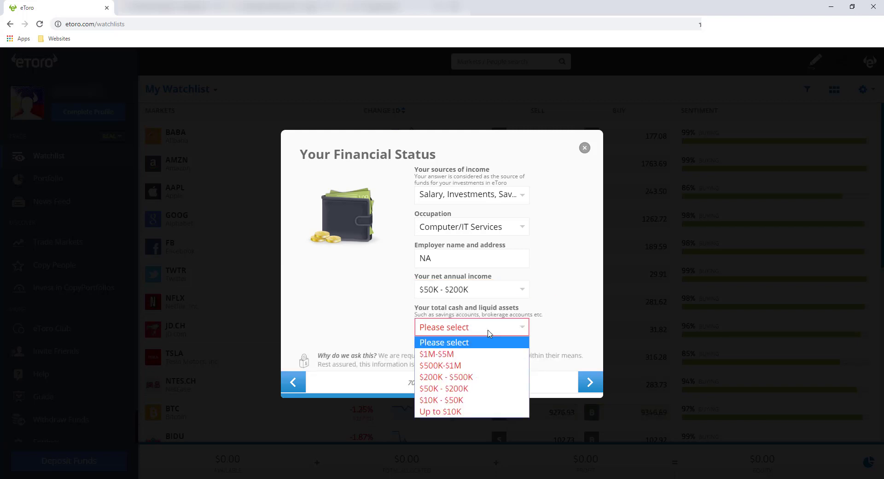
{"action": "left_click", "coordinate": [444, 388]}
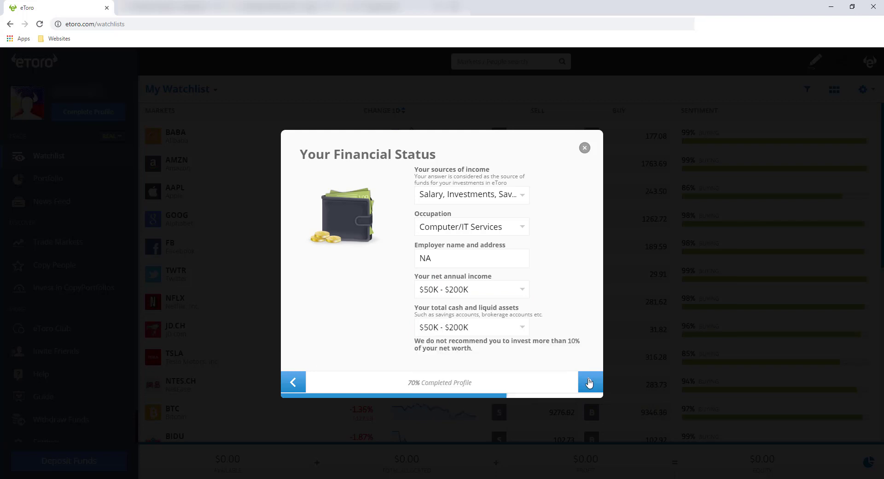
{"action": "left_click", "coordinate": [590, 381]}
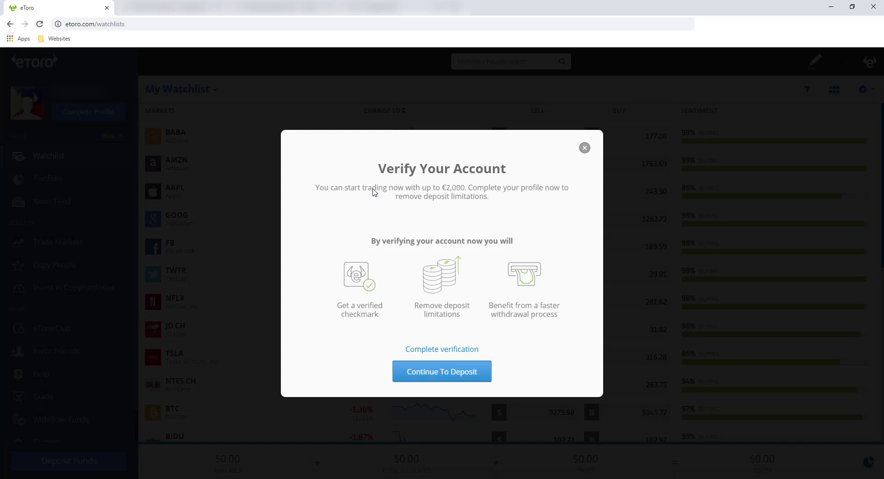
{"action": "mouse_move", "coordinate": [462, 193]}
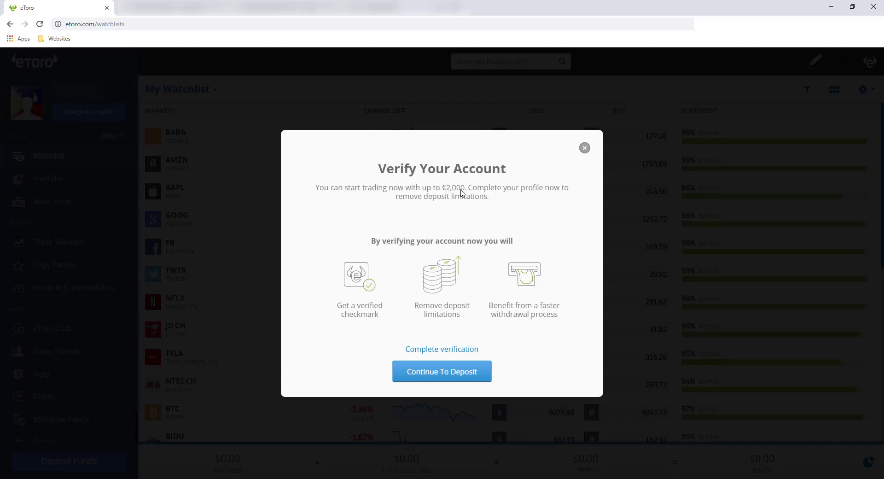
{"action": "mouse_move", "coordinate": [507, 196]}
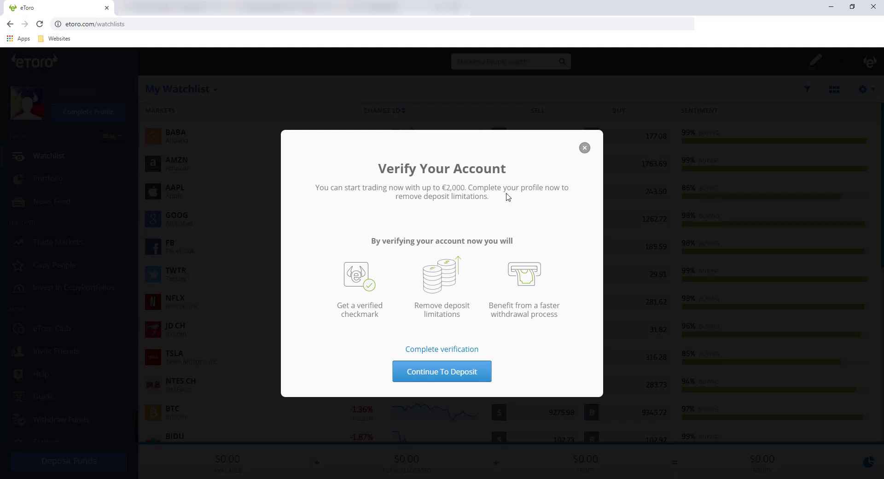
{"action": "mouse_move", "coordinate": [438, 205]}
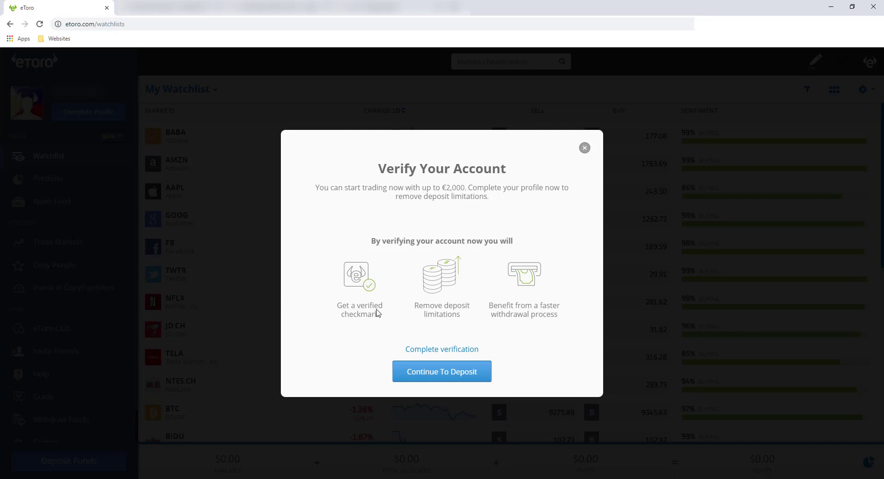
{"action": "mouse_move", "coordinate": [385, 282]}
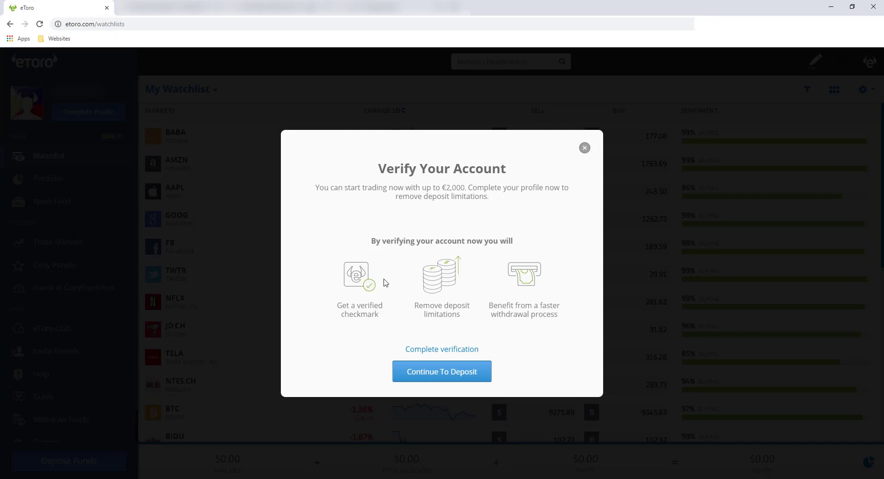
{"action": "mouse_move", "coordinate": [432, 314]}
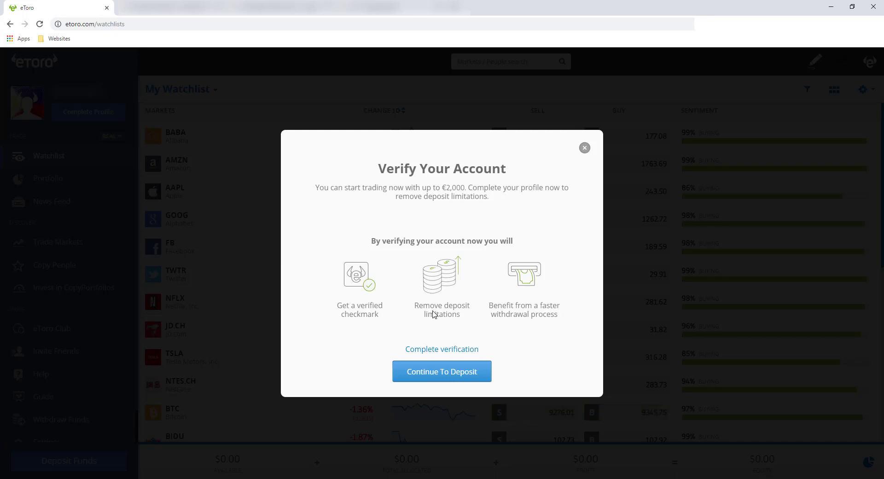
{"action": "mouse_move", "coordinate": [461, 324]}
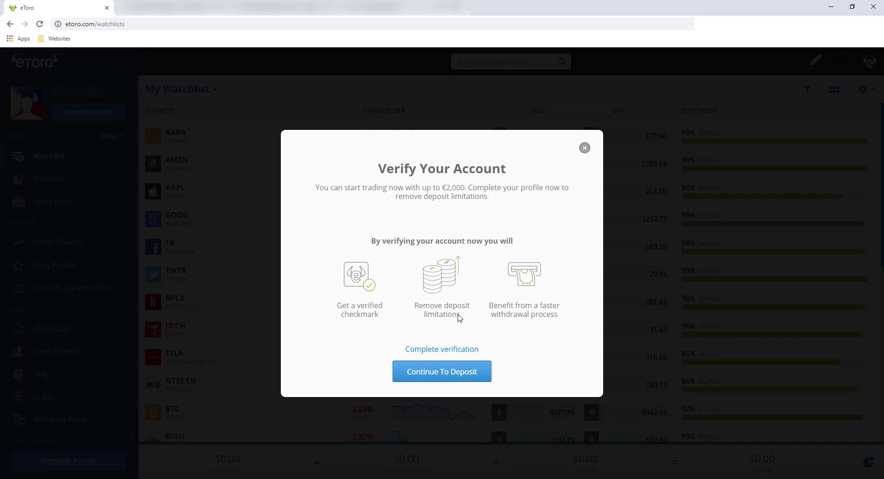
{"action": "mouse_move", "coordinate": [475, 327]}
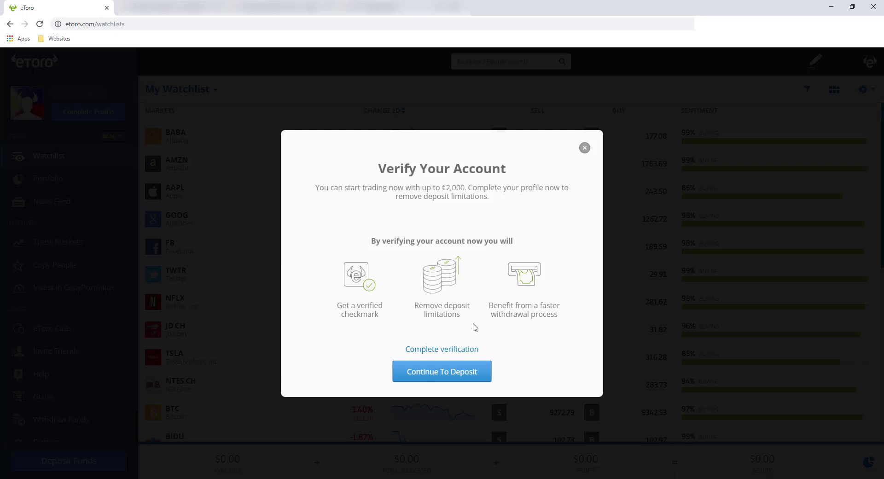
{"action": "mouse_move", "coordinate": [557, 312]}
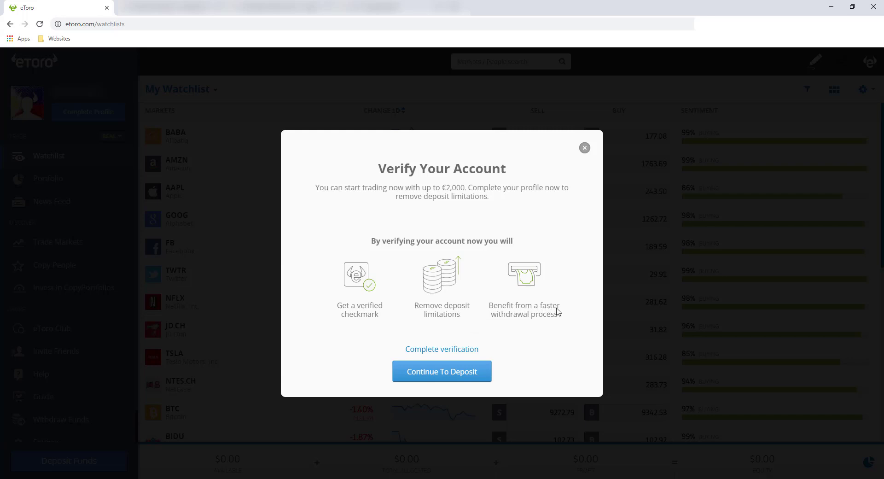
{"action": "mouse_move", "coordinate": [549, 311]}
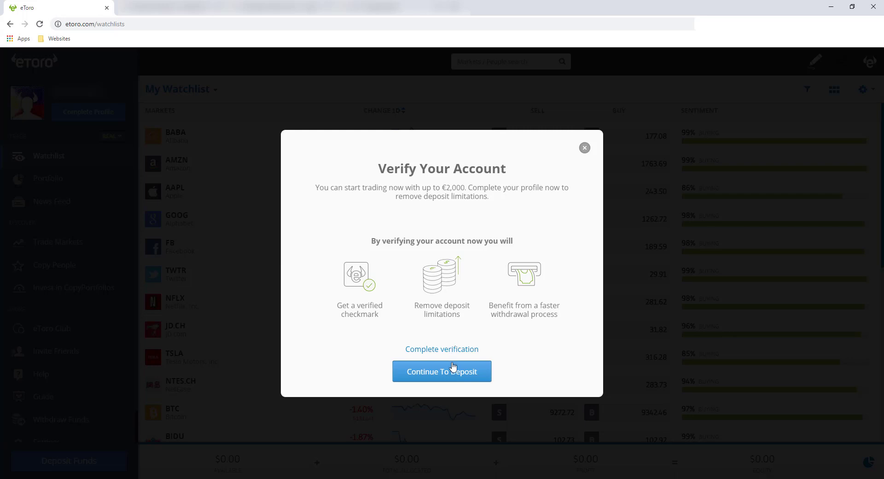
{"action": "mouse_move", "coordinate": [457, 353]}
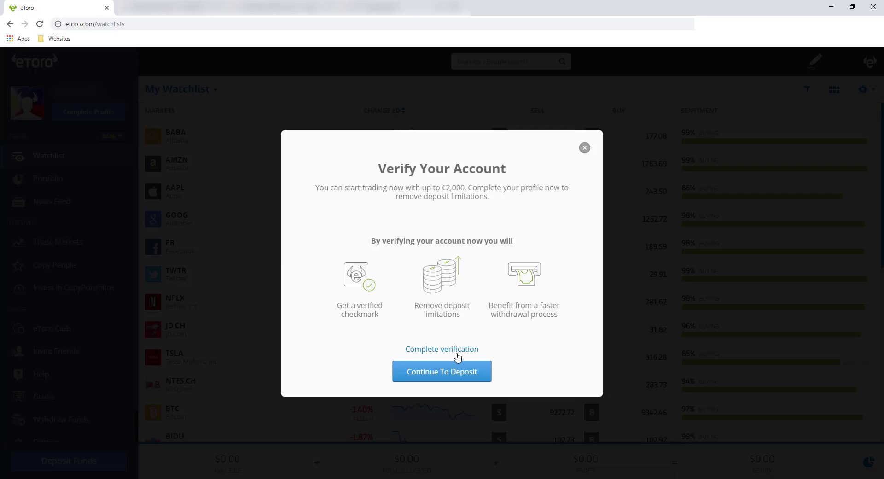
{"action": "mouse_move", "coordinate": [459, 351]}
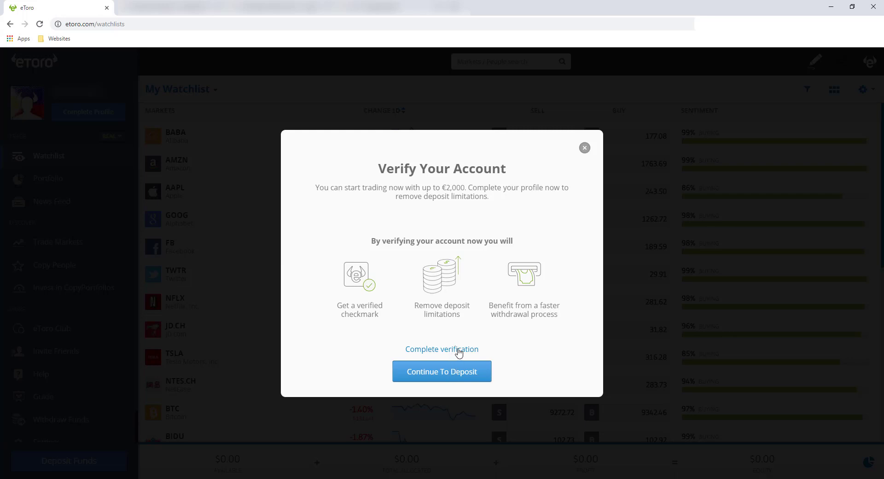
{"action": "mouse_move", "coordinate": [453, 372]}
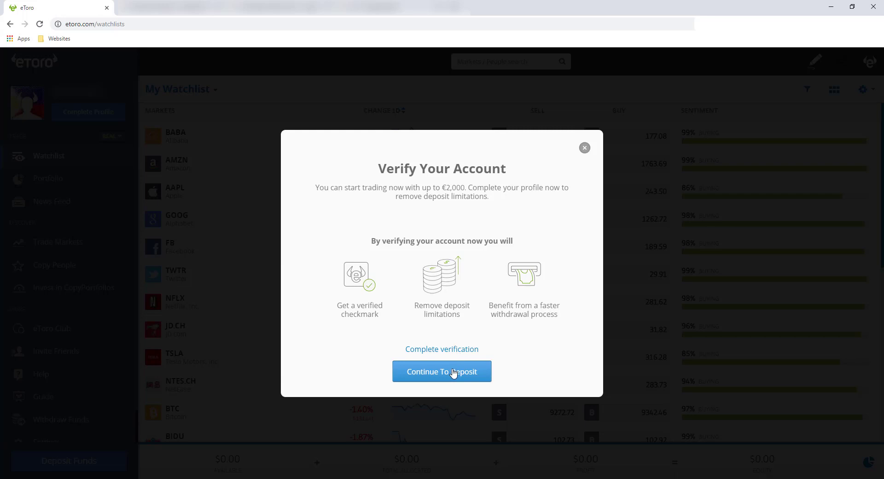
{"action": "mouse_move", "coordinate": [454, 350]}
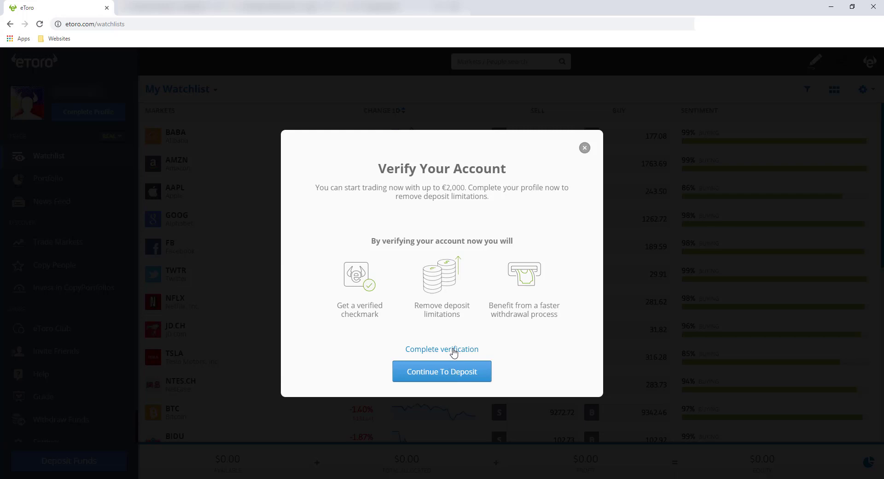
{"action": "left_click", "coordinate": [442, 348]}
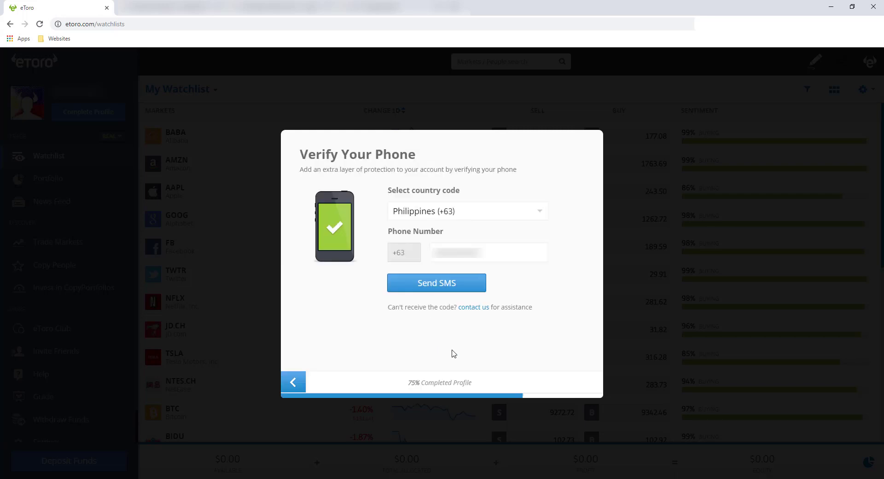
{"action": "mouse_move", "coordinate": [346, 192]}
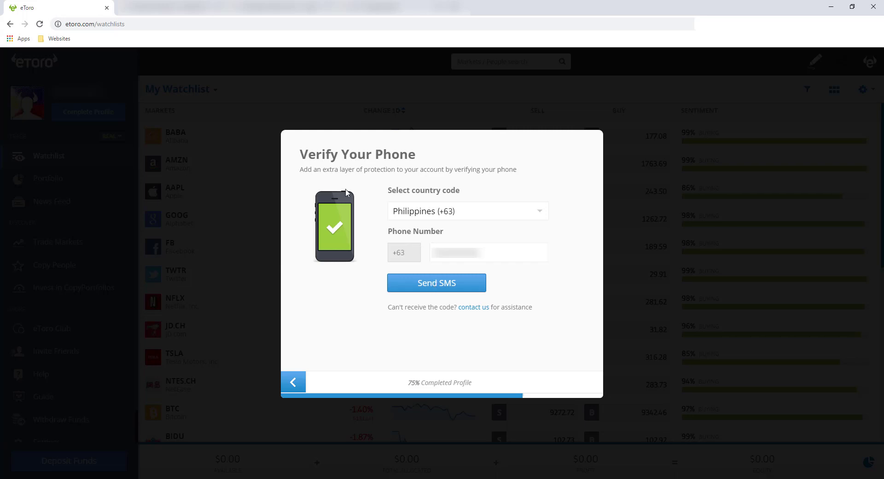
{"action": "mouse_move", "coordinate": [407, 176]}
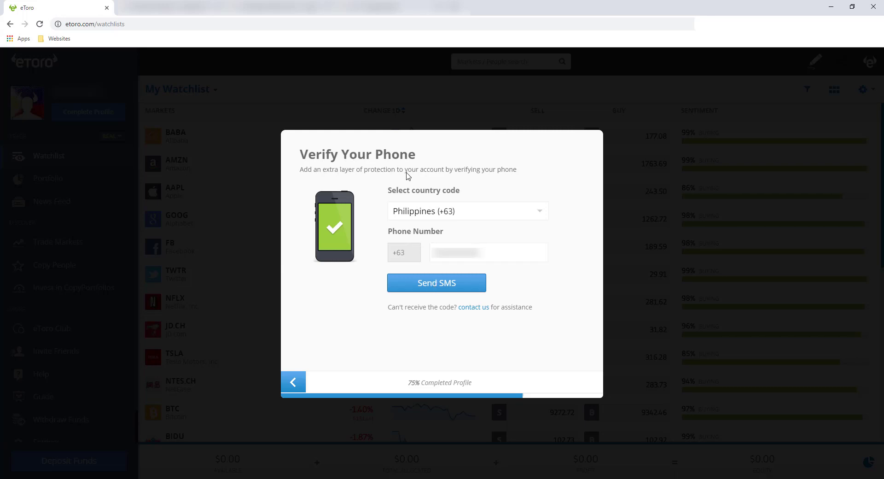
{"action": "mouse_move", "coordinate": [489, 174]}
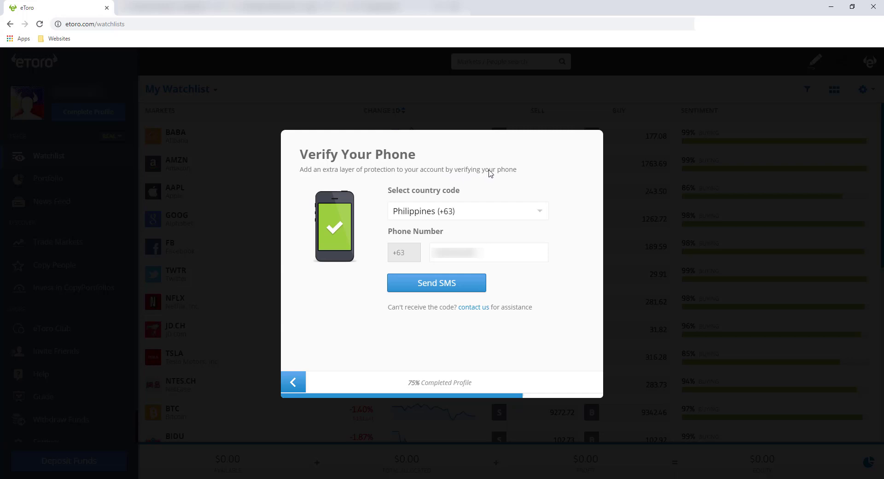
{"action": "mouse_move", "coordinate": [500, 175]}
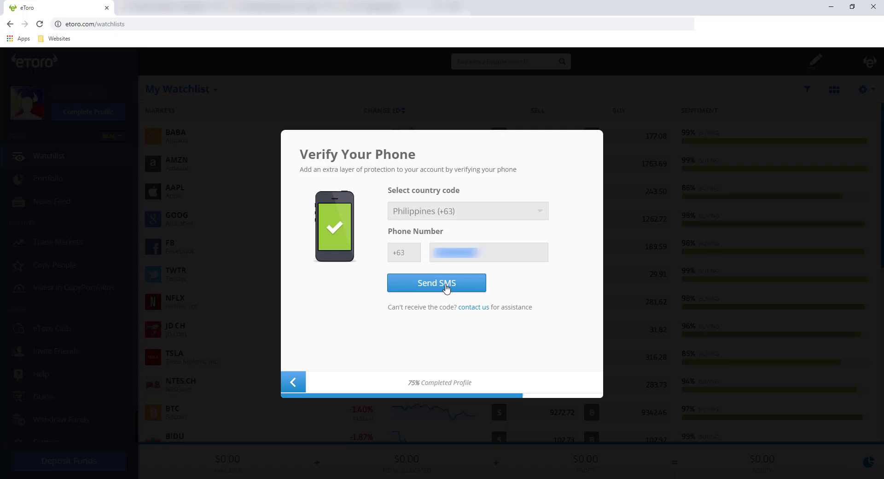
{"action": "left_click", "coordinate": [436, 283]}
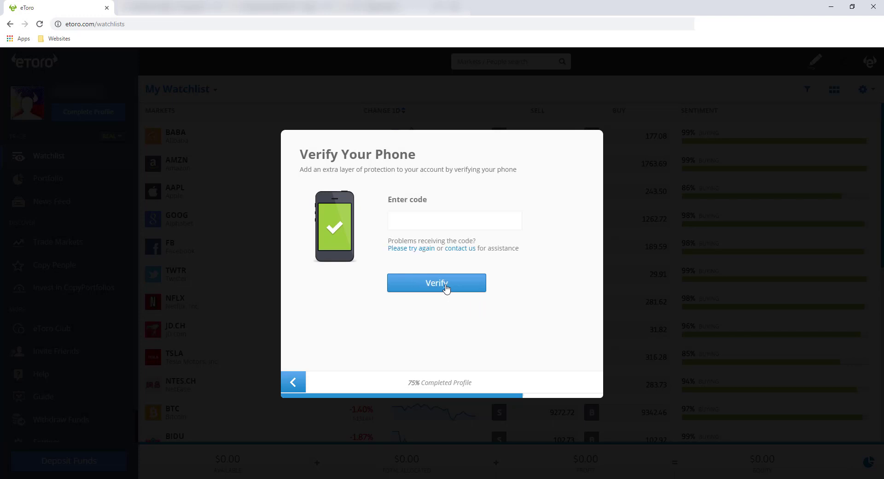
{"action": "left_click", "coordinate": [454, 220]}
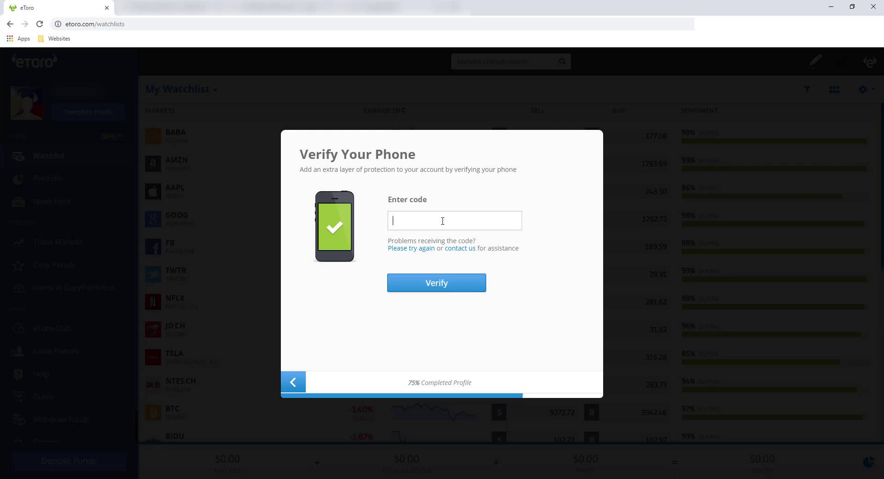
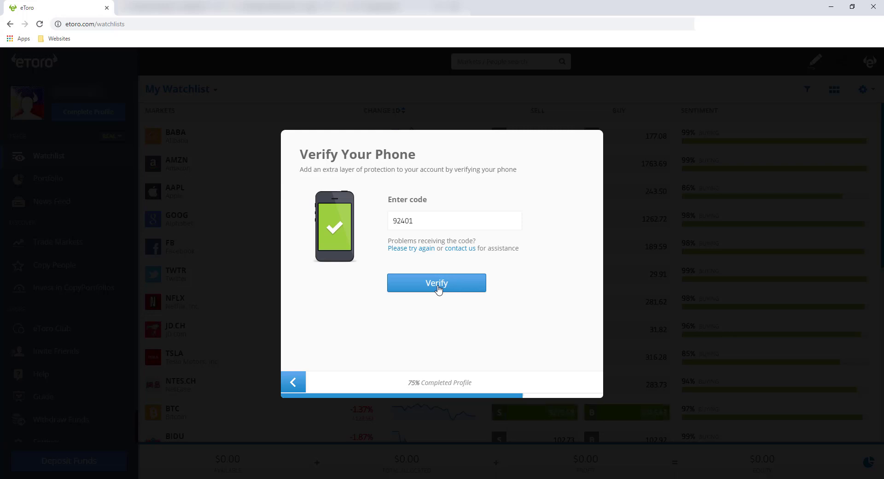
{"action": "left_click", "coordinate": [436, 283]}
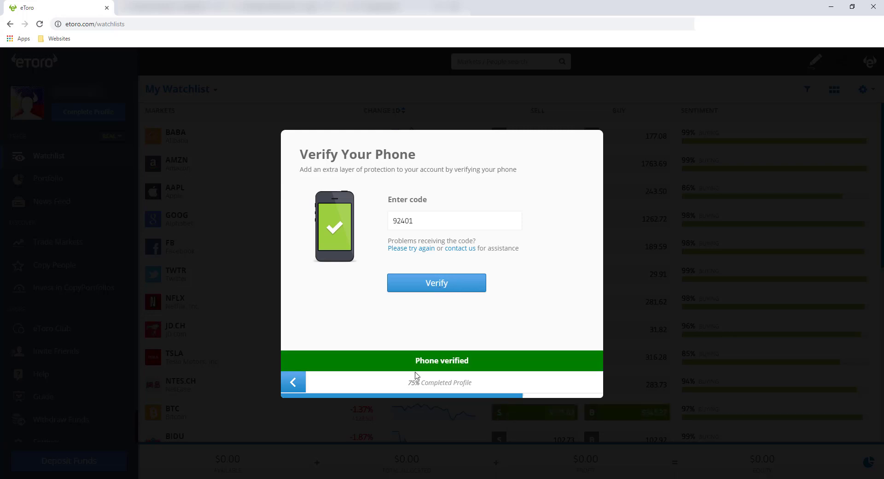
Step: Advance to the Passport or ID Card step and upload the passport scan
{"action": "left_click", "coordinate": [436, 283]}
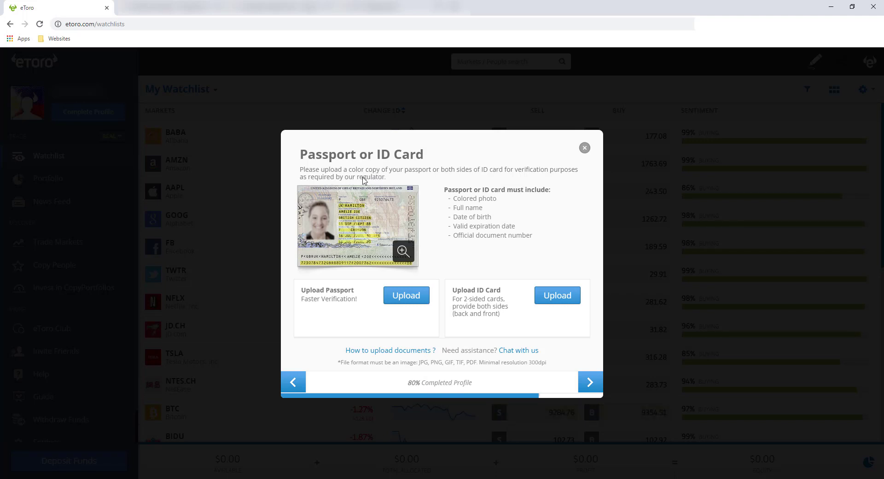
{"action": "mouse_move", "coordinate": [333, 178]}
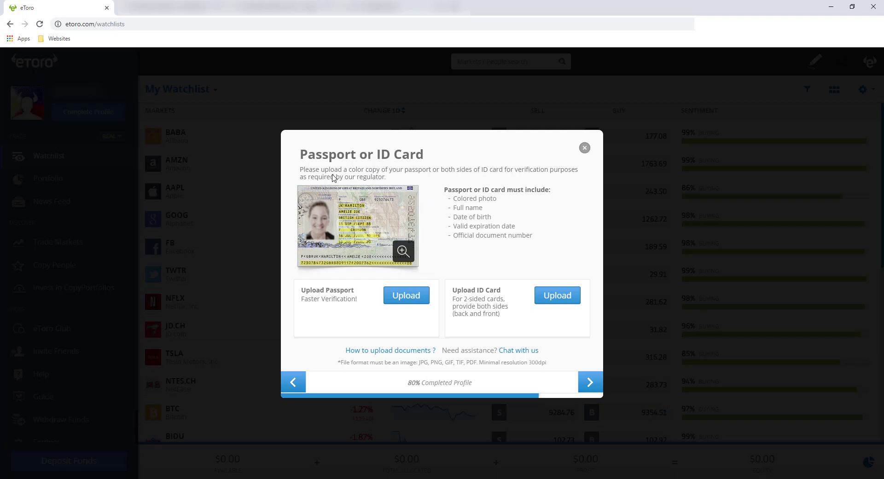
{"action": "mouse_move", "coordinate": [445, 371]}
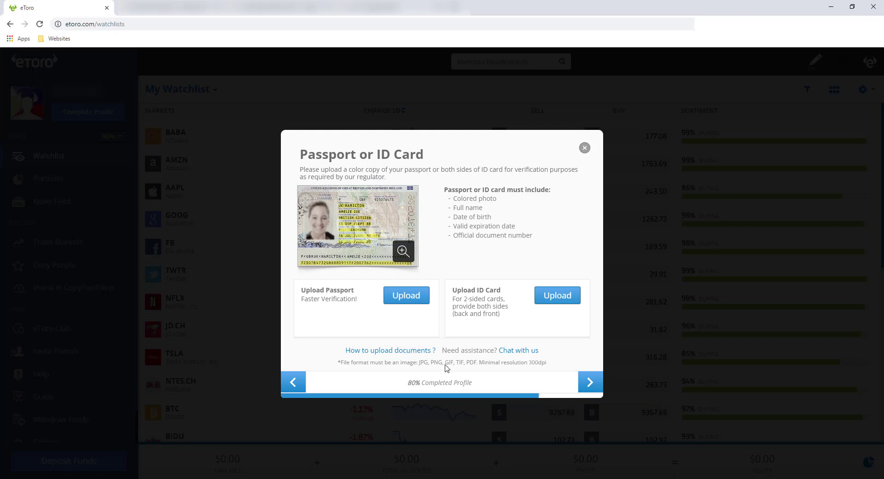
{"action": "mouse_move", "coordinate": [471, 370]}
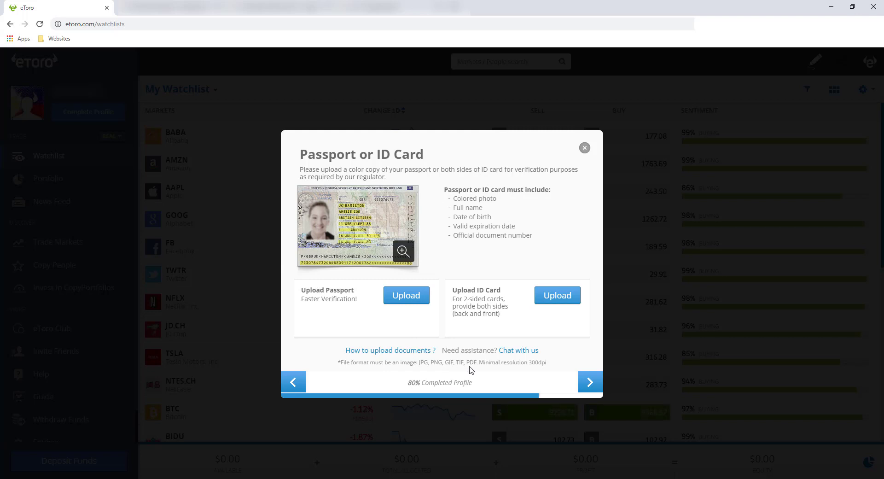
{"action": "mouse_move", "coordinate": [397, 392]}
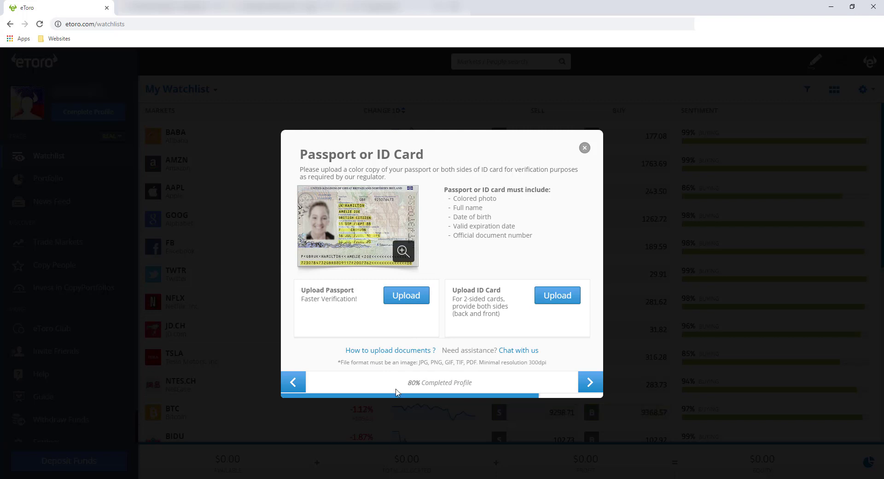
{"action": "left_click", "coordinate": [406, 295]}
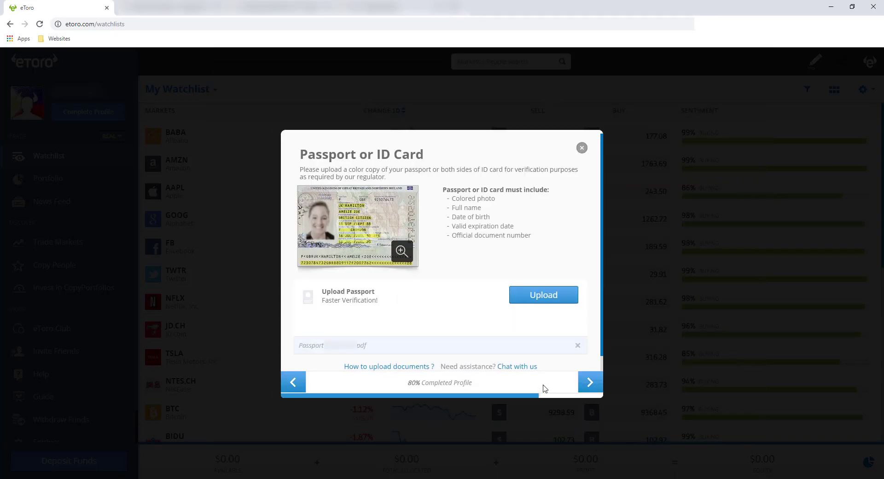
{"action": "mouse_move", "coordinate": [329, 303]}
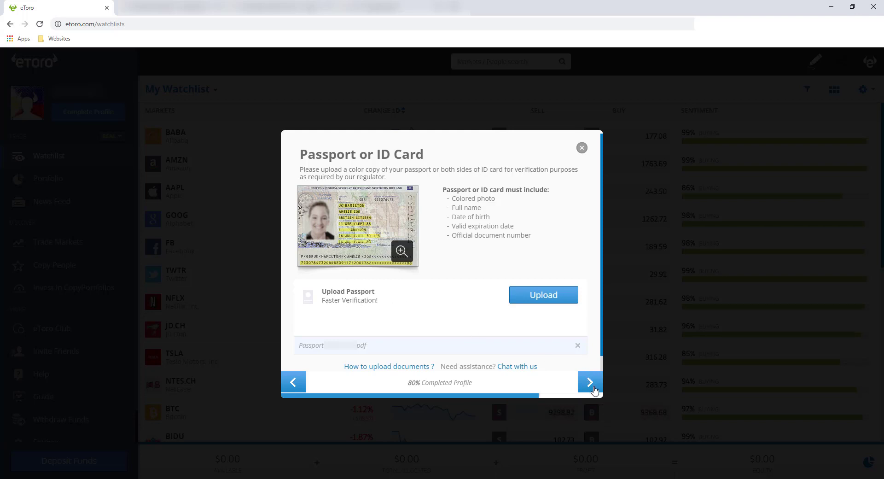
Step: Advance to Address Verification and upload the utility bill file
{"action": "left_click", "coordinate": [590, 382]}
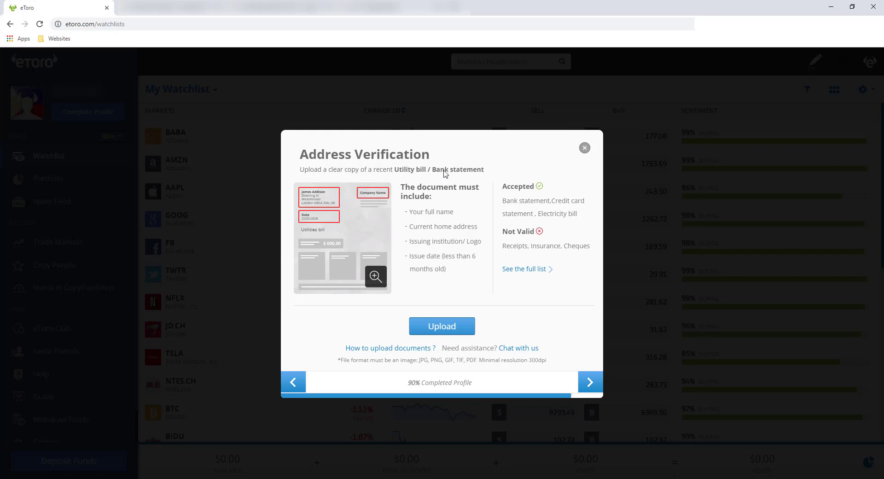
{"action": "mouse_move", "coordinate": [455, 173]}
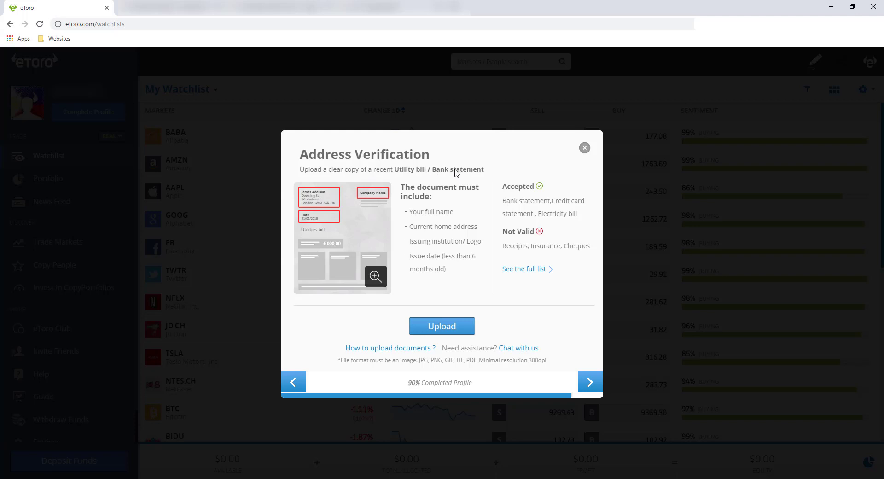
{"action": "mouse_move", "coordinate": [318, 211]}
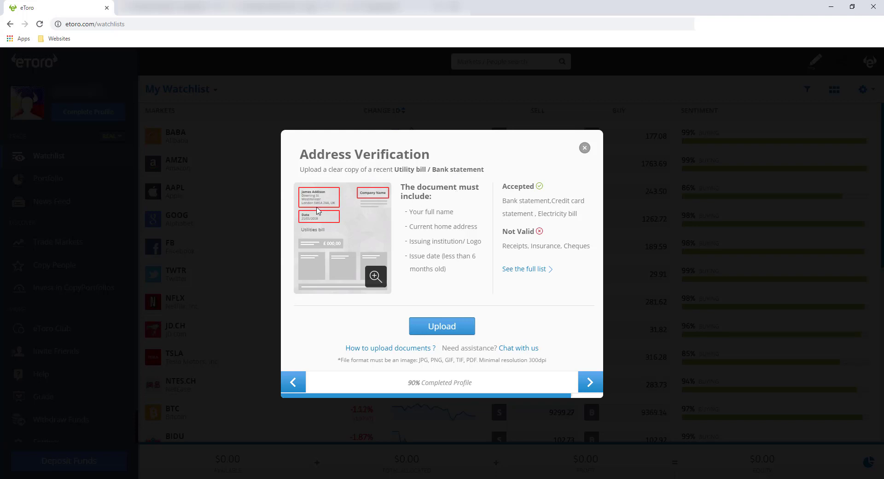
{"action": "mouse_move", "coordinate": [430, 230]}
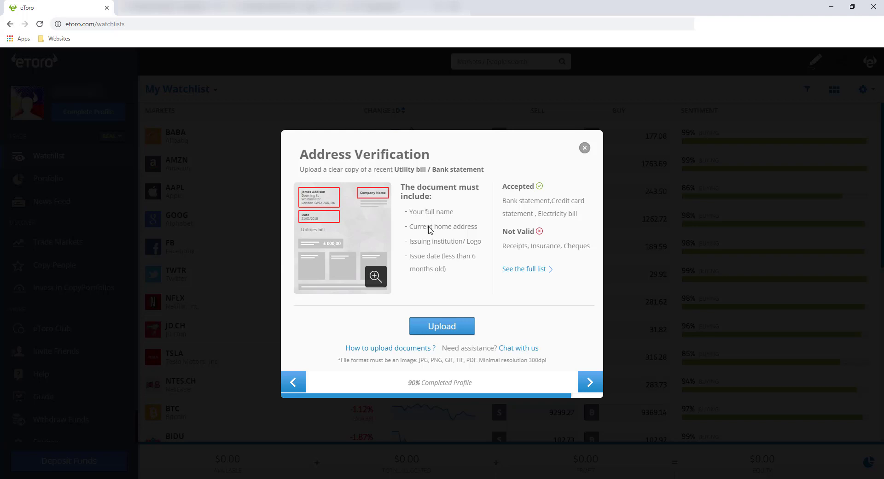
{"action": "mouse_move", "coordinate": [435, 247]}
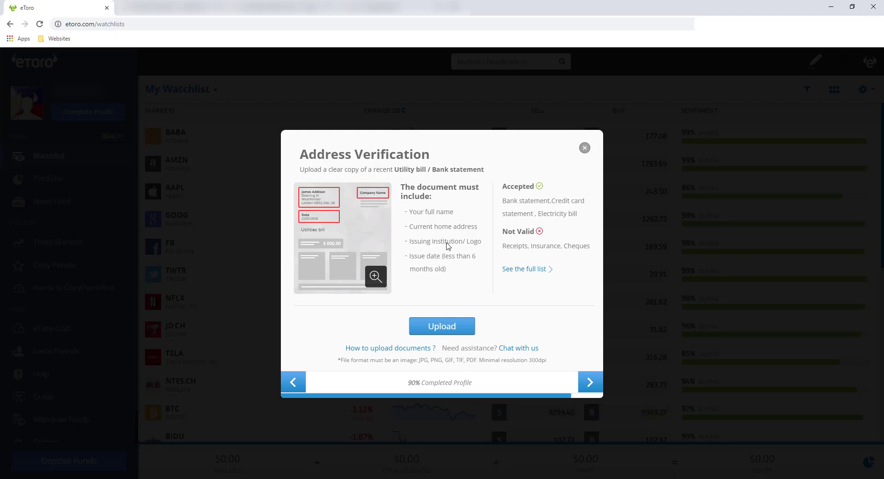
{"action": "mouse_move", "coordinate": [461, 248]}
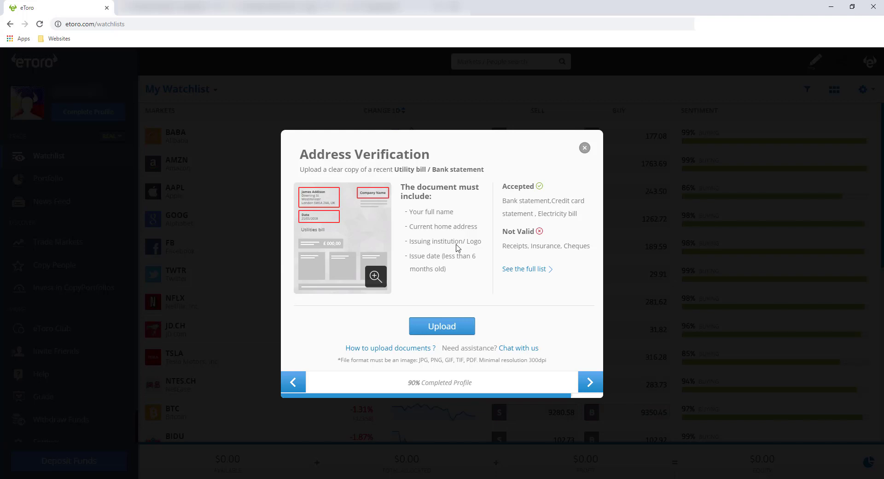
{"action": "mouse_move", "coordinate": [439, 270]}
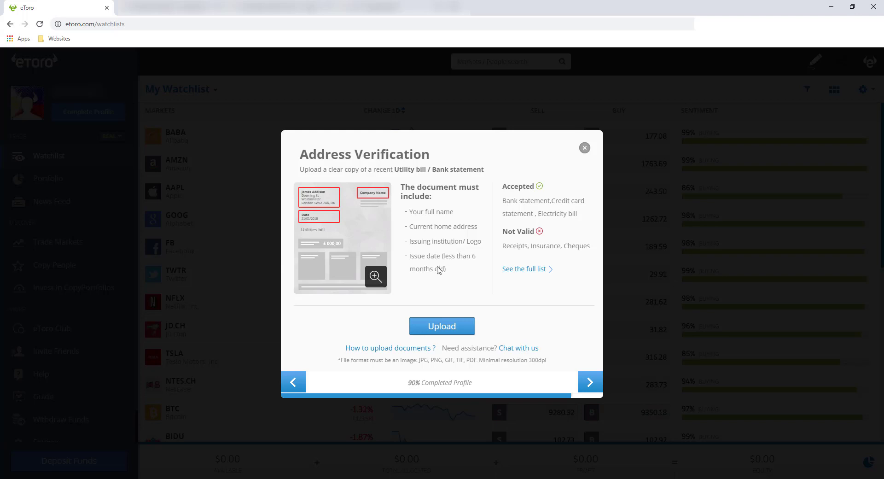
{"action": "mouse_move", "coordinate": [430, 276]}
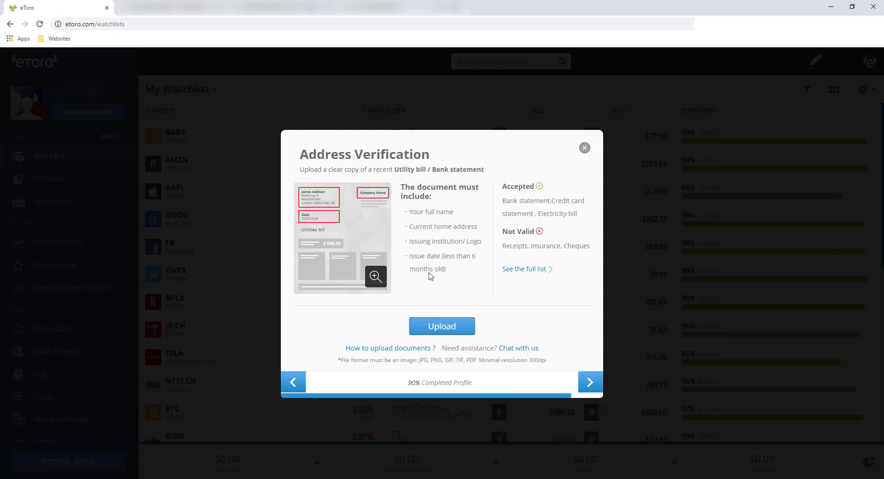
{"action": "mouse_move", "coordinate": [437, 285]}
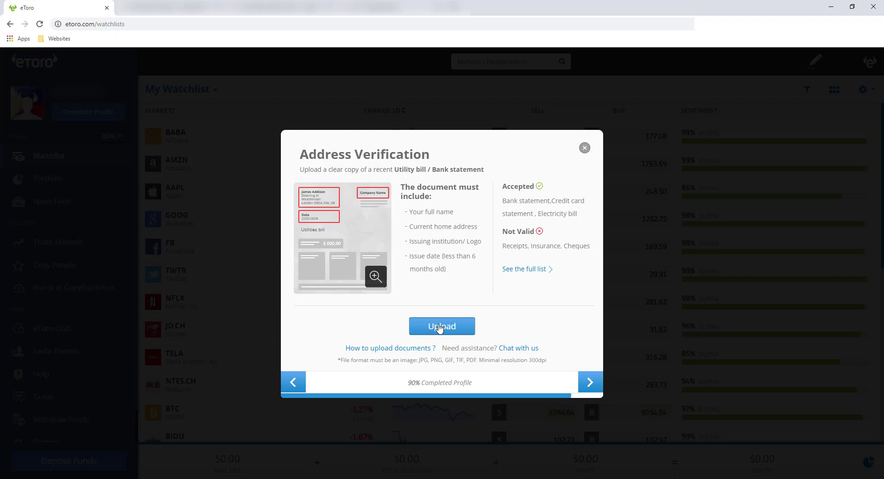
{"action": "left_click", "coordinate": [442, 326]}
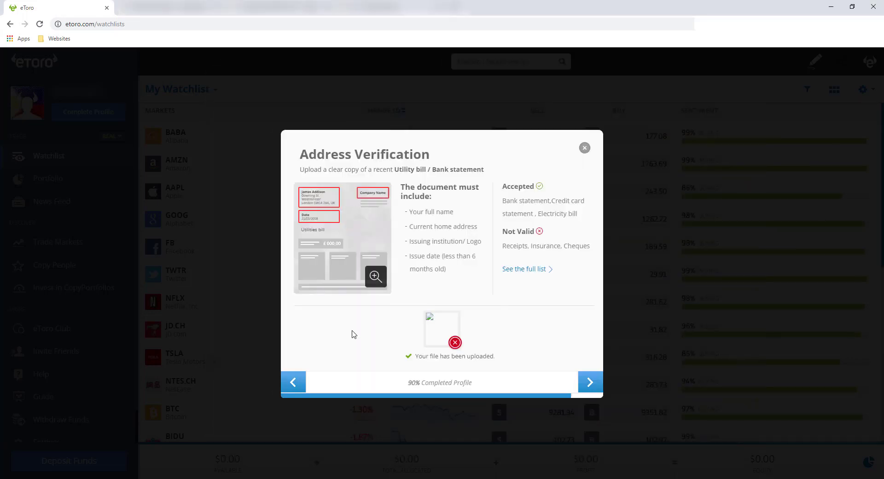
{"action": "mouse_move", "coordinate": [455, 343]}
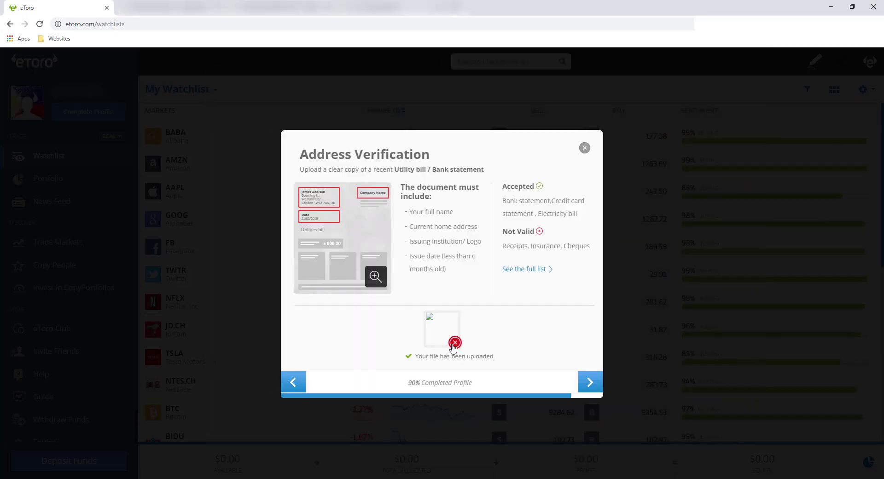
{"action": "mouse_move", "coordinate": [492, 370]}
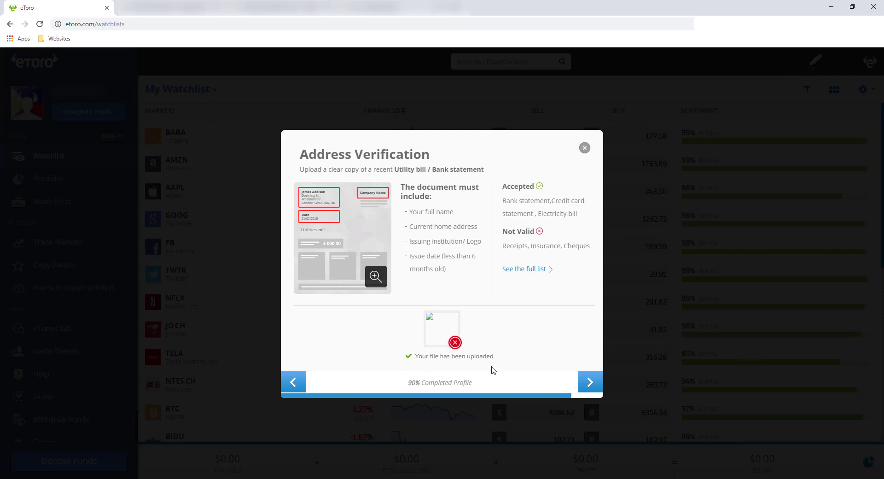
{"action": "mouse_move", "coordinate": [572, 387]}
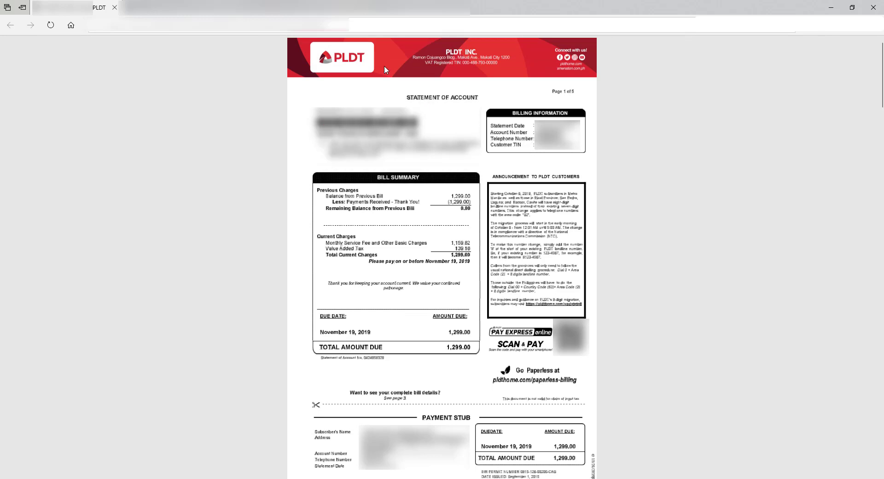
{"action": "mouse_move", "coordinate": [356, 68]}
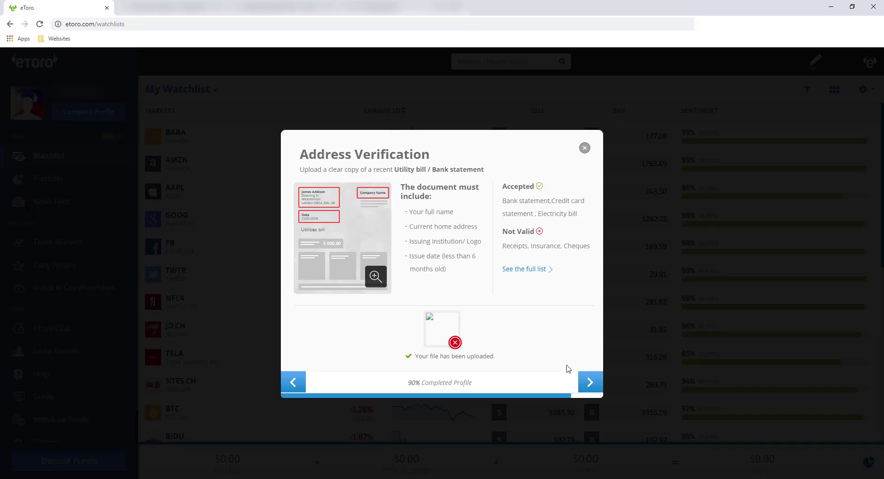
Step: Enter the Philippine tax ID with the no-TIN option left unticked
{"action": "left_click", "coordinate": [590, 381]}
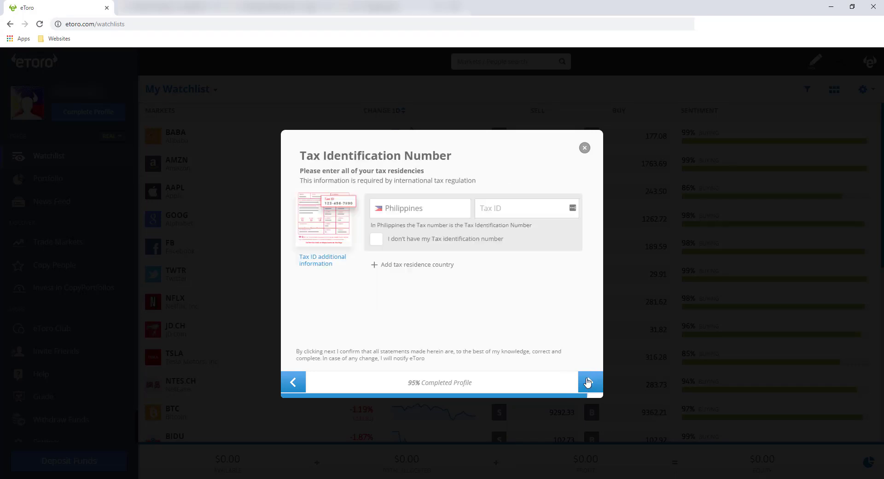
{"action": "mouse_move", "coordinate": [425, 168]}
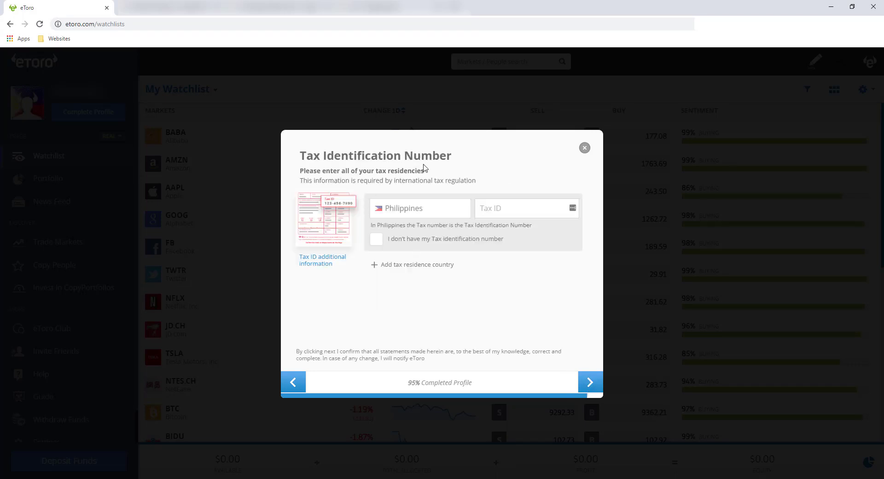
{"action": "left_click", "coordinate": [376, 238]}
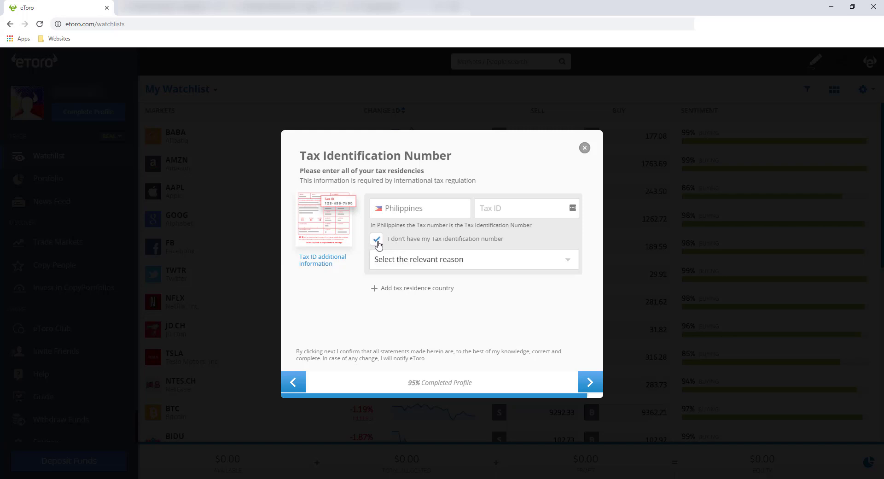
{"action": "left_click", "coordinate": [472, 259]}
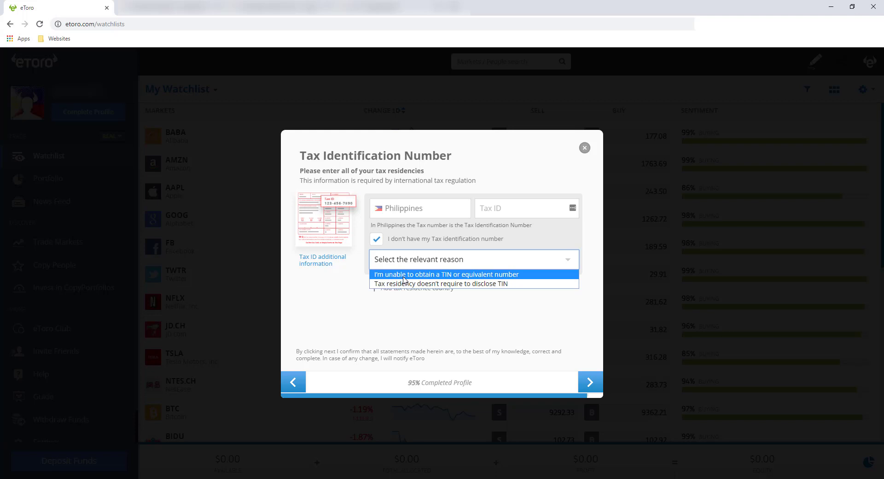
{"action": "left_click", "coordinate": [376, 239]}
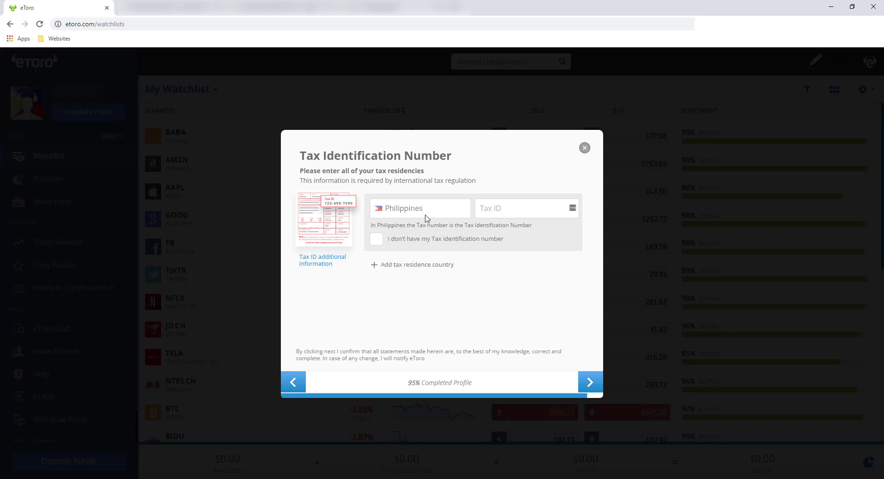
{"action": "left_click", "coordinate": [525, 208]}
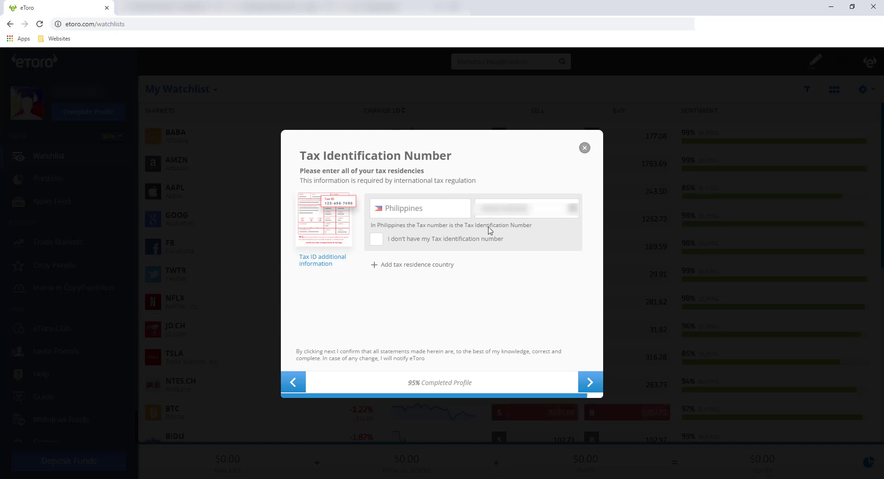
{"action": "mouse_move", "coordinate": [500, 239]}
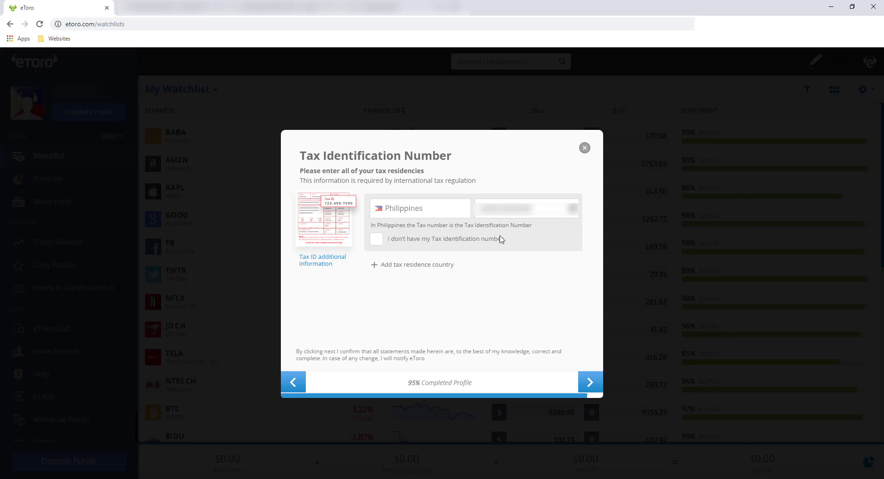
{"action": "left_click", "coordinate": [376, 239]}
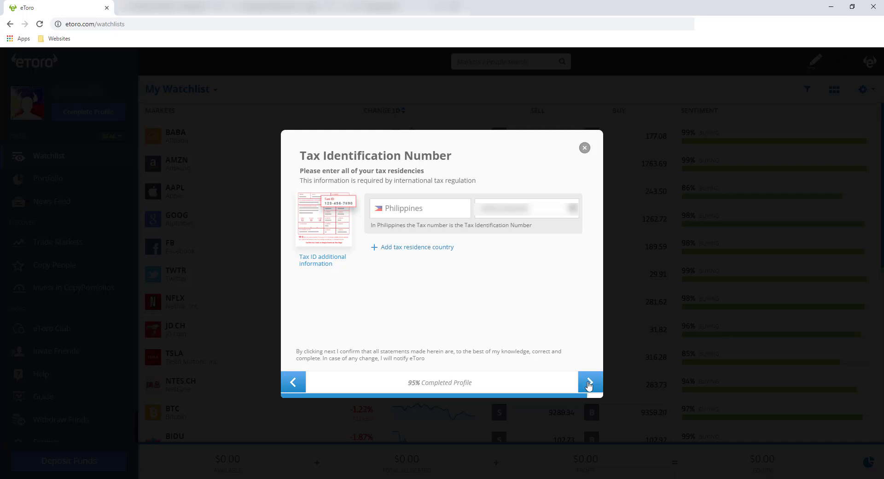
Step: Submit the profile and dismiss the Pending Verification notice about the €2,000 deposit limit
{"action": "left_click", "coordinate": [589, 382]}
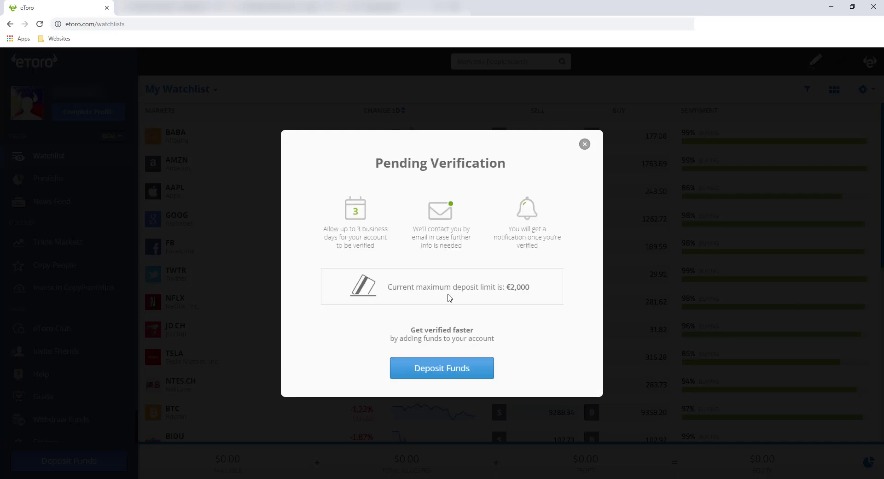
{"action": "mouse_move", "coordinate": [520, 297]}
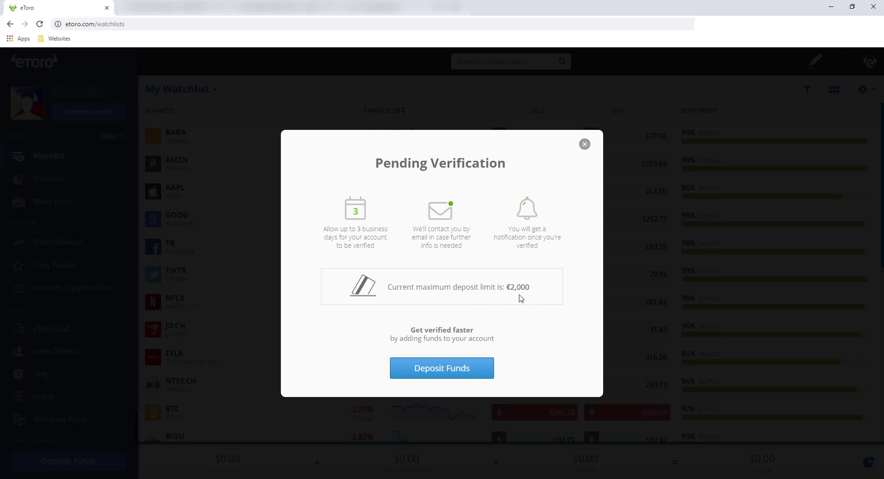
{"action": "mouse_move", "coordinate": [337, 243]}
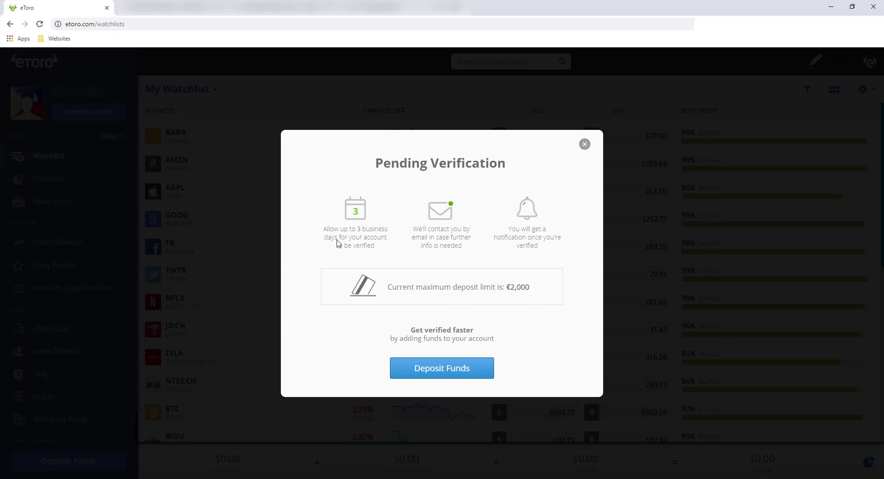
{"action": "mouse_move", "coordinate": [367, 239]}
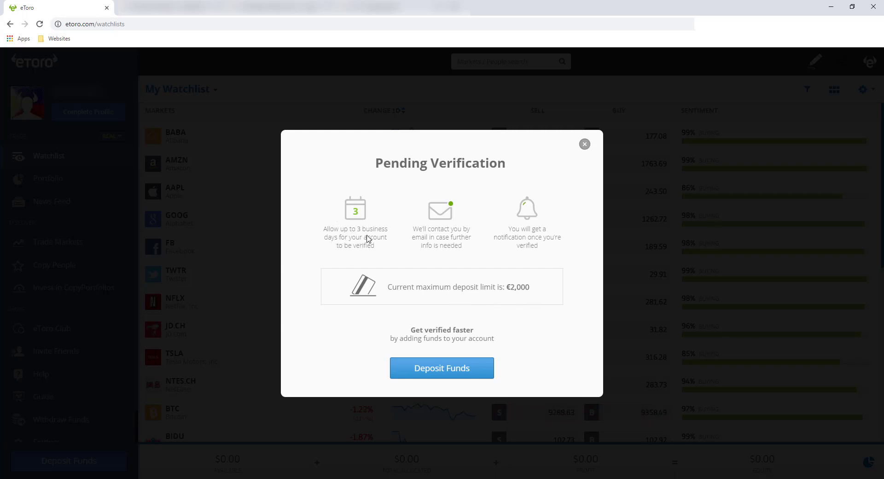
{"action": "mouse_move", "coordinate": [425, 254]}
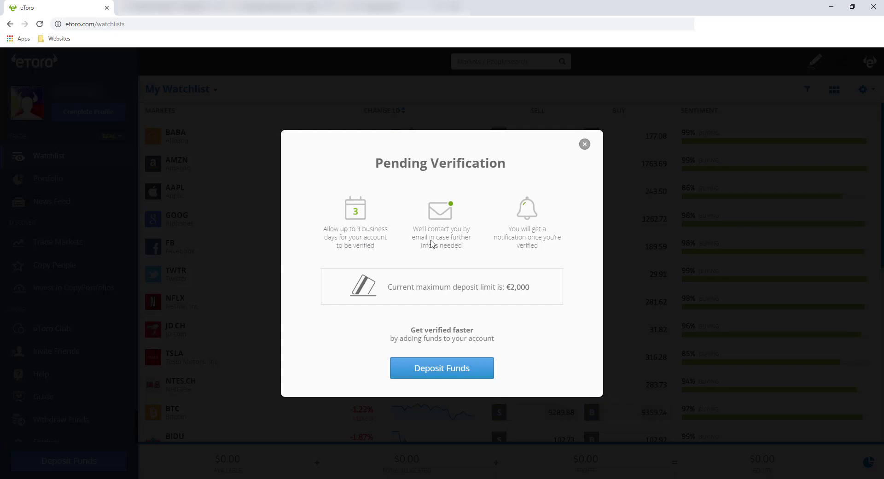
{"action": "mouse_move", "coordinate": [474, 261]}
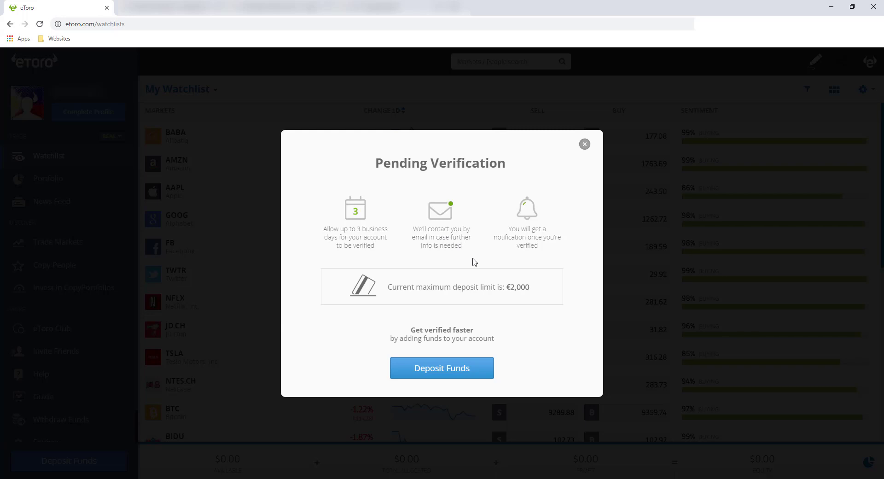
{"action": "mouse_move", "coordinate": [551, 248]}
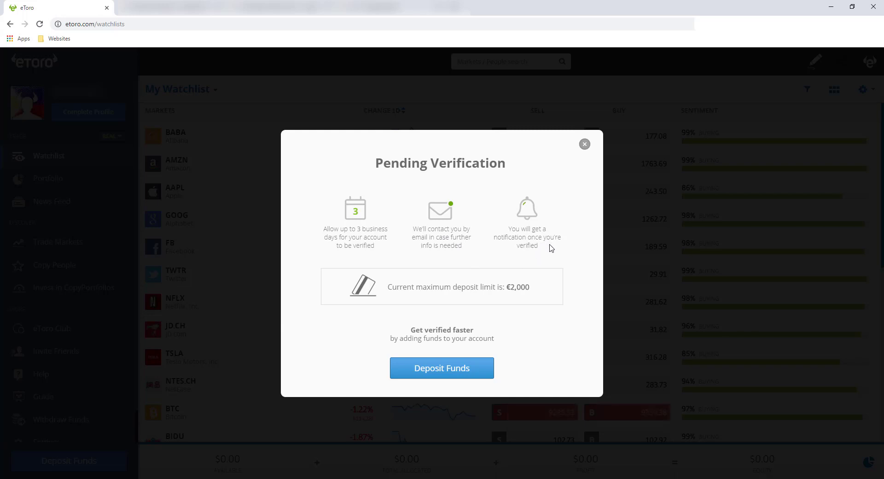
{"action": "mouse_move", "coordinate": [508, 259]}
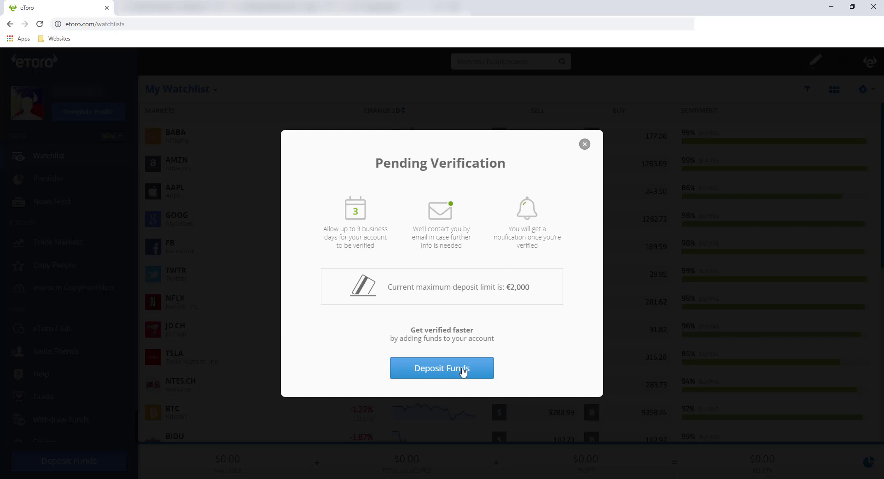
{"action": "mouse_move", "coordinate": [477, 333]}
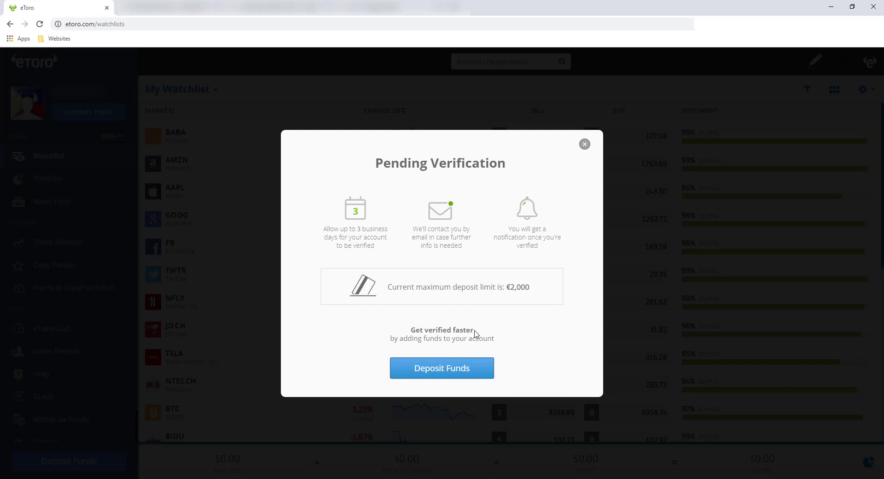
{"action": "left_click", "coordinate": [584, 143]}
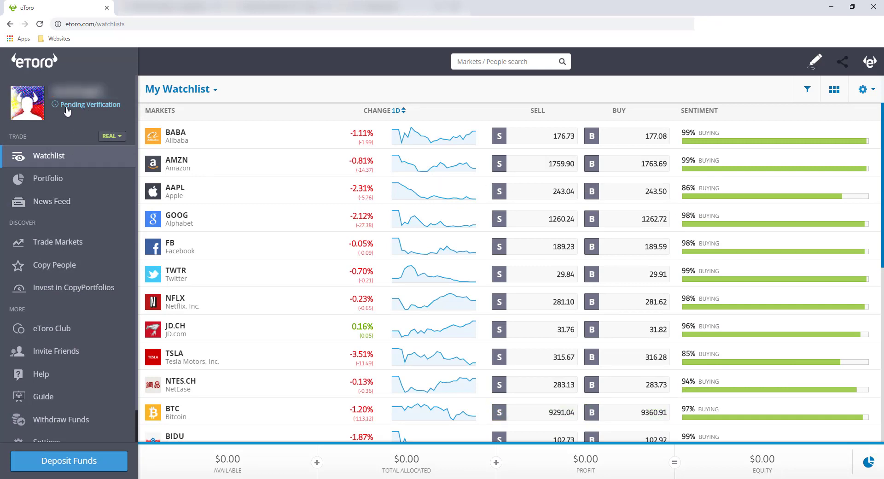
{"action": "mouse_move", "coordinate": [332, 148]}
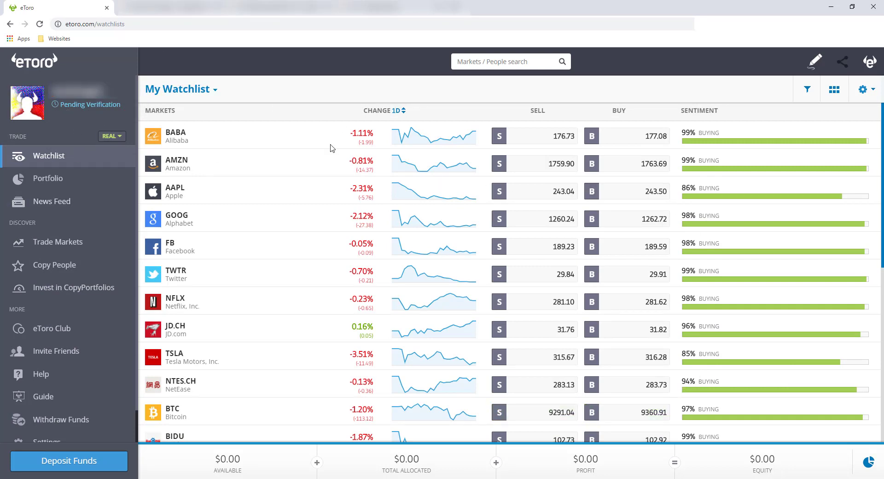